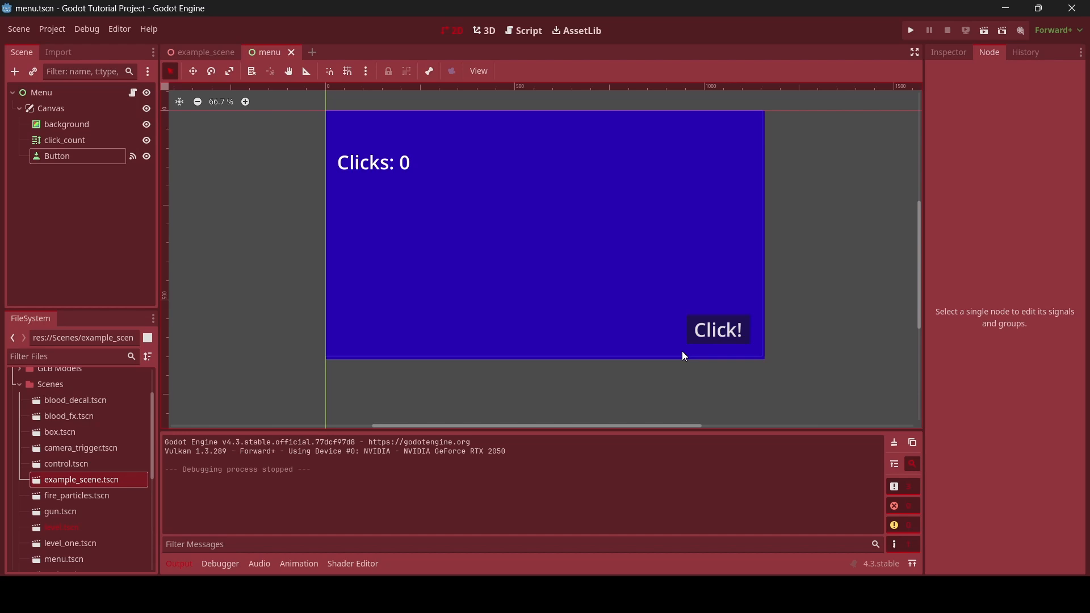
pyautogui.moveTo(496, 253)
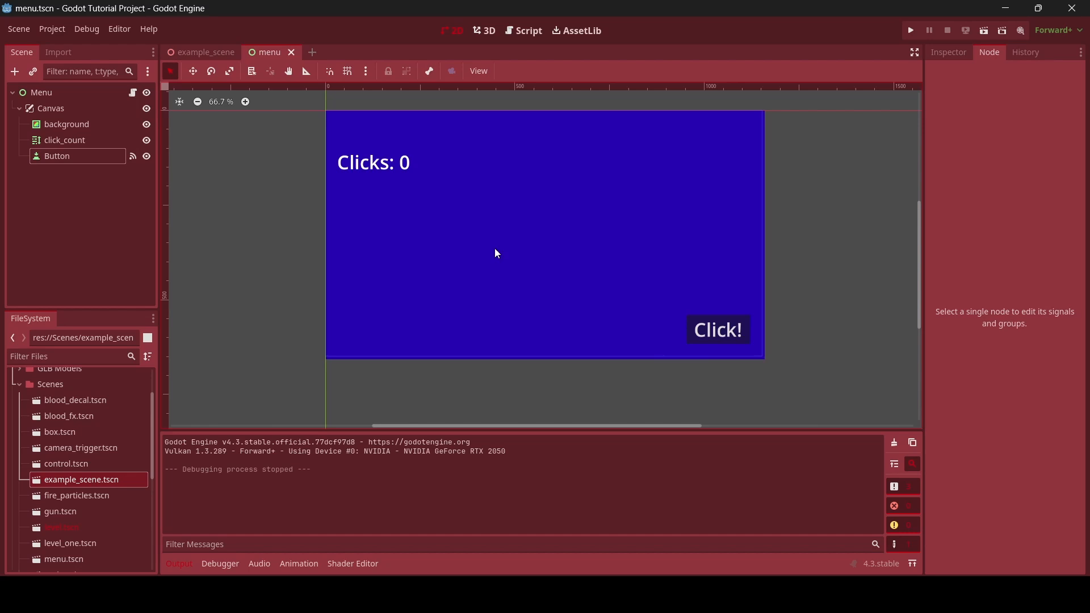
pyautogui.moveTo(472, 199)
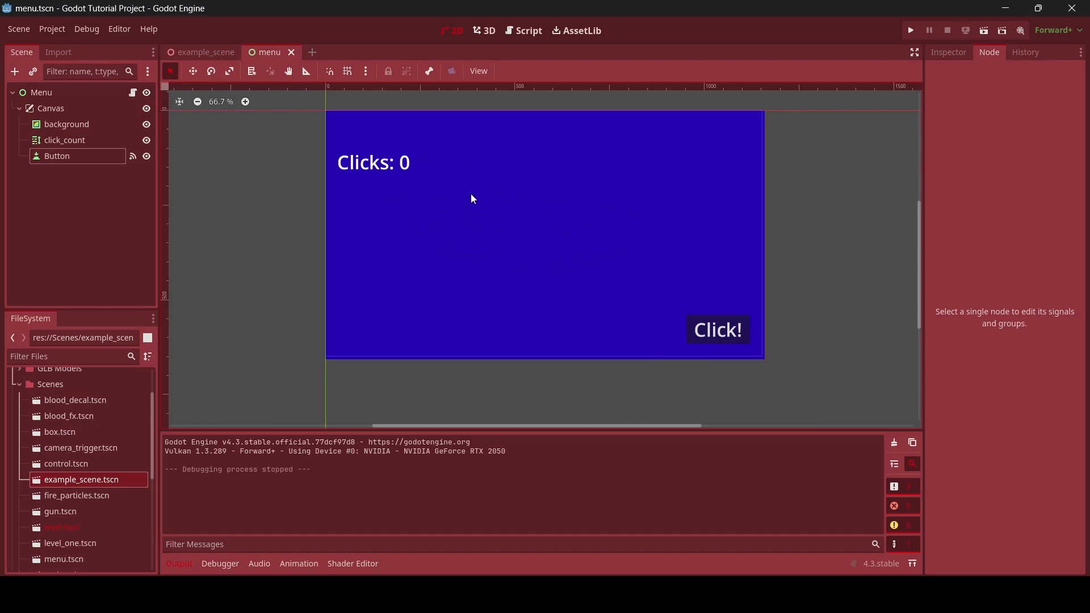
pyautogui.moveTo(452, 207)
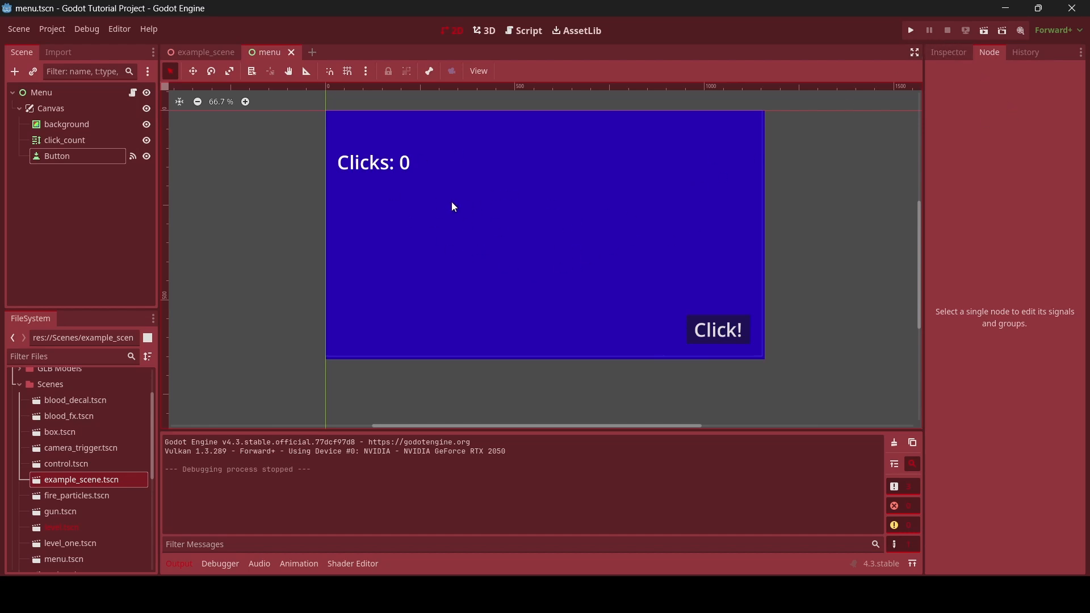
pyautogui.moveTo(893, 89)
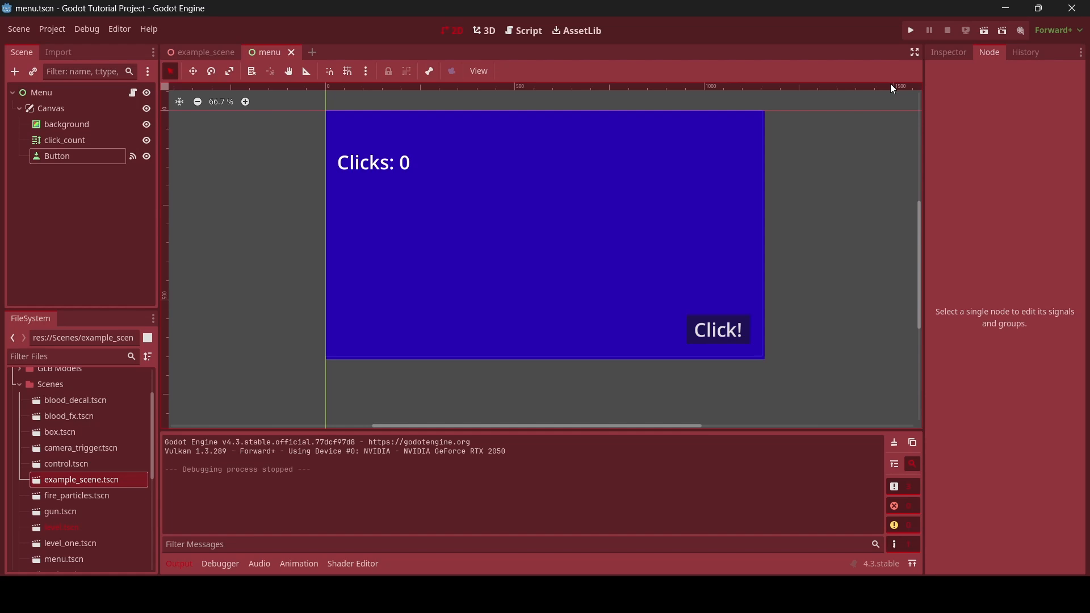
# Run the menu scene twice, clicking to raise the count each time and seeing it reset between runs
pyautogui.click(910, 30)
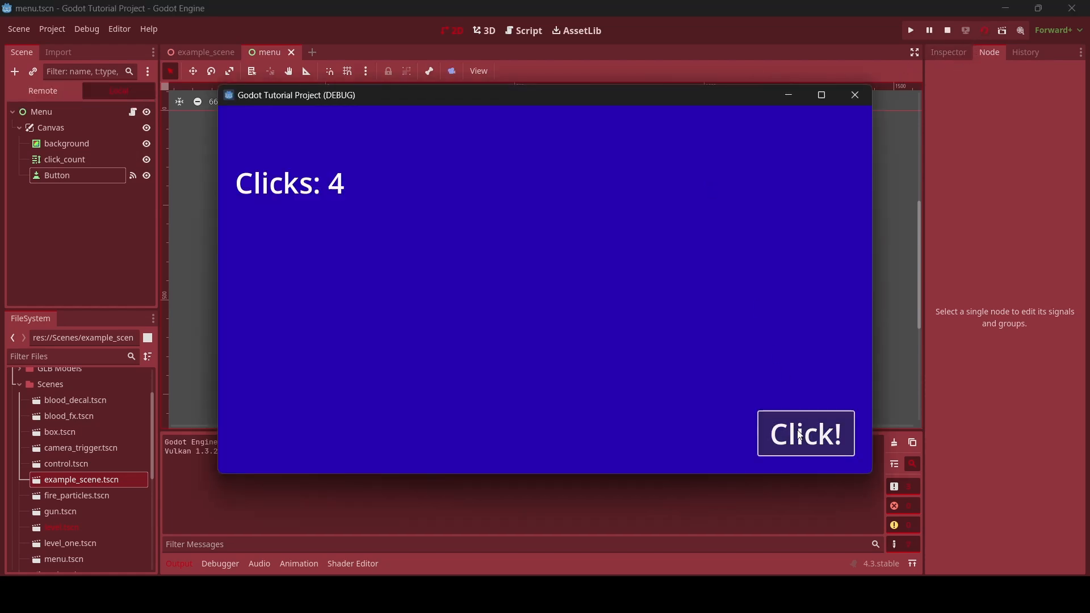
pyautogui.click(807, 433)
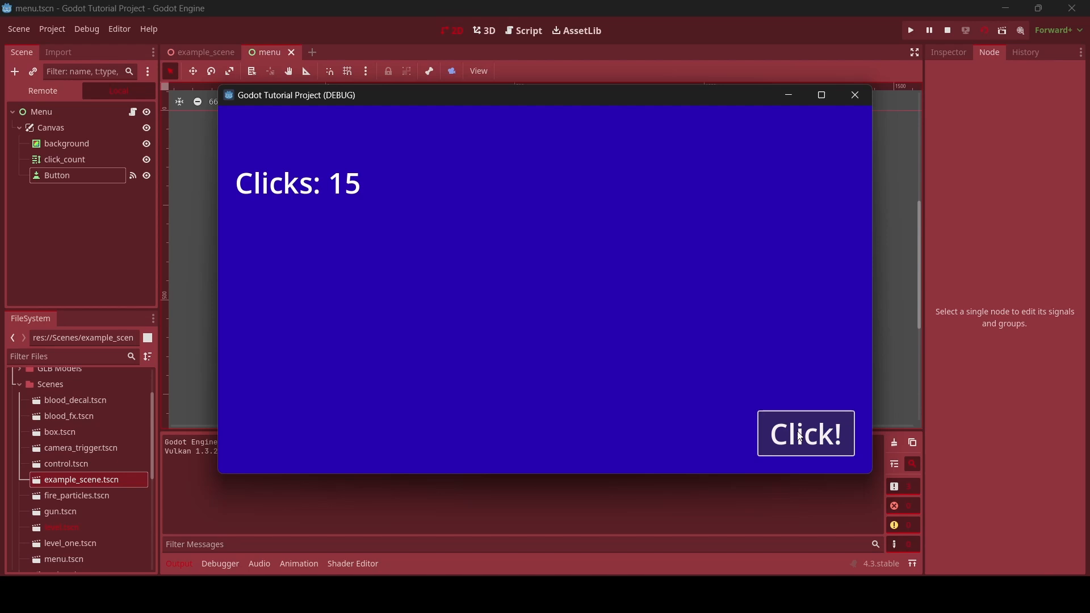
pyautogui.click(806, 432)
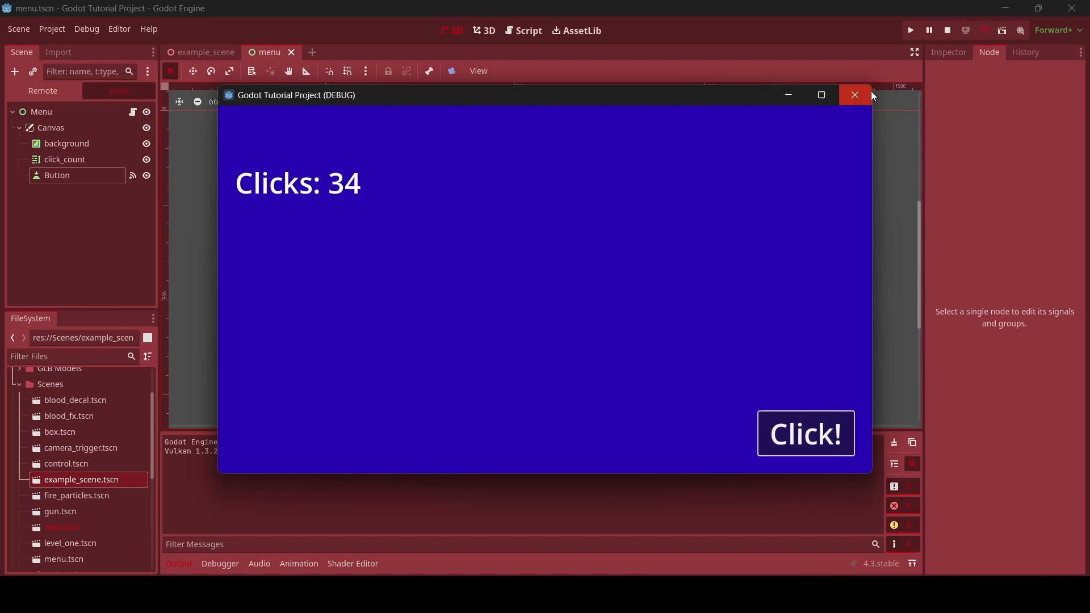
pyautogui.click(854, 95)
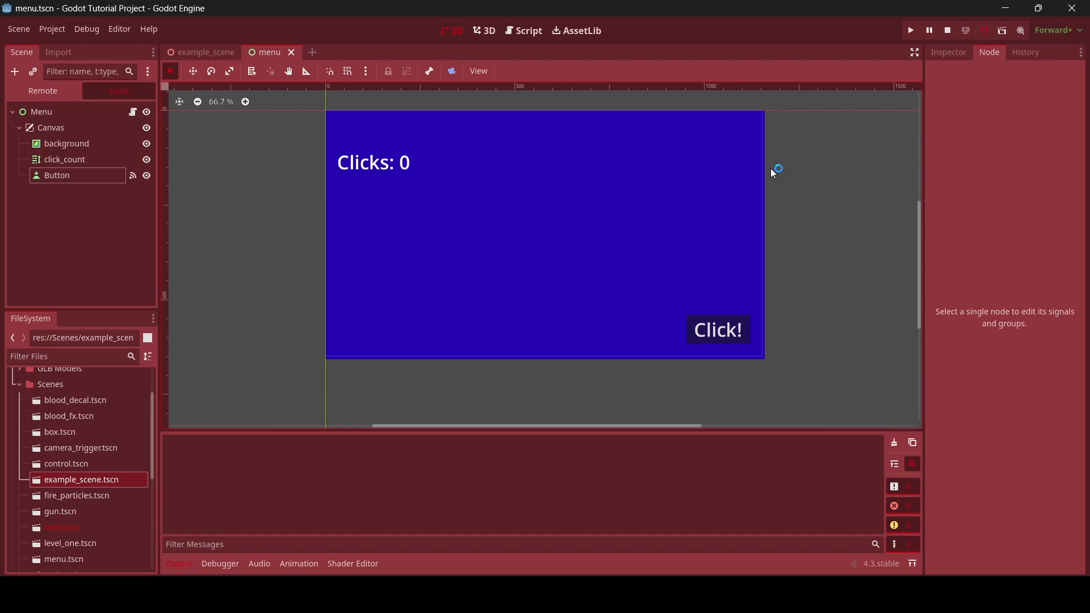
pyautogui.click(909, 30)
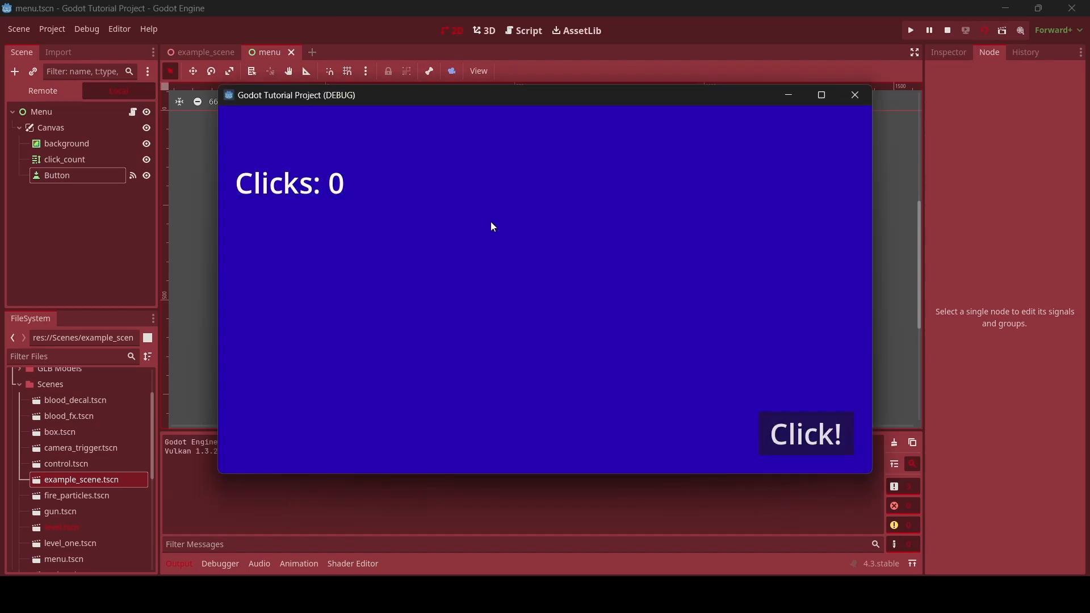
pyautogui.moveTo(318, 195)
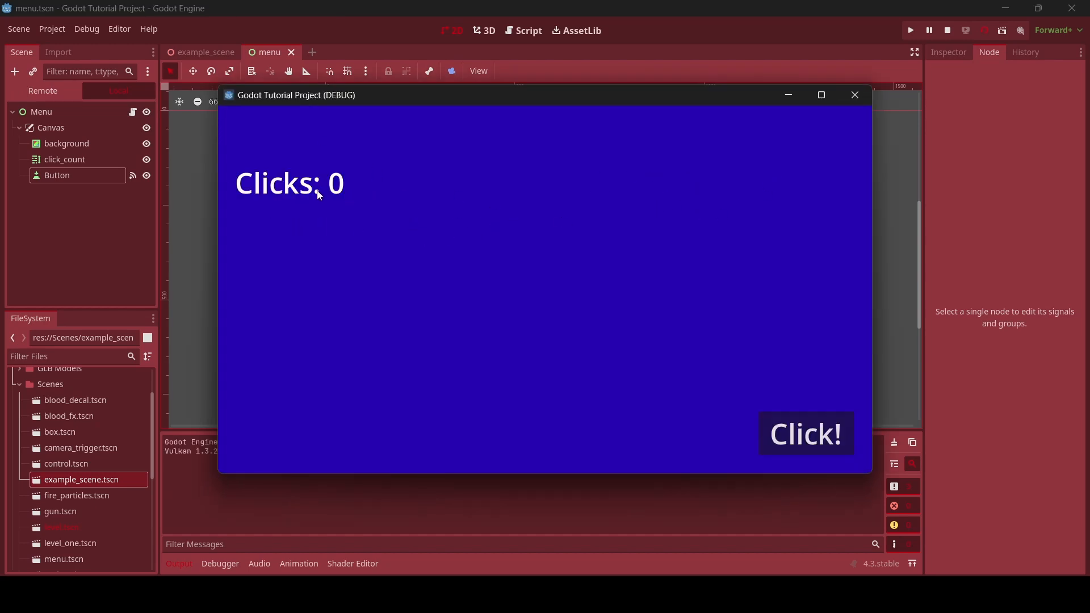
pyautogui.click(805, 433)
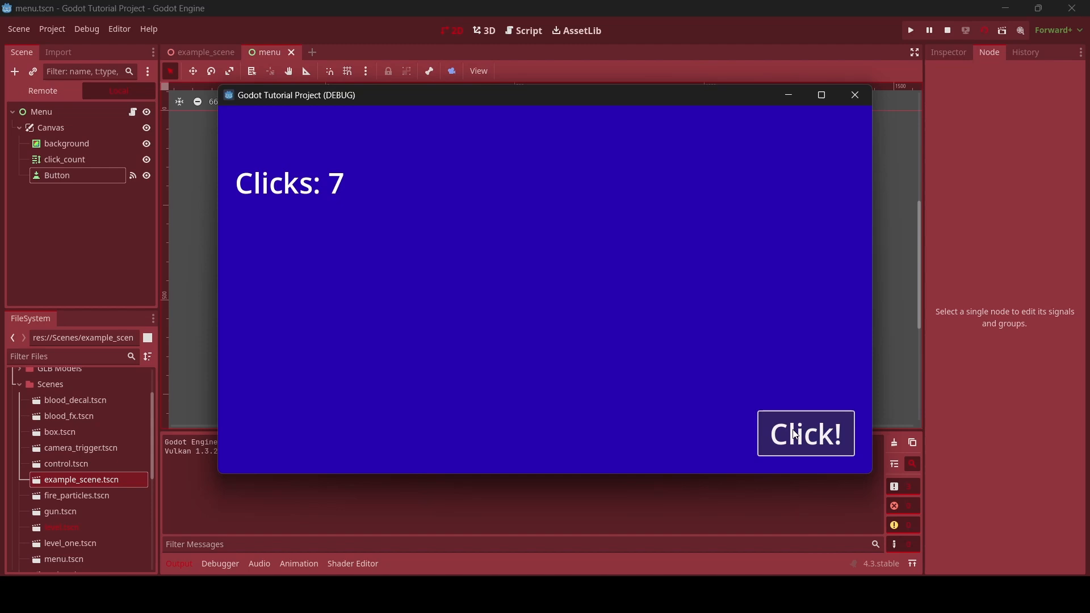
pyautogui.click(805, 433)
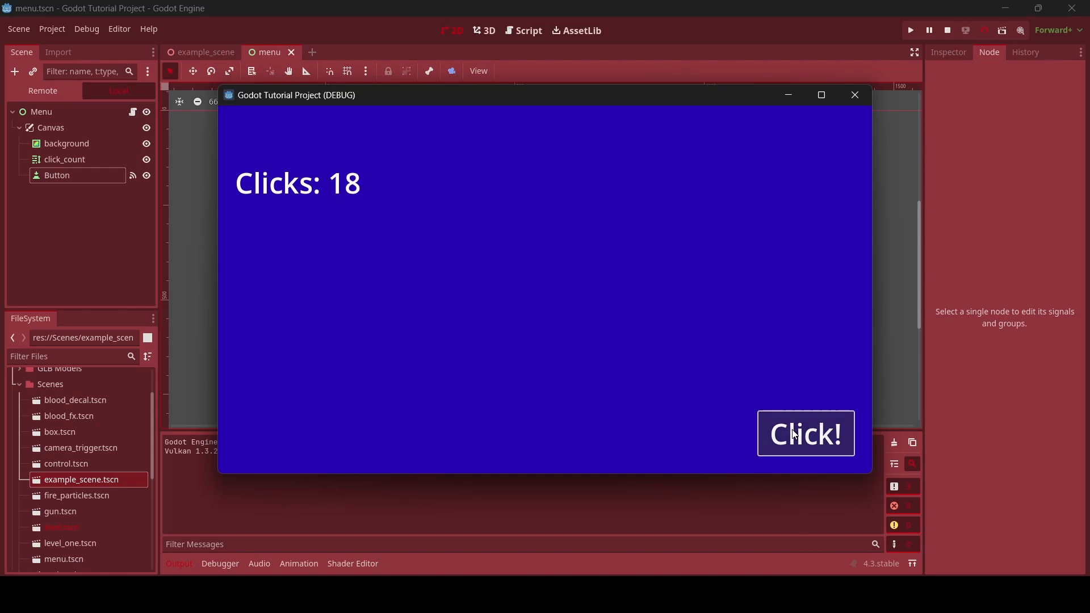
pyautogui.click(805, 433)
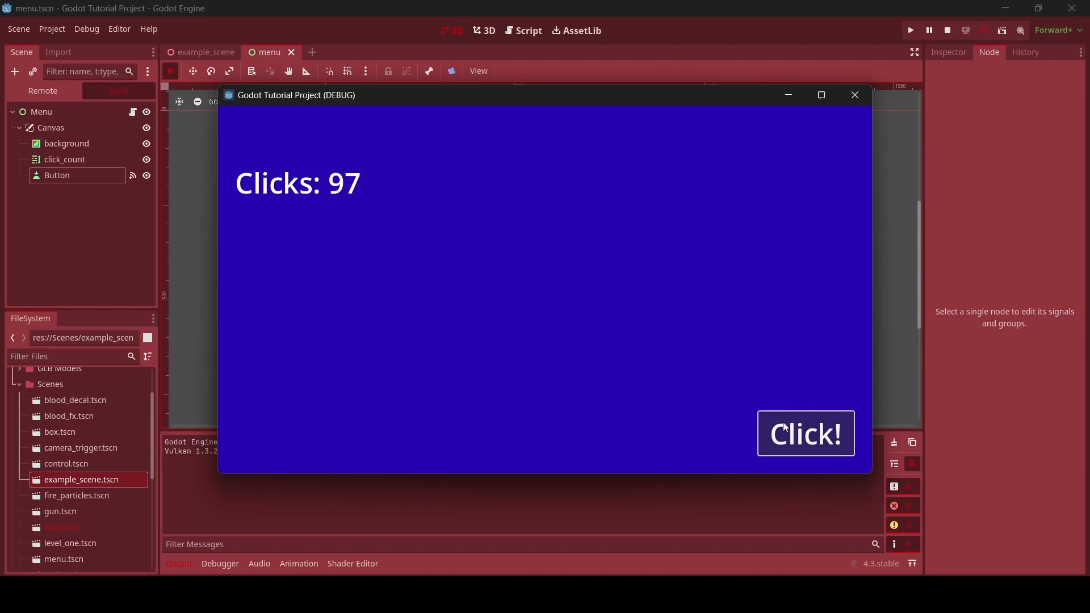
pyautogui.moveTo(419, 205)
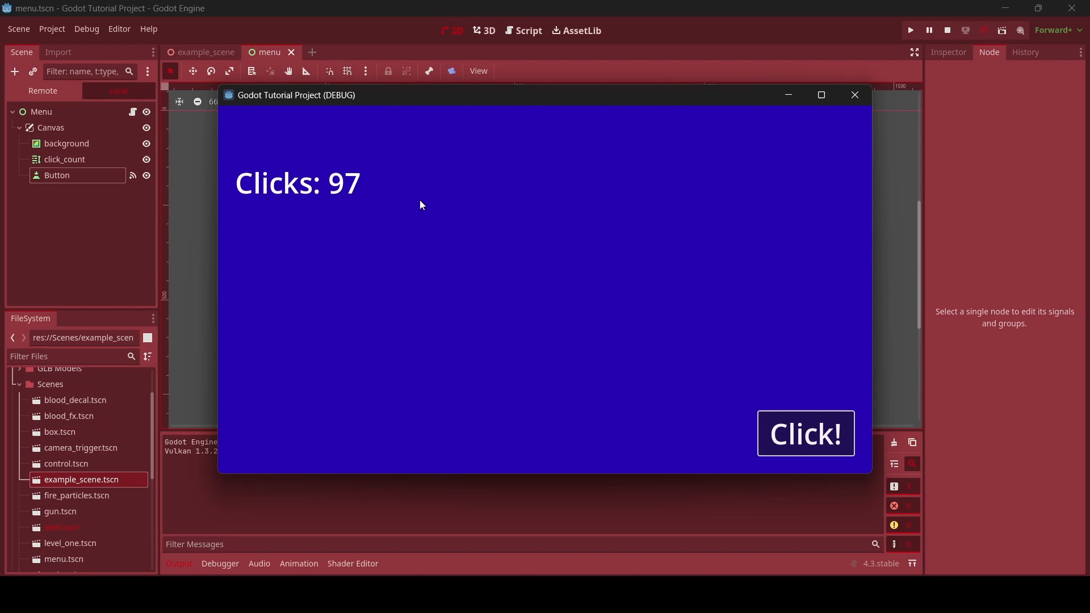
pyautogui.click(946, 30)
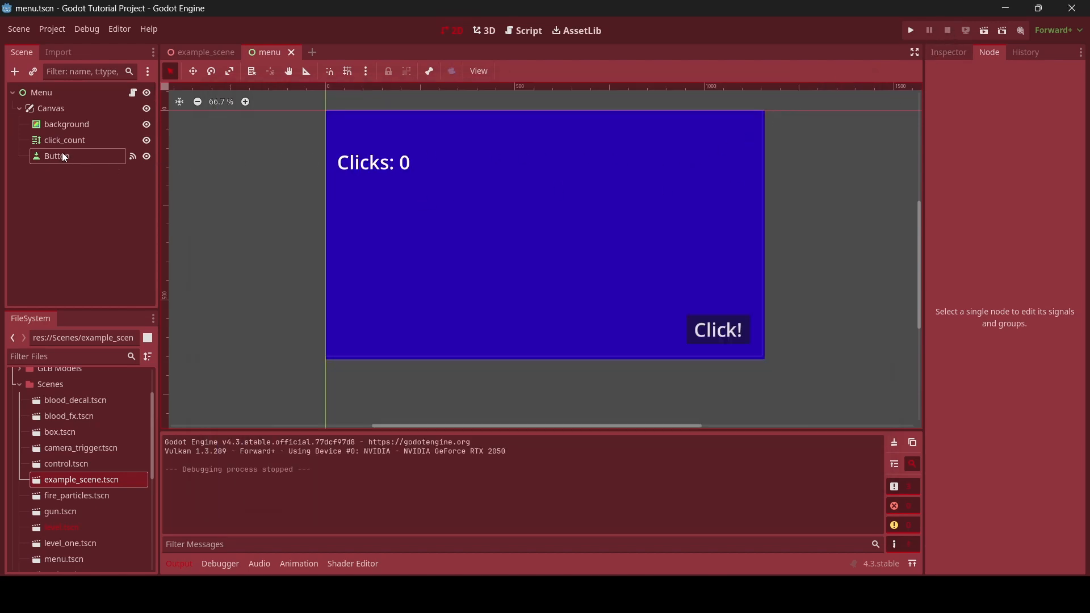
# Duplicate the Click! button into a shorter Button2 above it and set its Text to Save
pyautogui.click(57, 156)
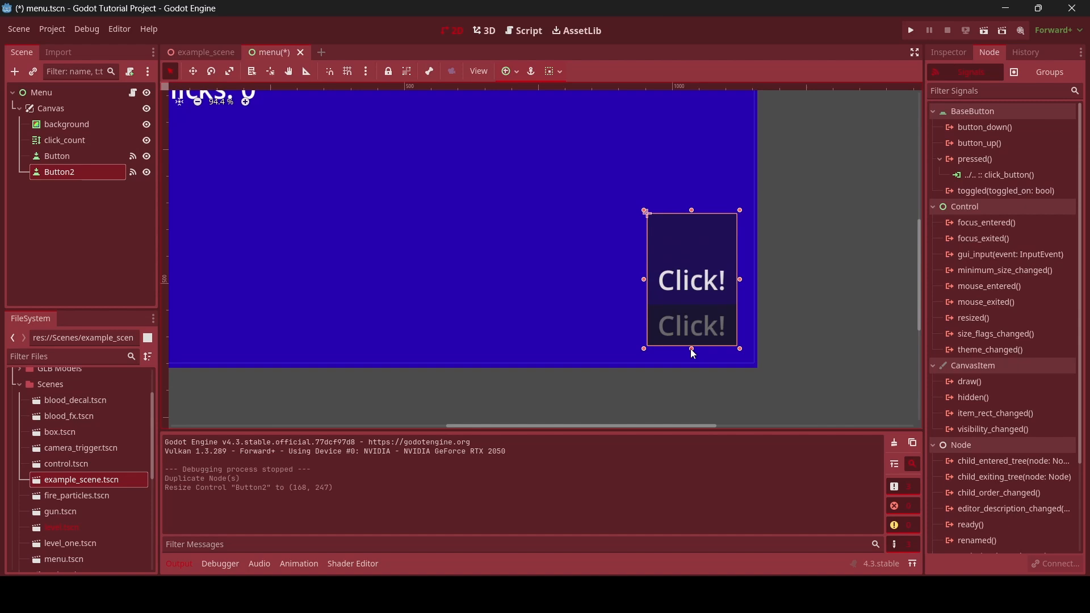
pyautogui.moveTo(691, 348); pyautogui.dragTo(691, 295)
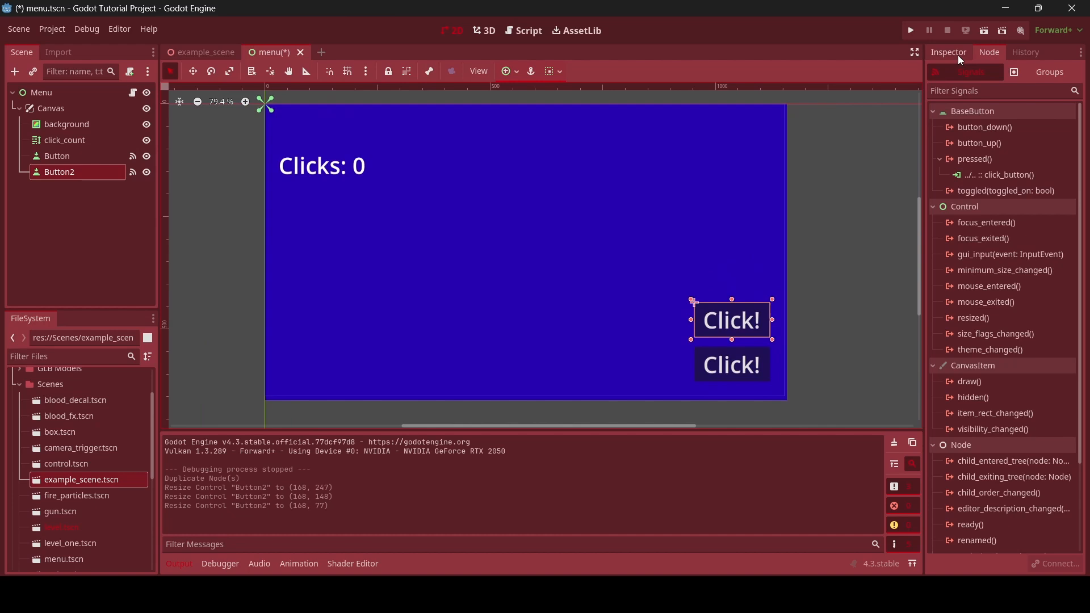
pyautogui.click(947, 51)
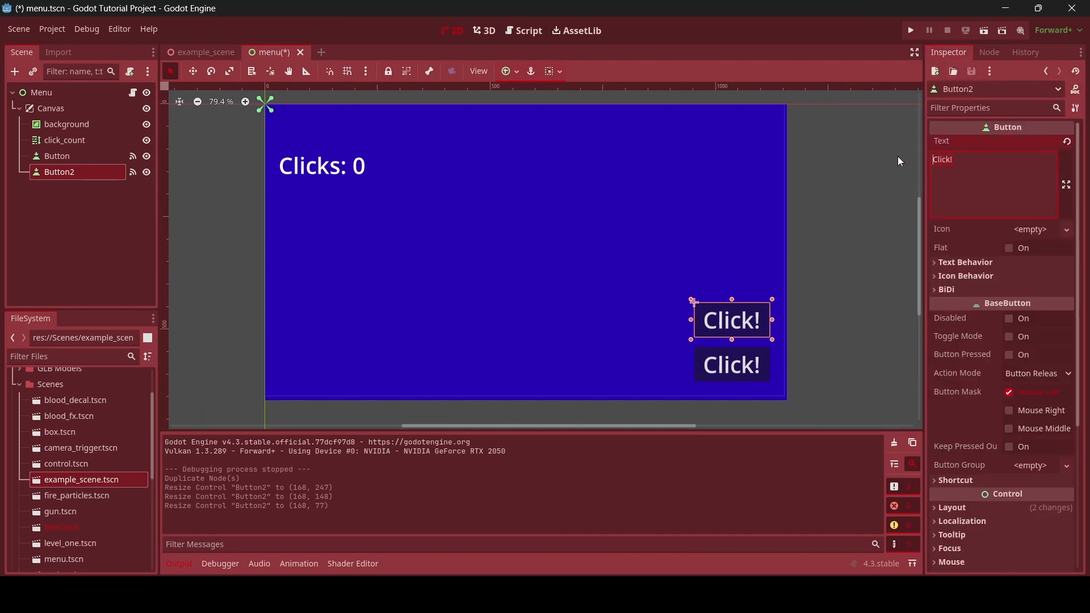
pyautogui.write('Sav')
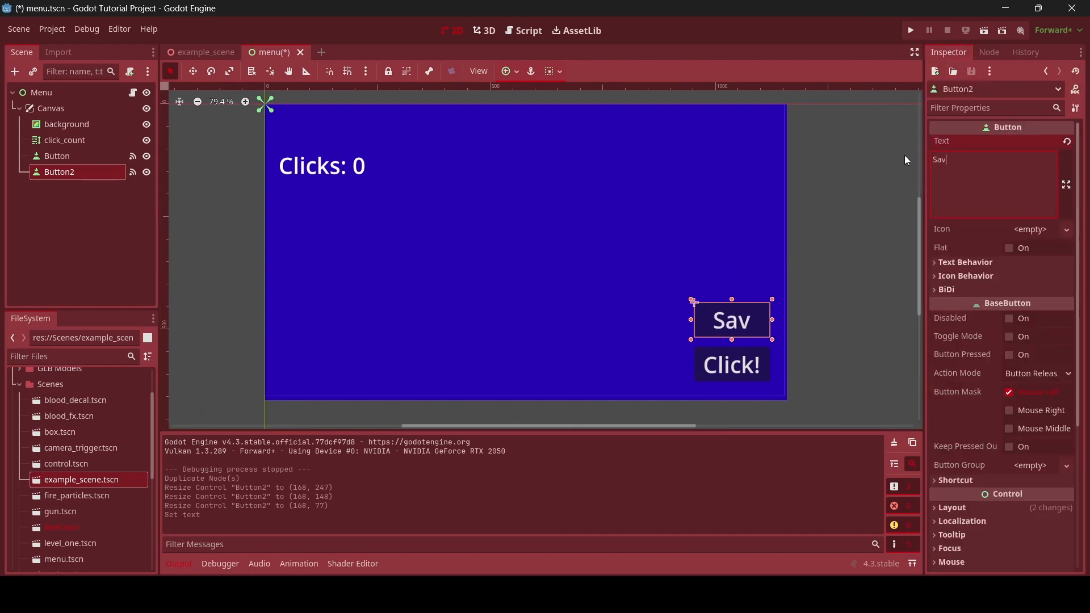
pyautogui.write('e')
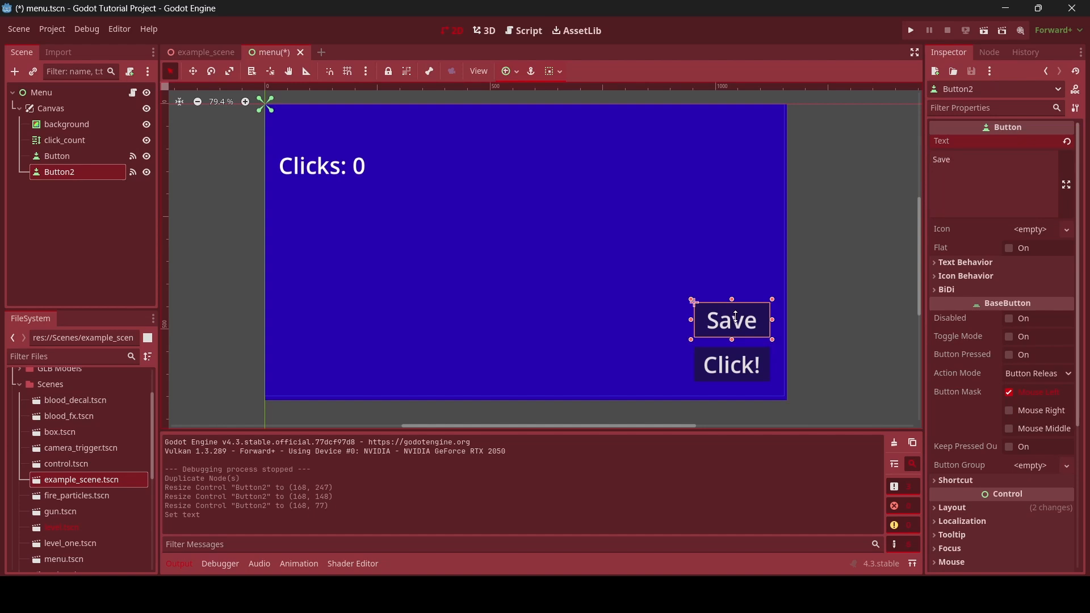
pyautogui.moveTo(730, 327)
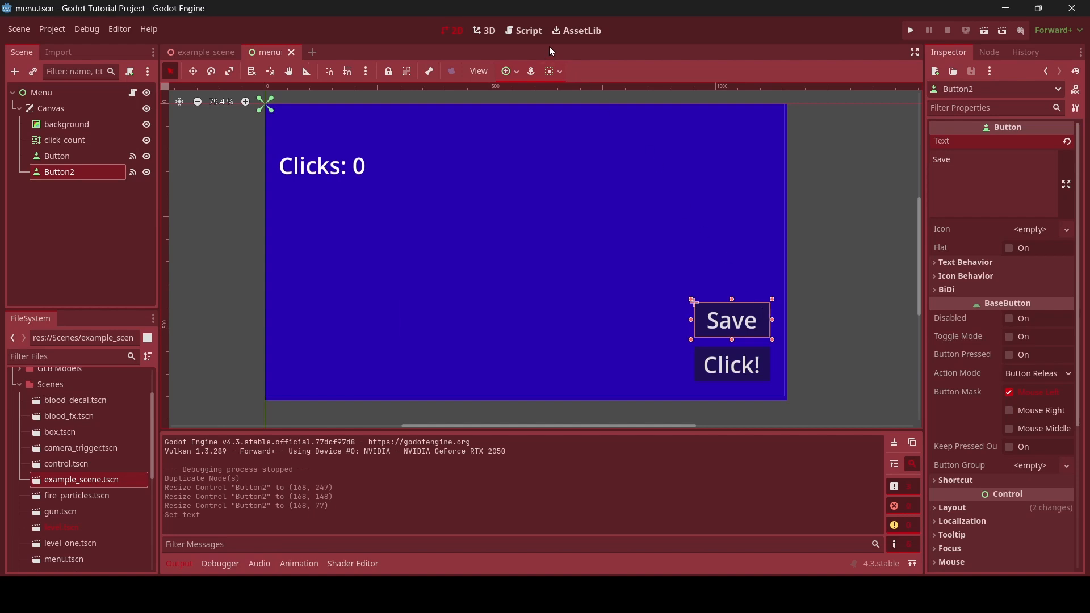
# Open menu.gd in the Script workspace and review the Click! button's connected signals
pyautogui.click(528, 30)
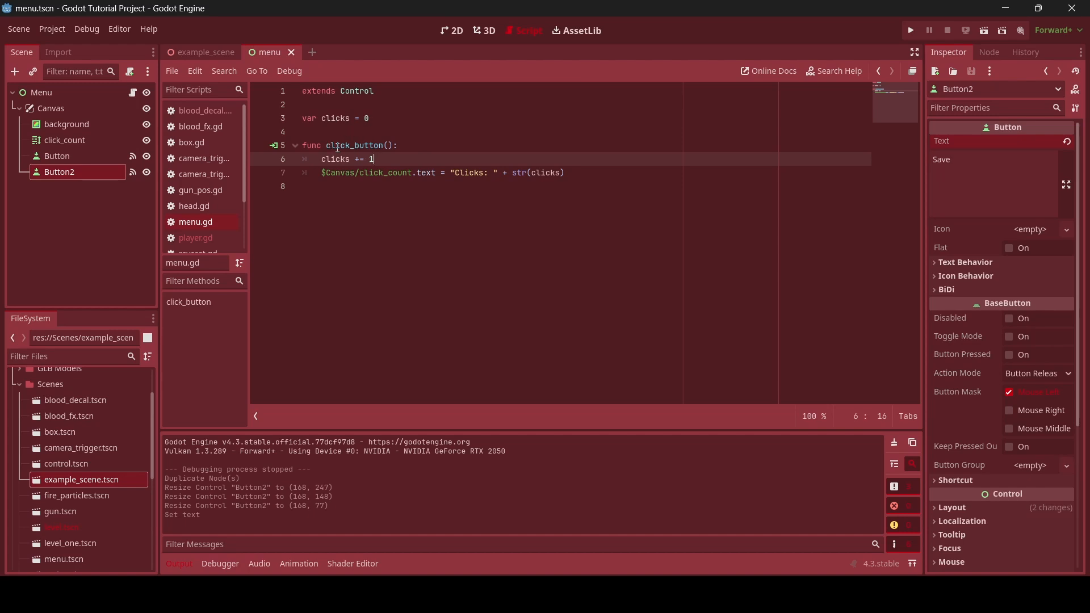
pyautogui.click(56, 155)
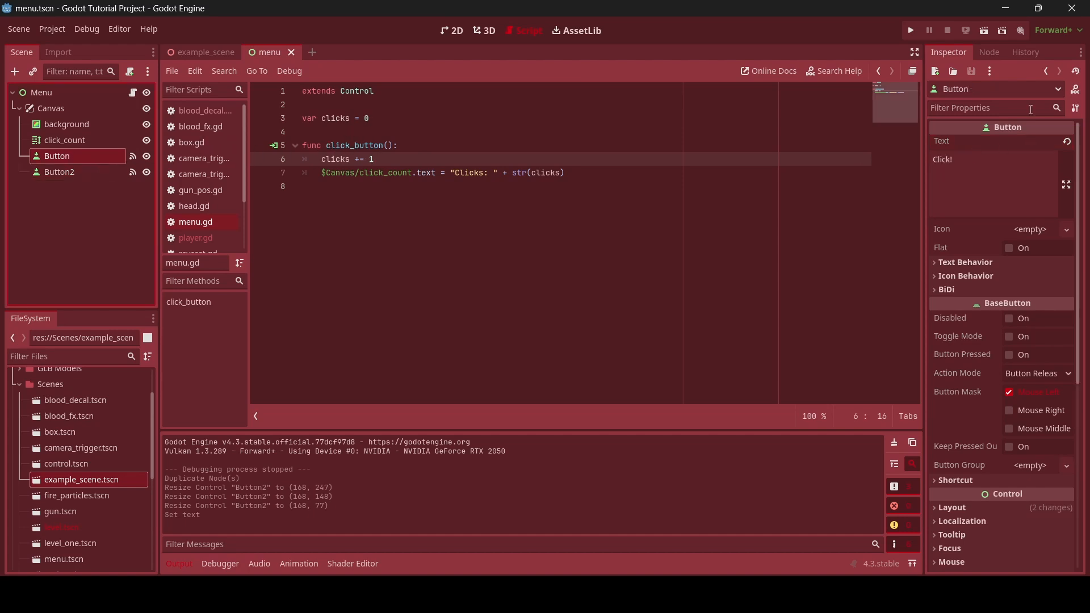
pyautogui.click(989, 52)
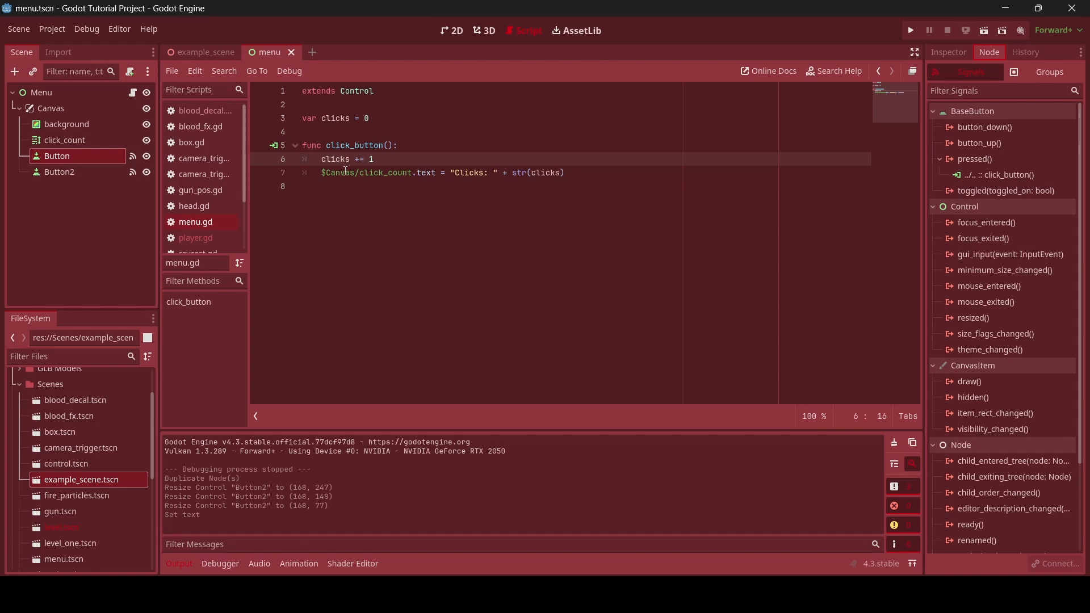
pyautogui.click(358, 172)
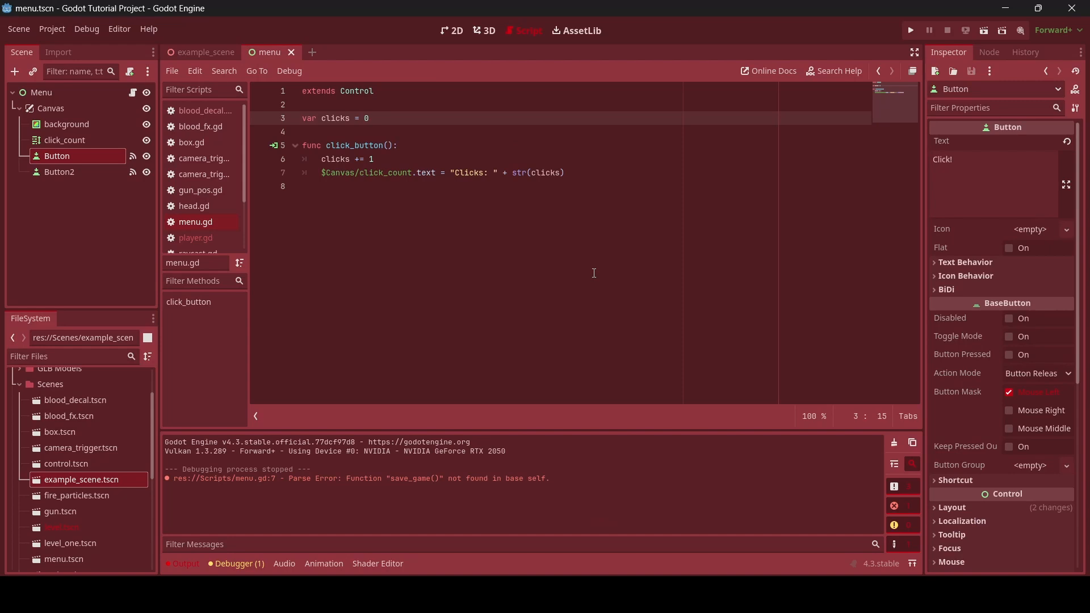
# Declare func save_game() in menu.gd and begin a var save assignment
pyautogui.write('func')
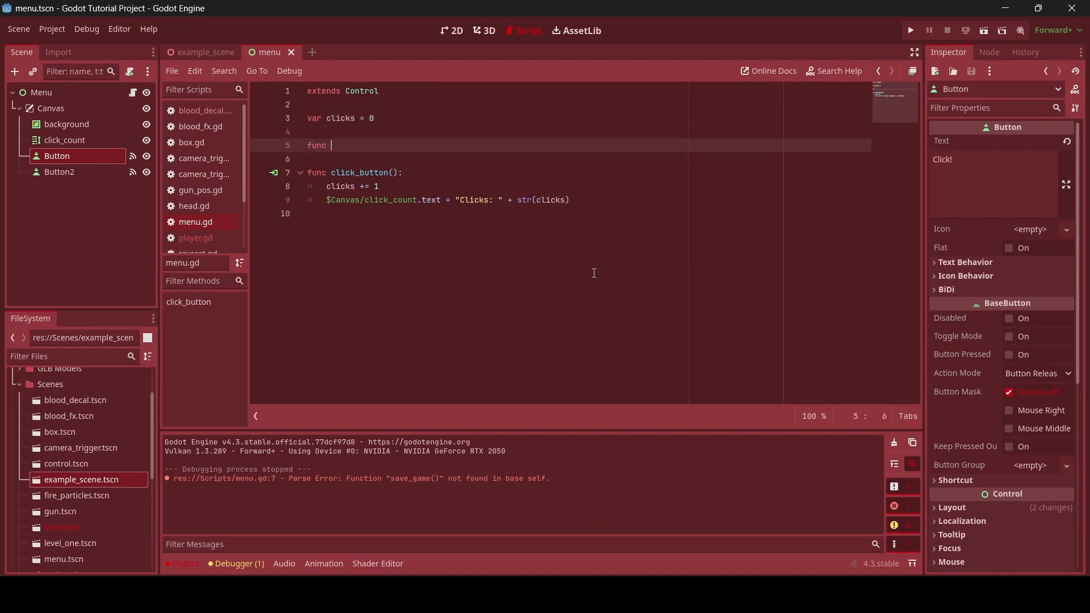
pyautogui.write('save_game():')
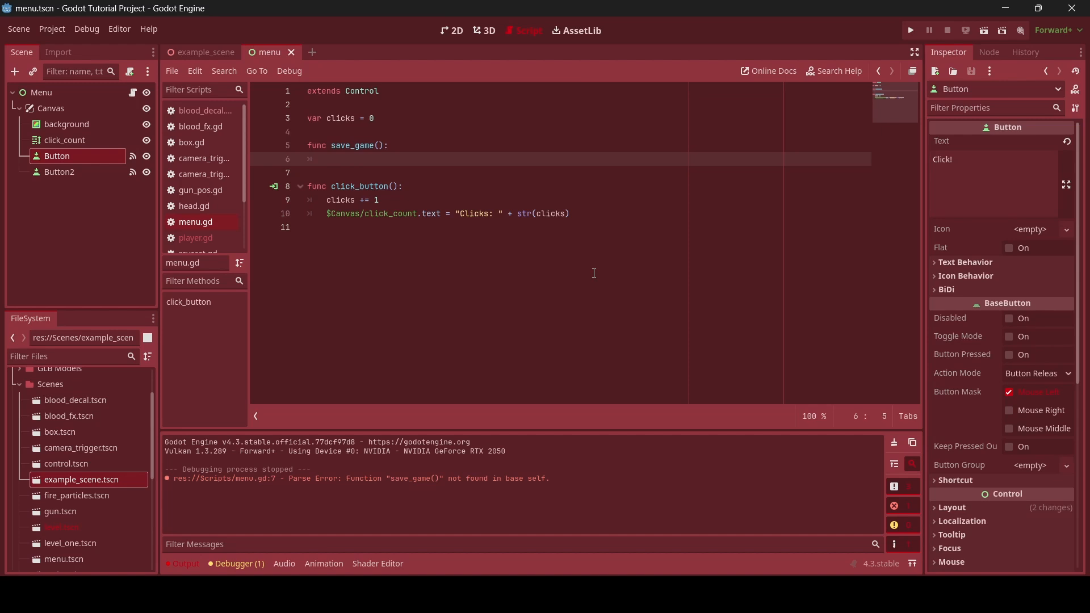
pyautogui.write('var')
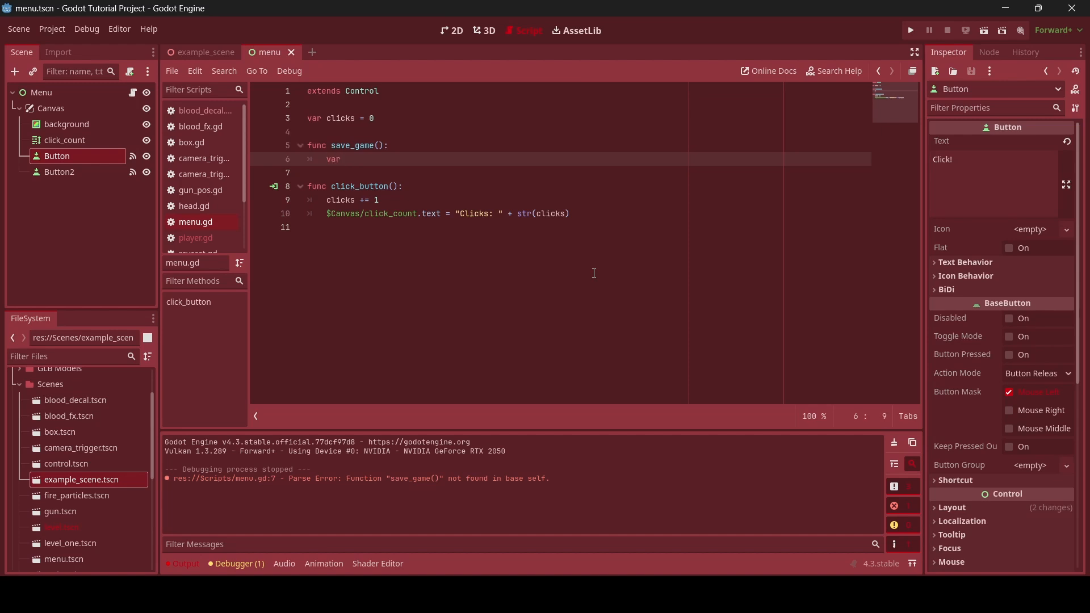
pyautogui.write('save = File')
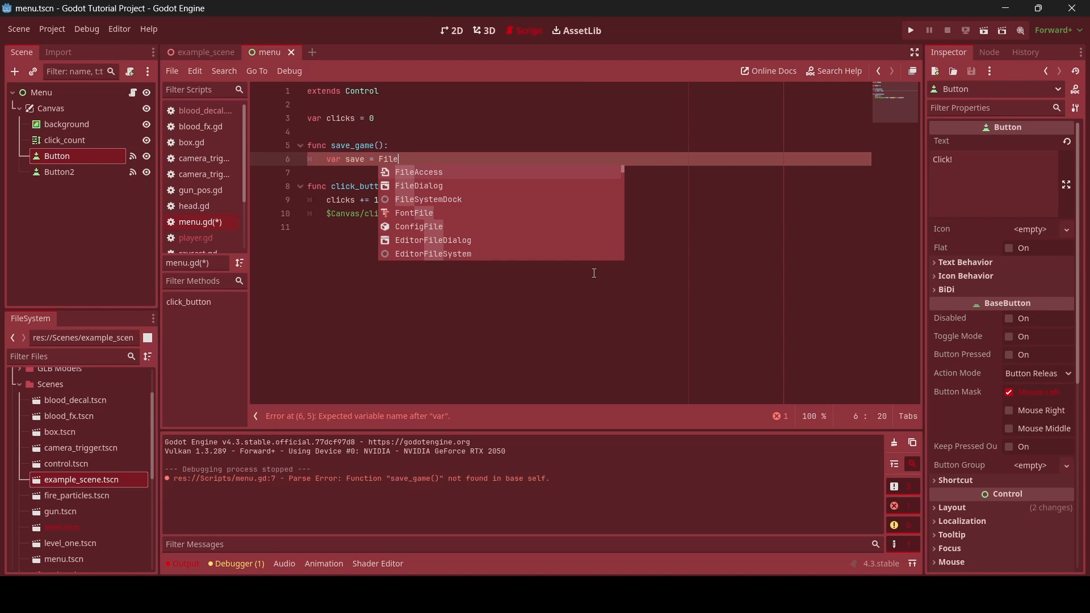
# Assign save = FileAccess.open("user://", still missing the mode argument
pyautogui.click(418, 171)
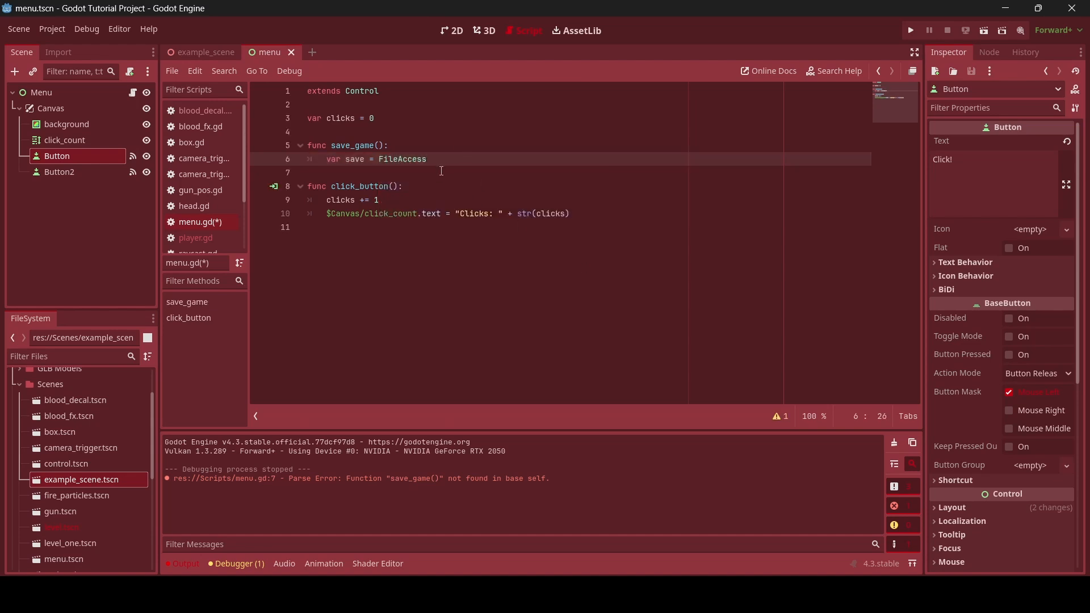
pyautogui.write('.open(')
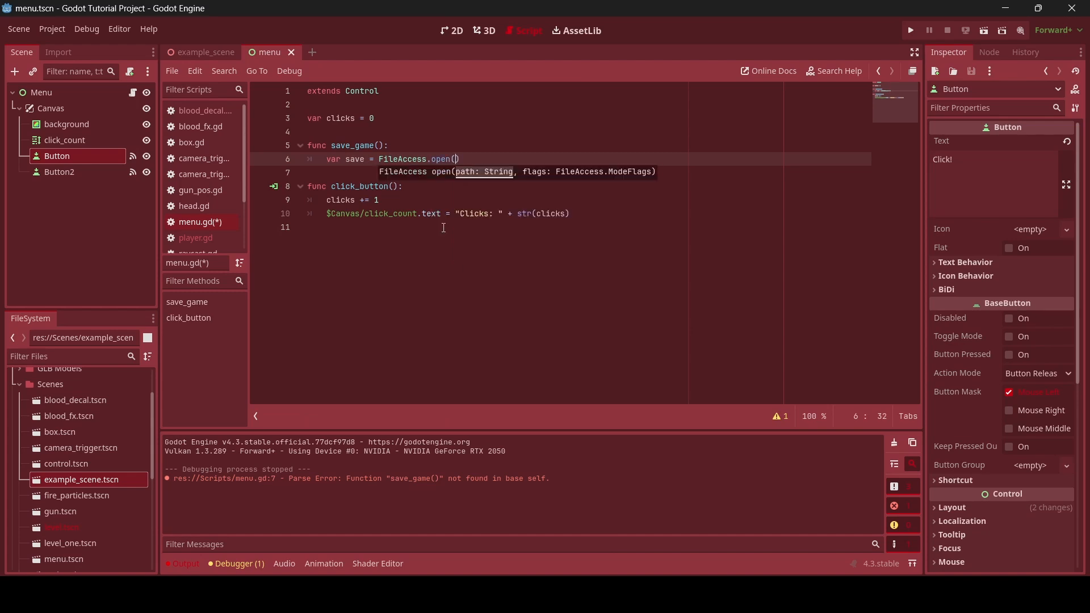
pyautogui.write('"')
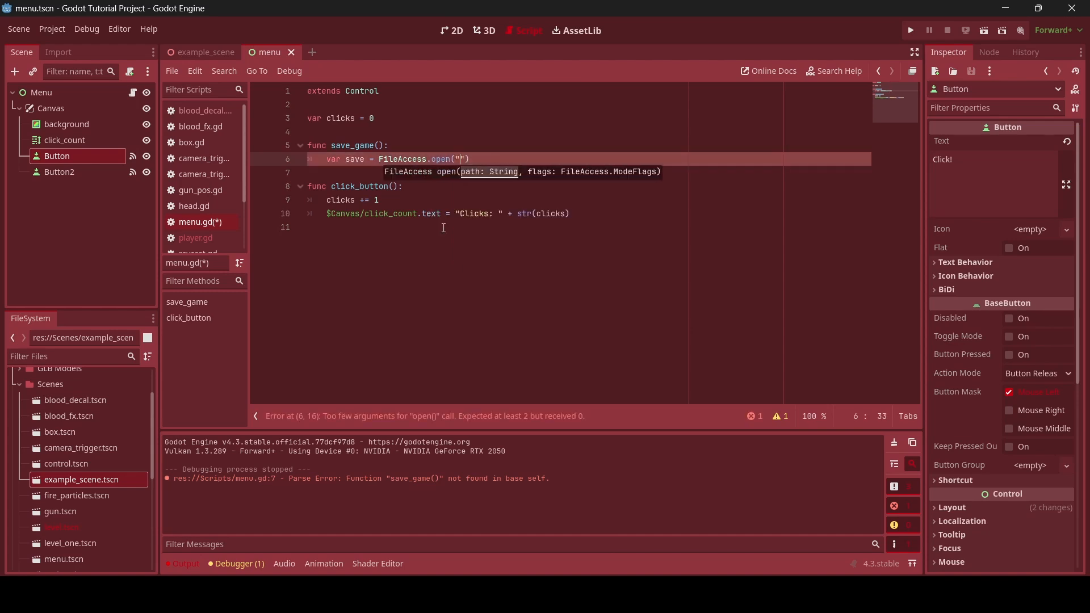
pyautogui.write('user:')
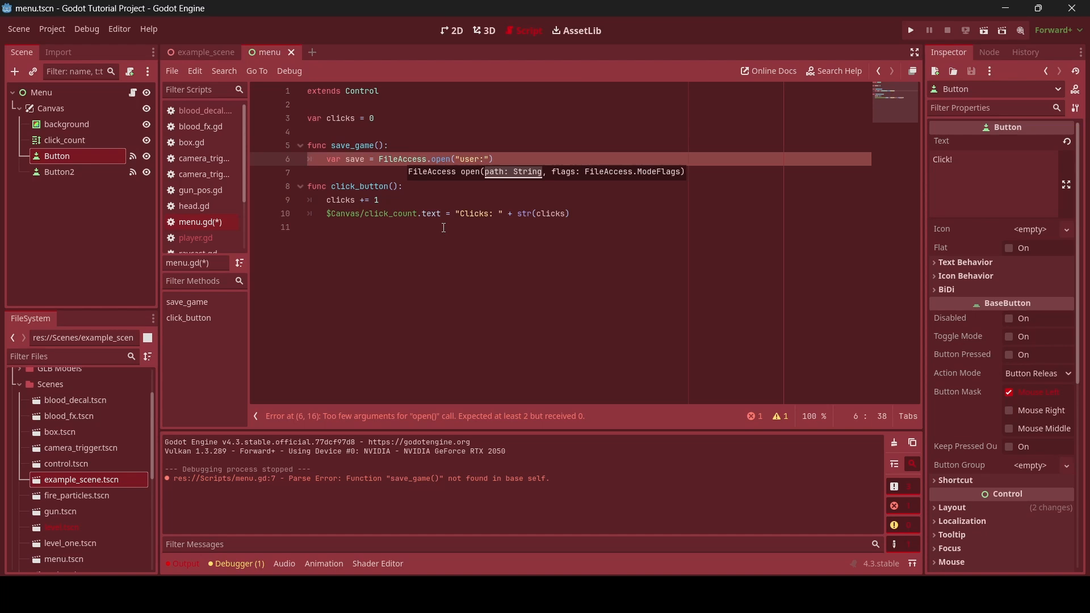
pyautogui.write('//')
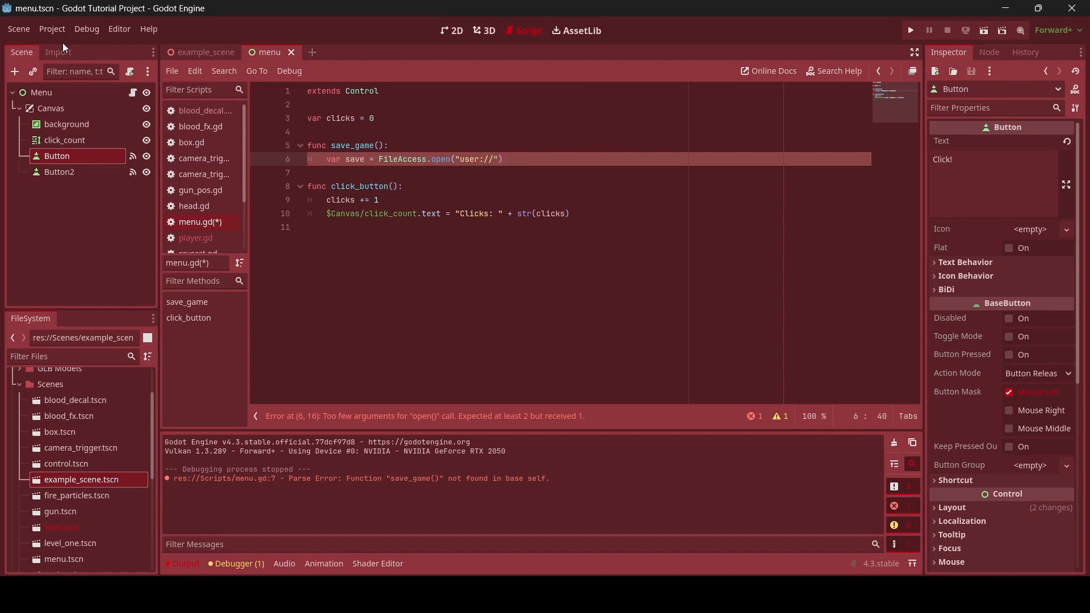
pyautogui.click(51, 28)
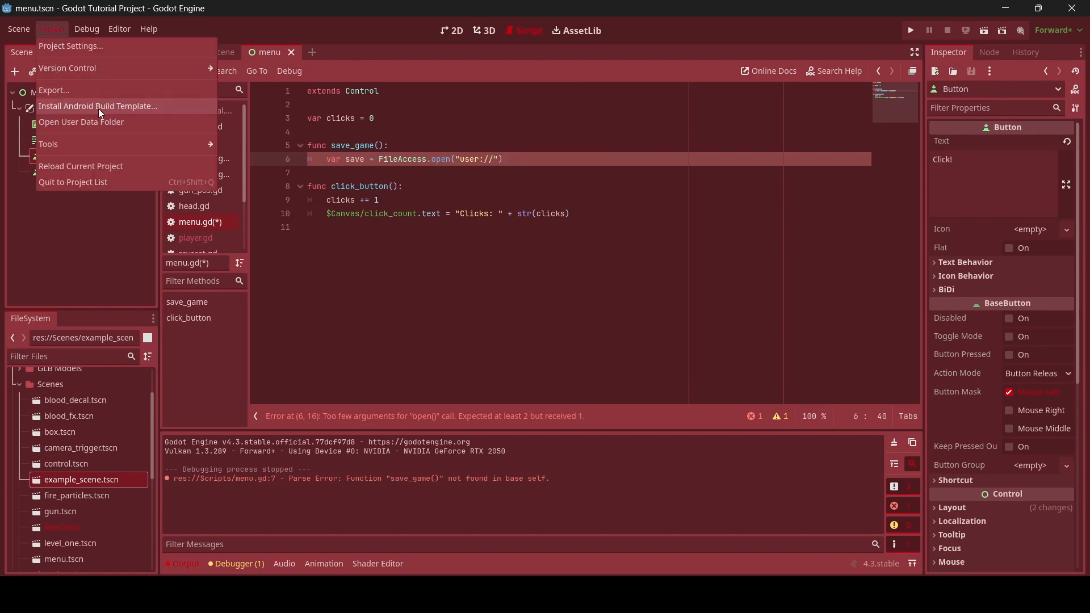
pyautogui.click(51, 28)
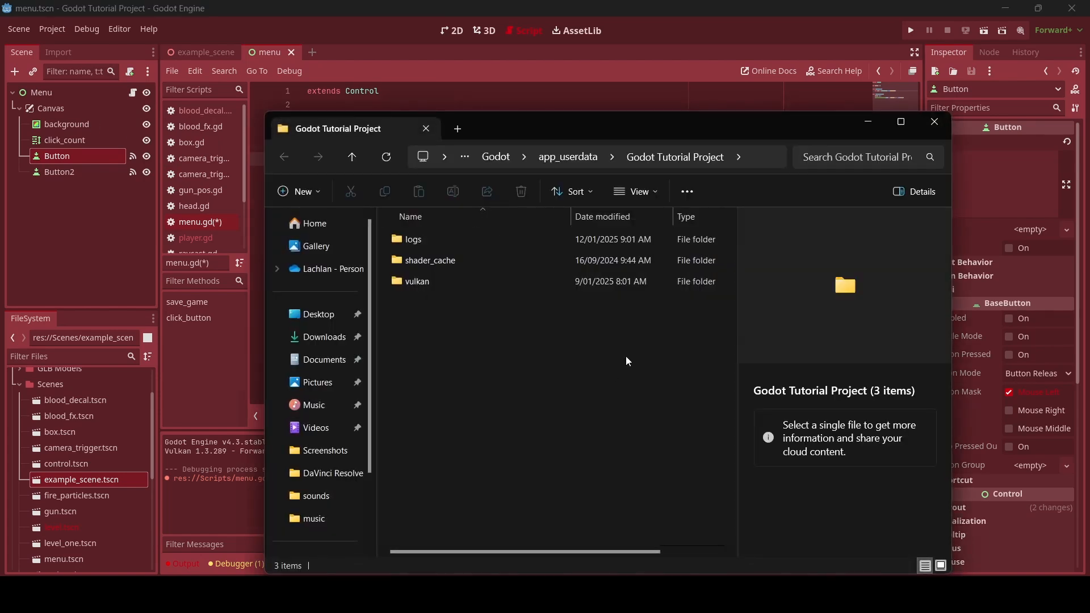
pyautogui.moveTo(454, 274)
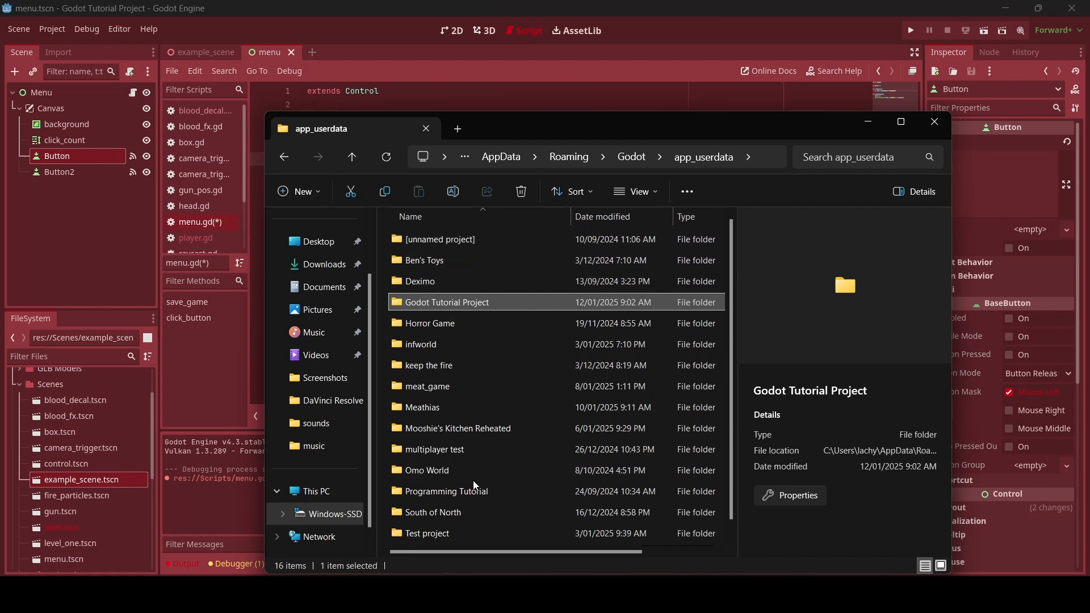
pyautogui.moveTo(491, 317)
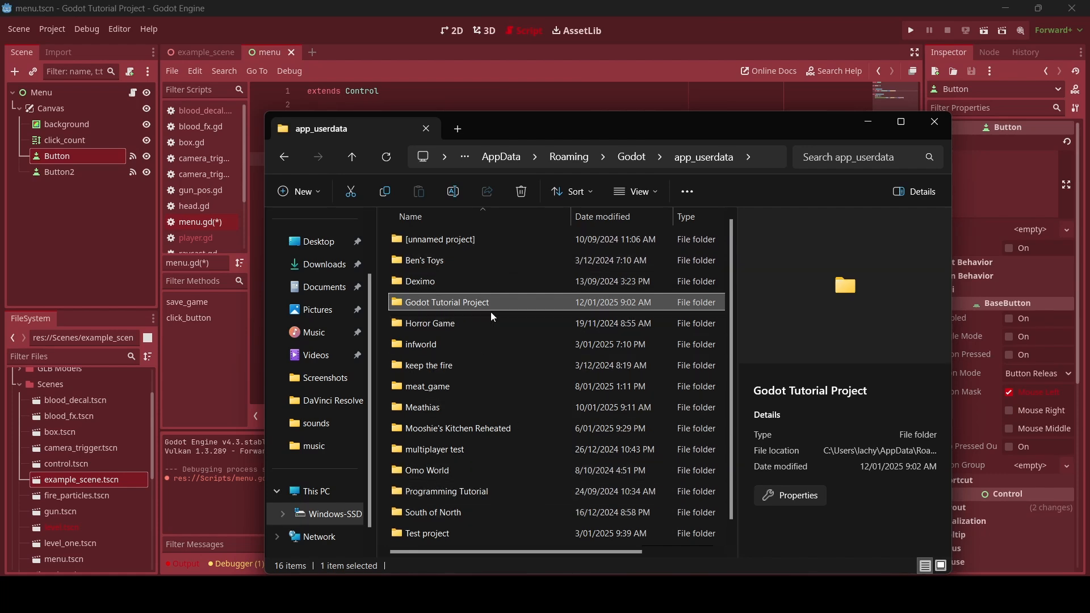
pyautogui.moveTo(478, 370)
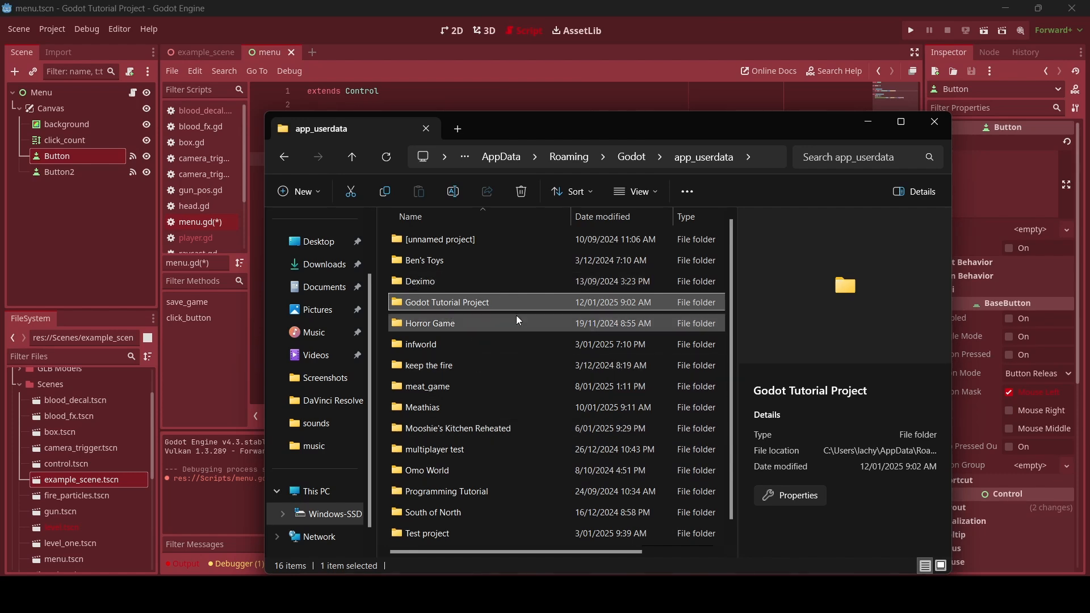
pyautogui.doubleClick(446, 302)
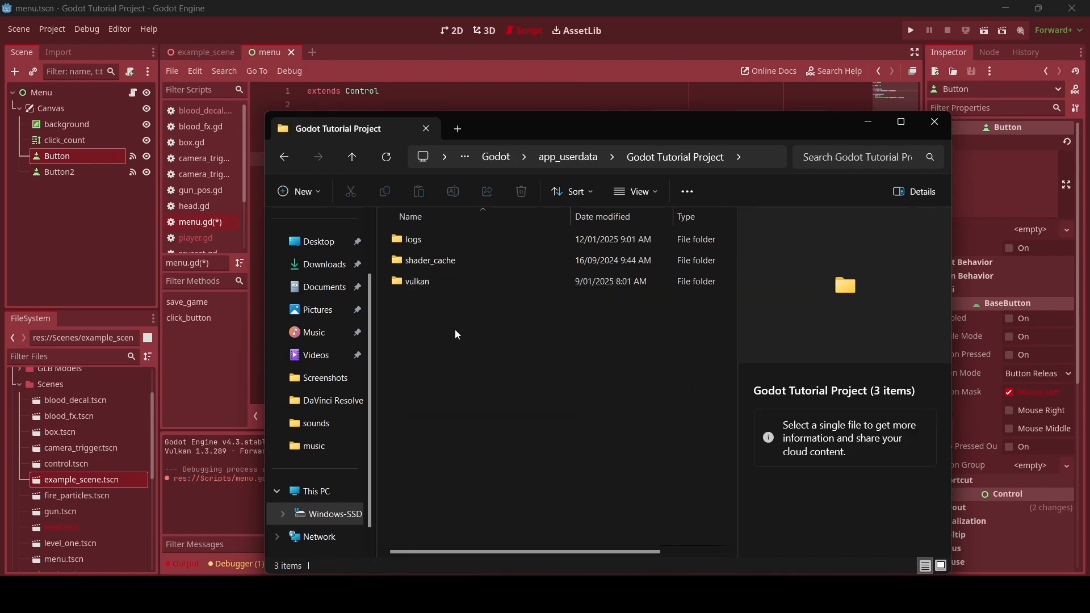
pyautogui.moveTo(525, 331)
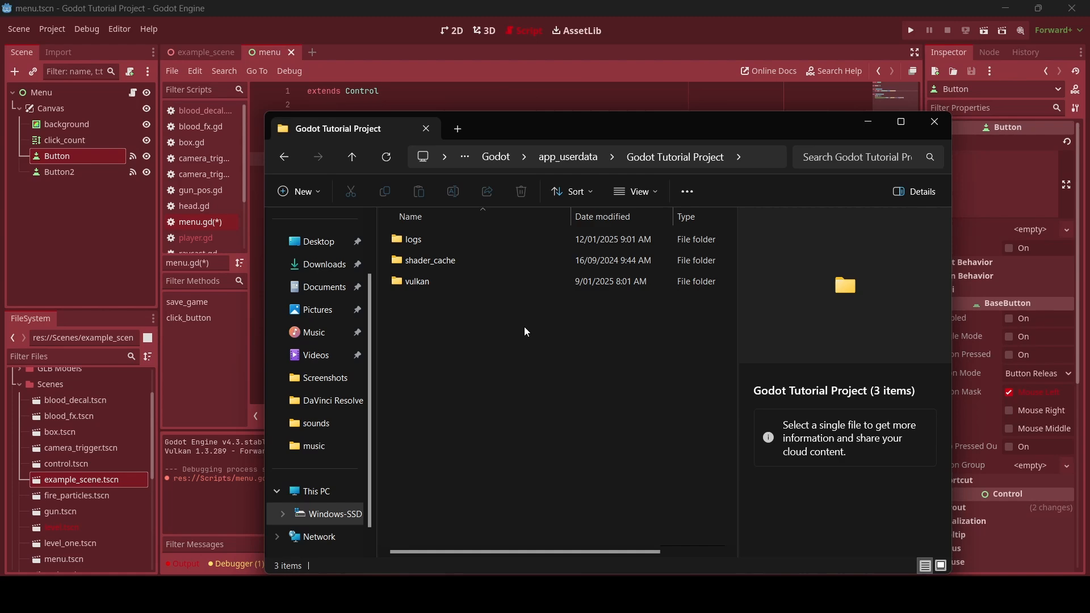
pyautogui.moveTo(592, 356)
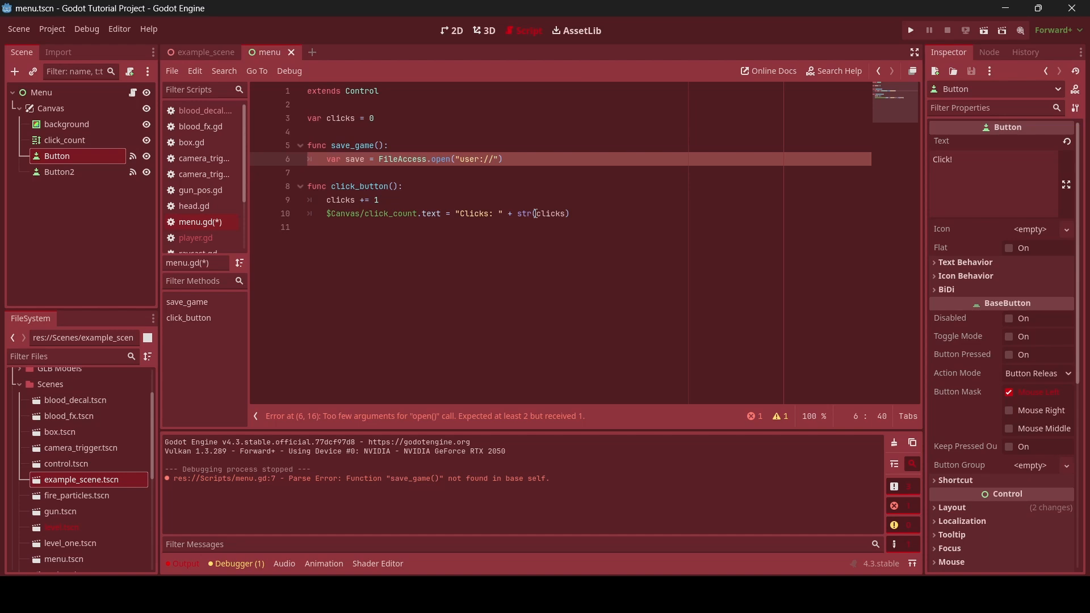
# Settle the save path as user://clicks.omo after trying other extensions, and pass FileAccess.WRITE as the mode
pyautogui.write('clicks.omo')
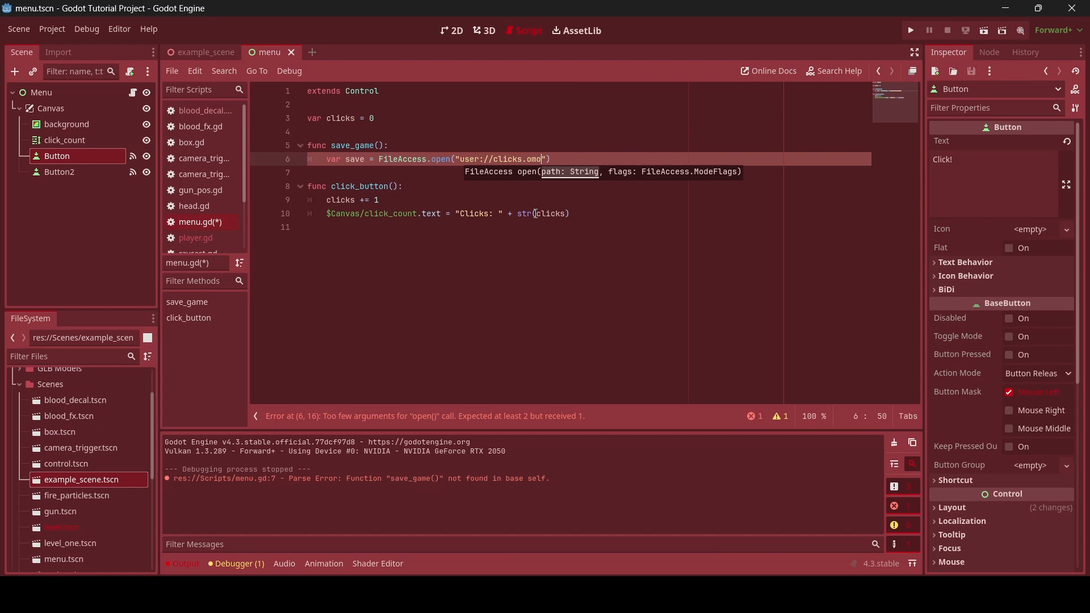
pyautogui.press('BackSpace')
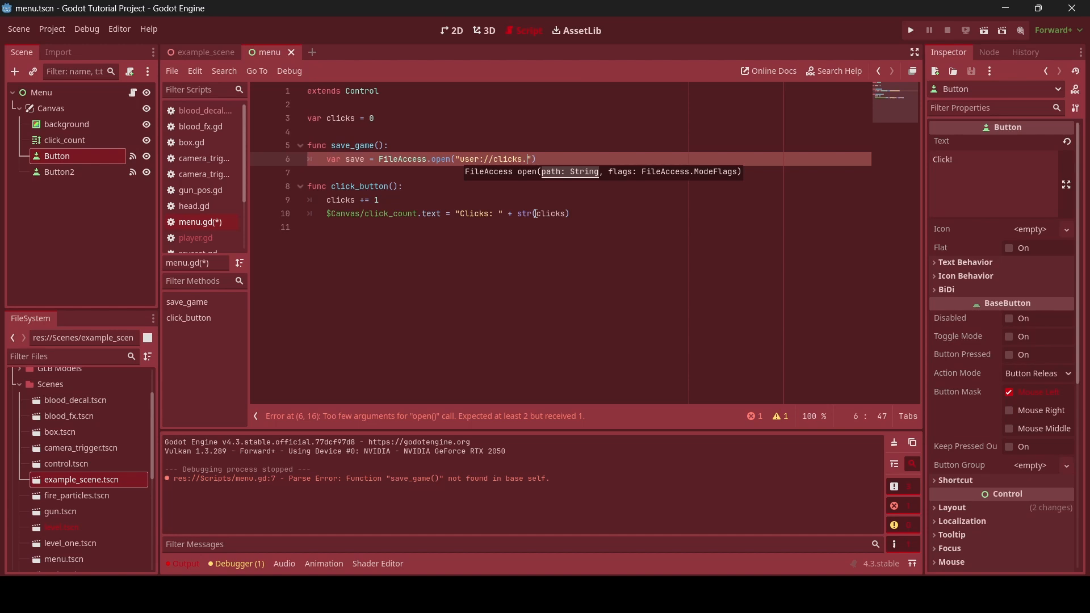
pyautogui.write('skibidi')
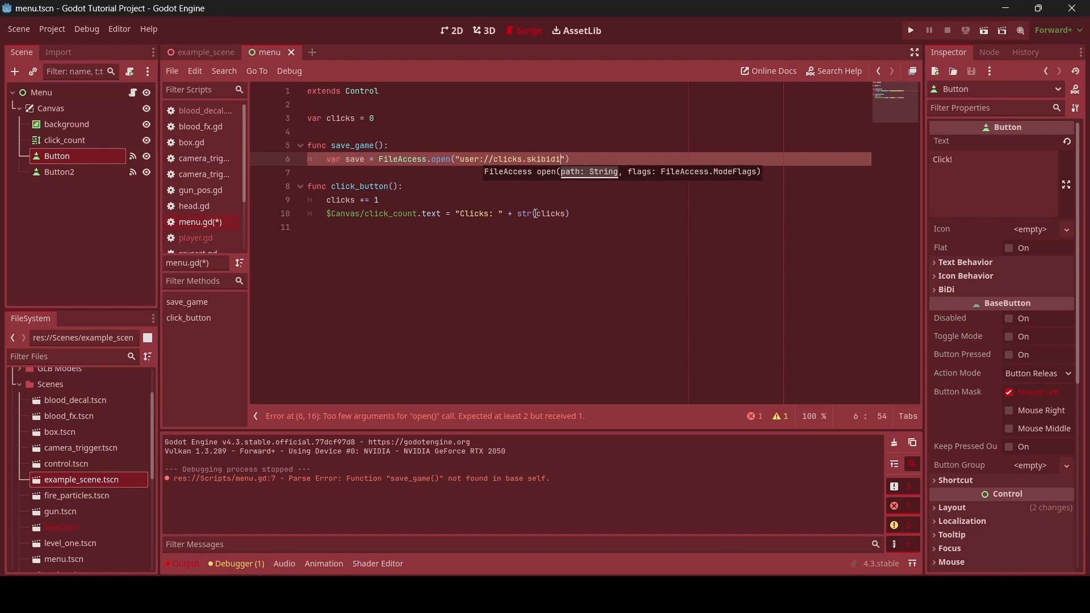
pyautogui.moveTo(694, 249)
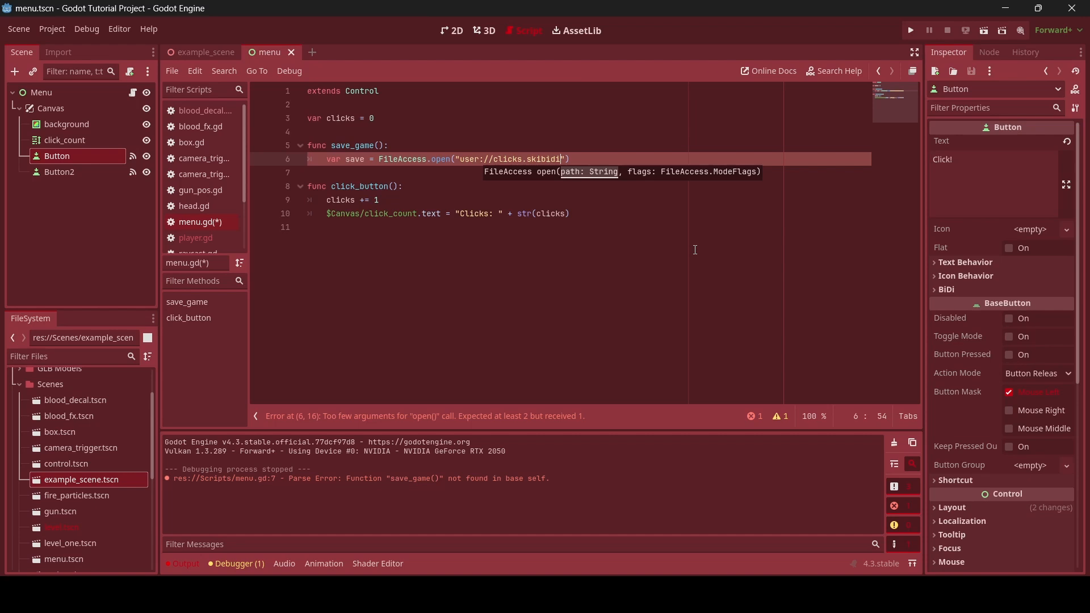
pyautogui.press('BackSpace')
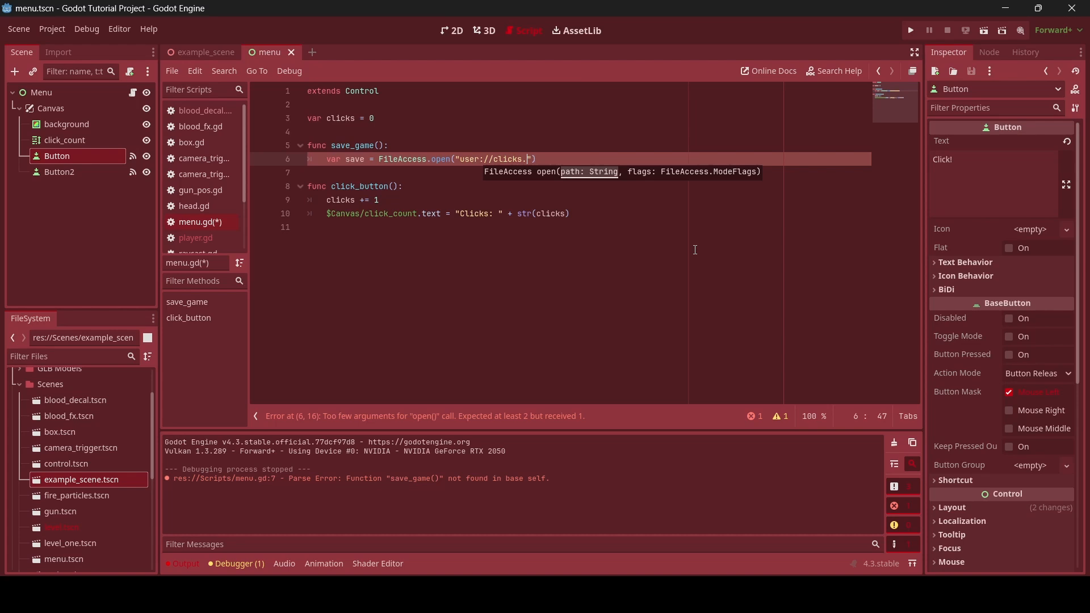
pyautogui.write('dat')
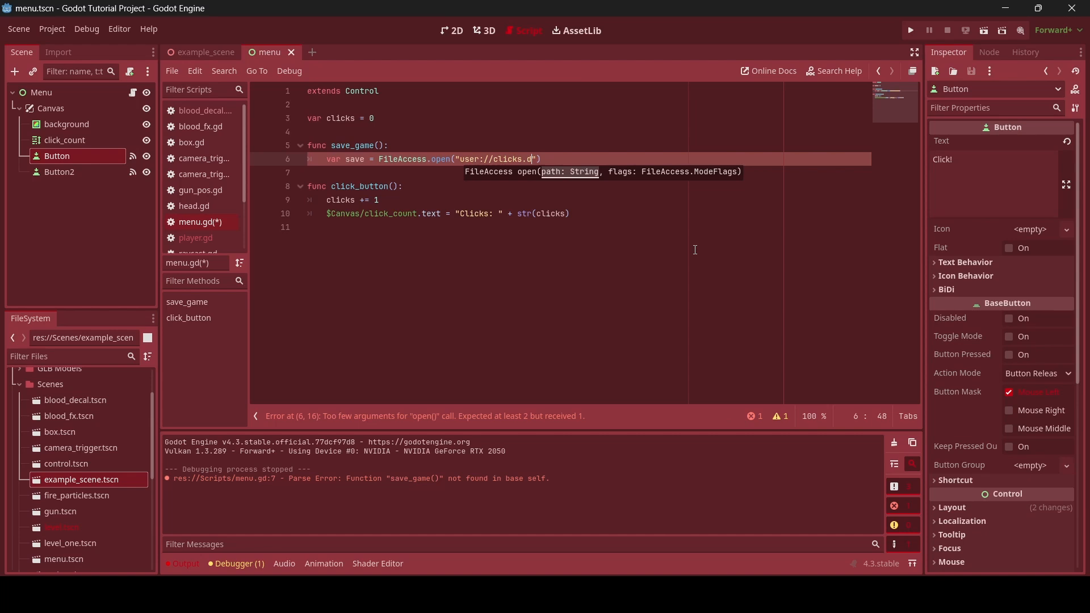
pyautogui.press('Backspace')
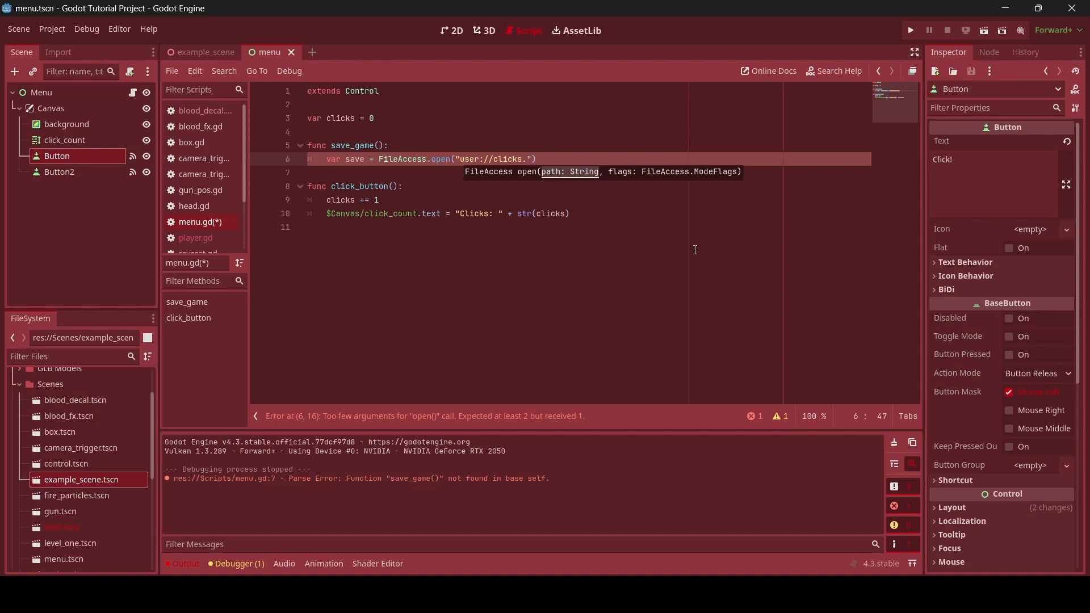
pyautogui.write('omo')
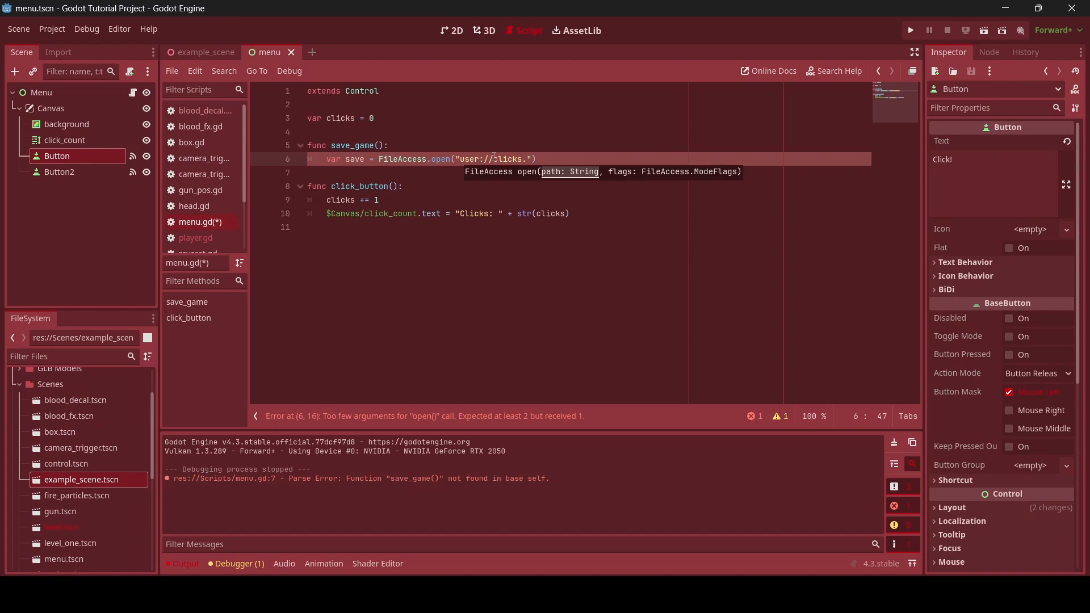
pyautogui.moveTo(607, 263)
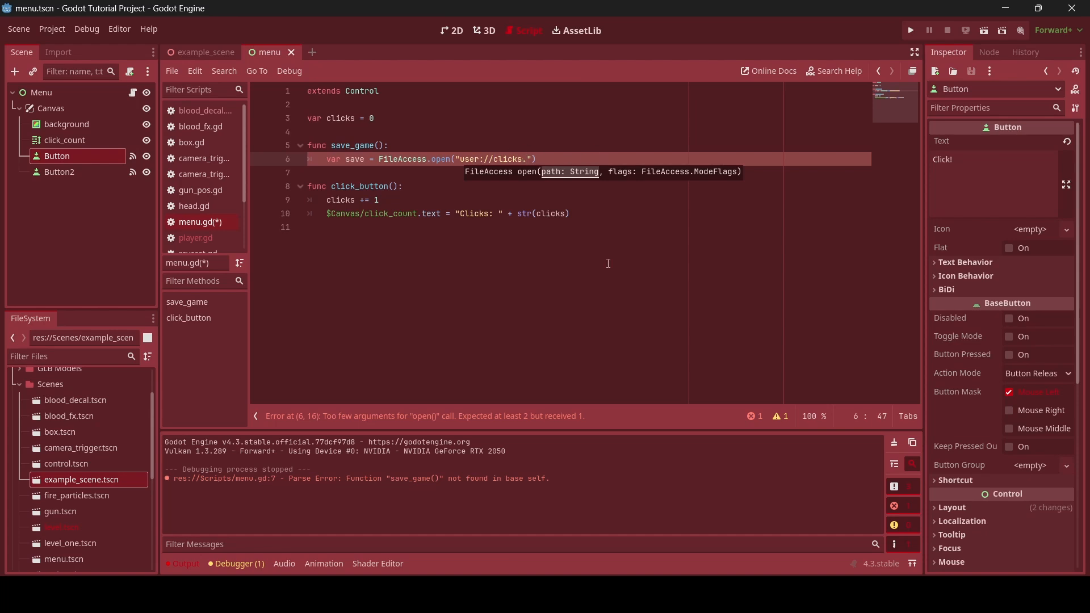
pyautogui.write('omo')
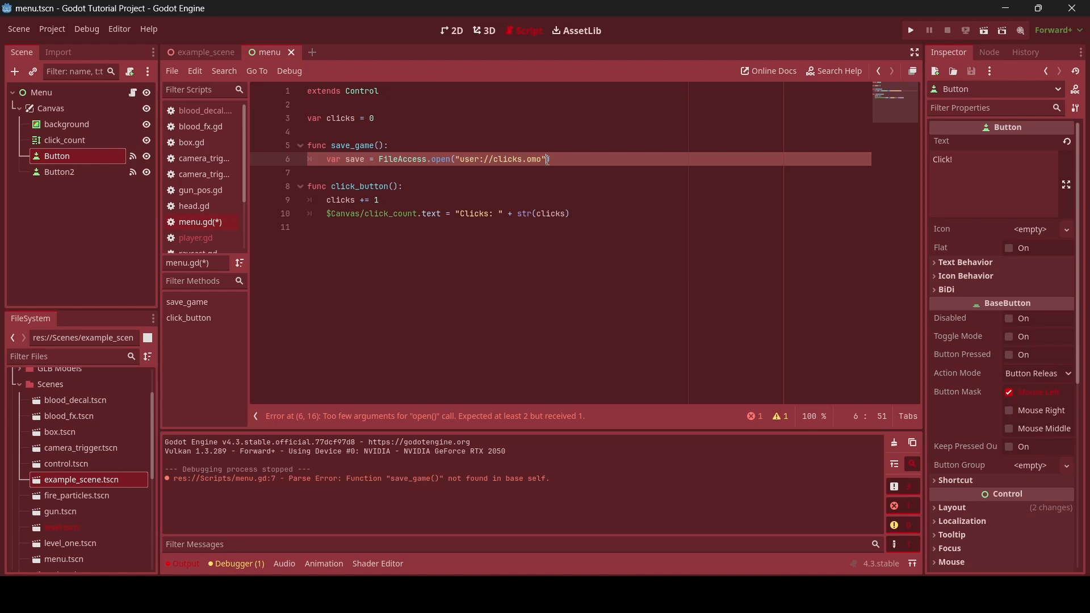
pyautogui.moveTo(683, 326)
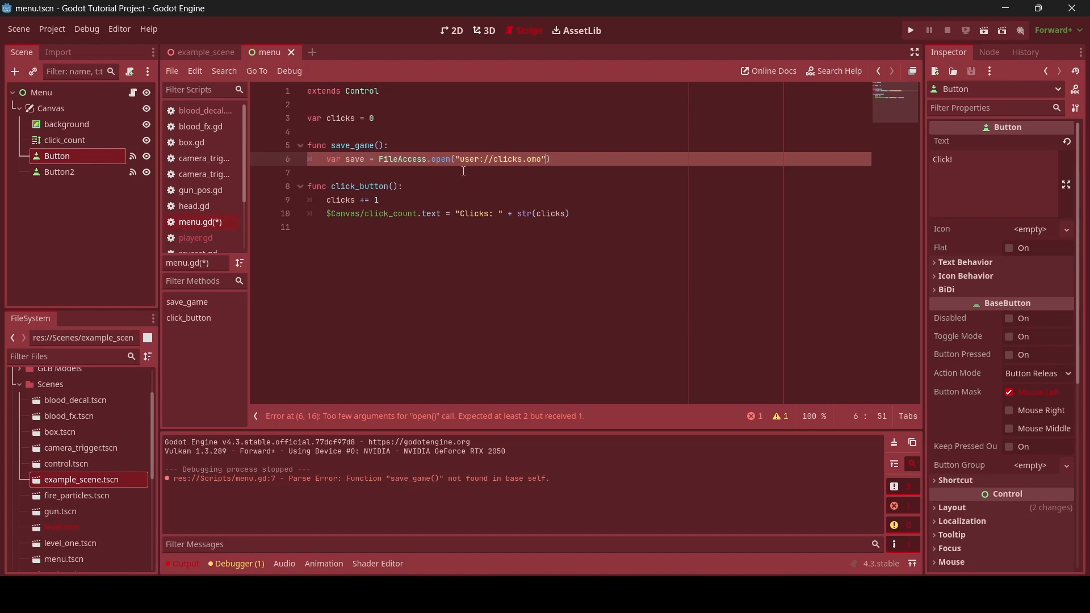
pyautogui.moveTo(613, 194)
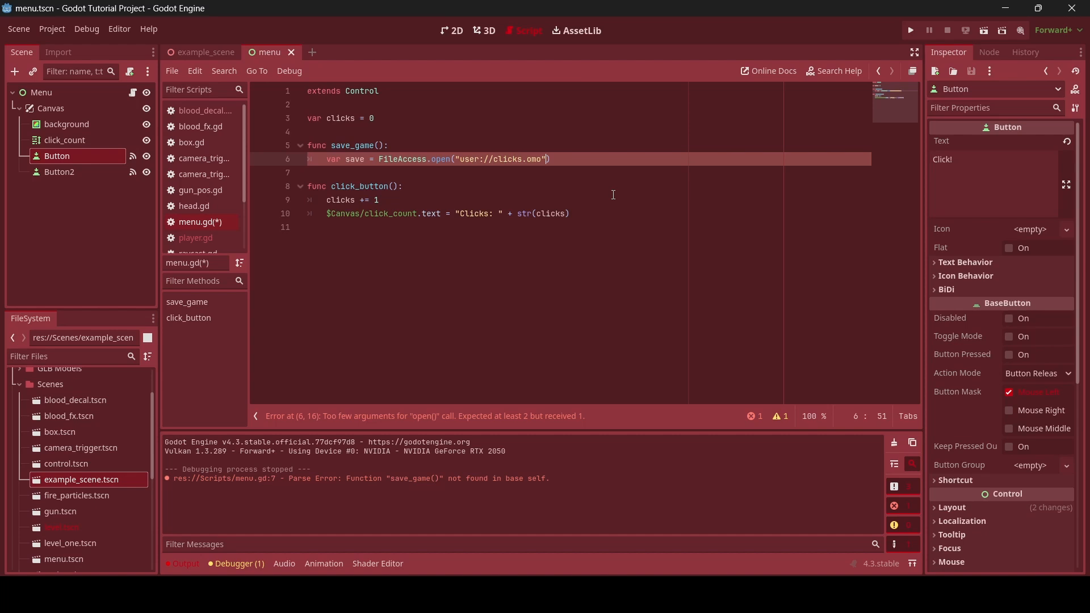
pyautogui.write(',')
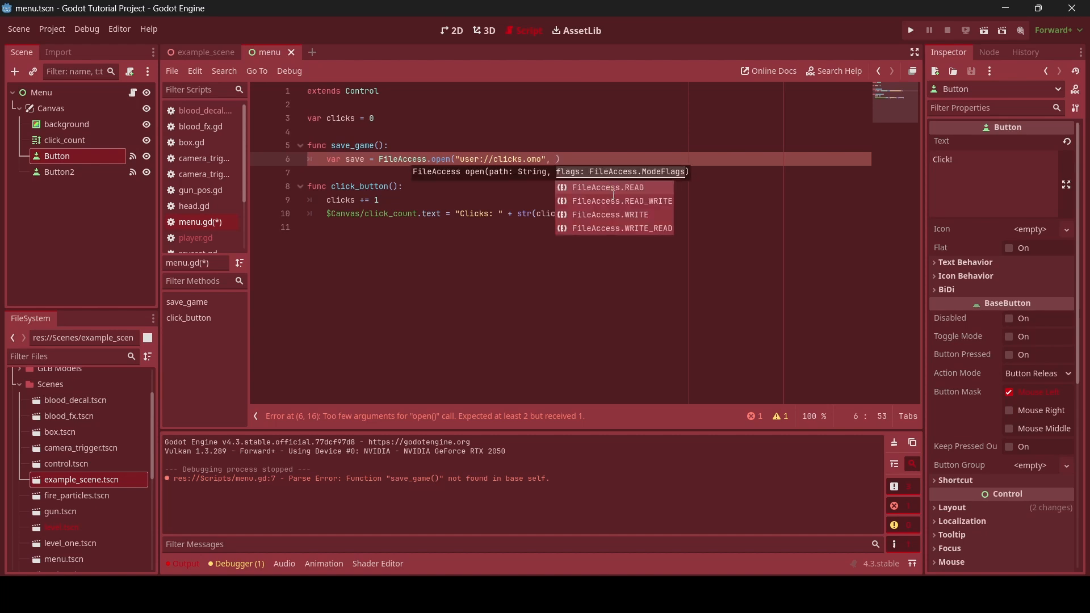
pyautogui.write('FileAccess.WRITE')
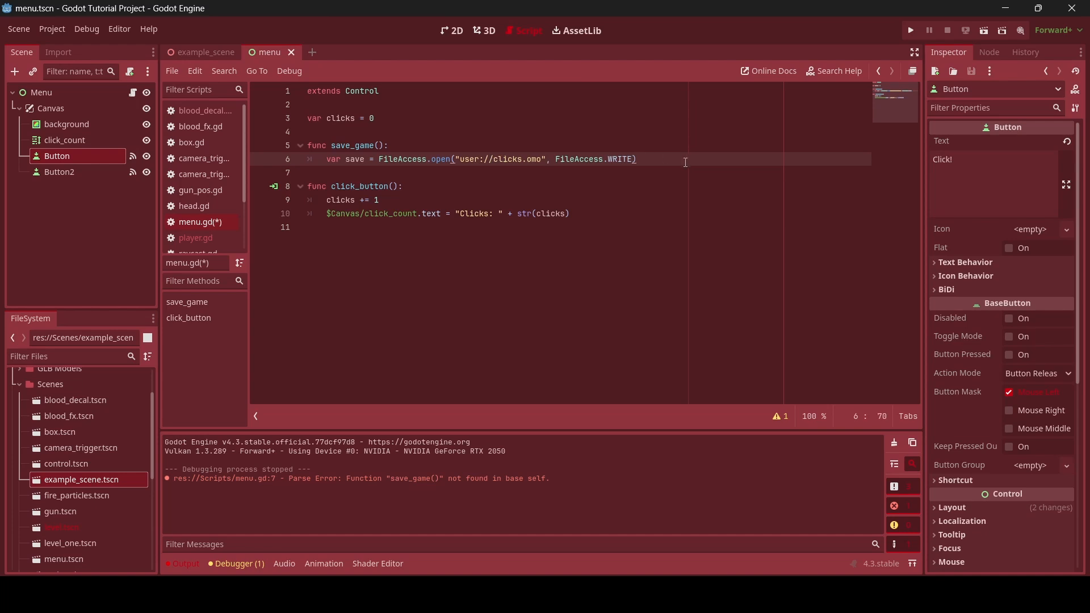
# Add save.store_string(str(clicks)) and save.close() to save_game, then save menu.gd
pyautogui.write('save.s')
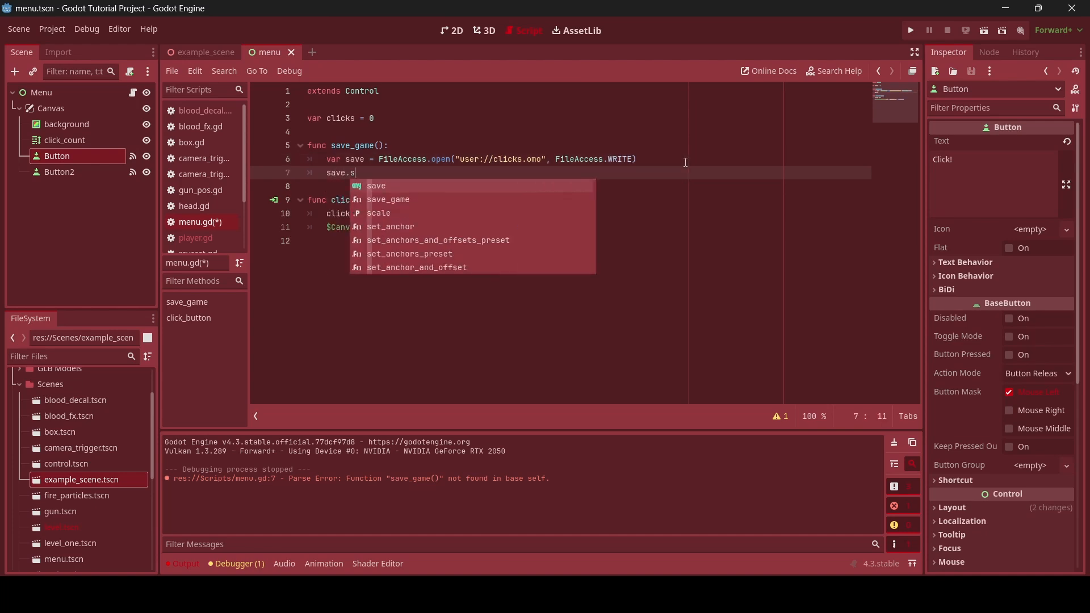
pyautogui.write('tore_string(')
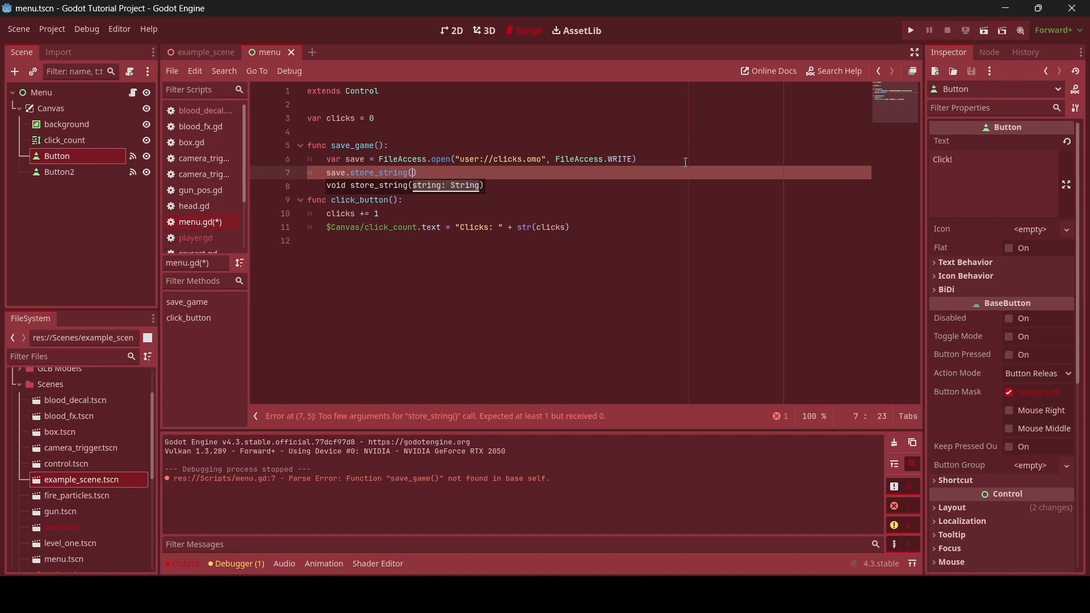
pyautogui.moveTo(600, 202)
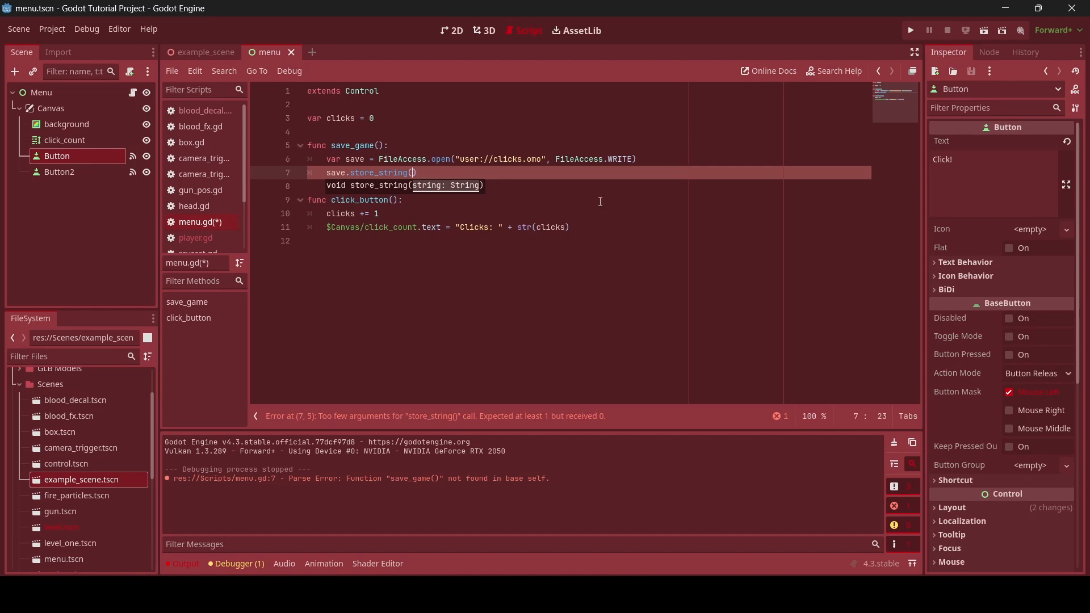
pyautogui.moveTo(554, 227)
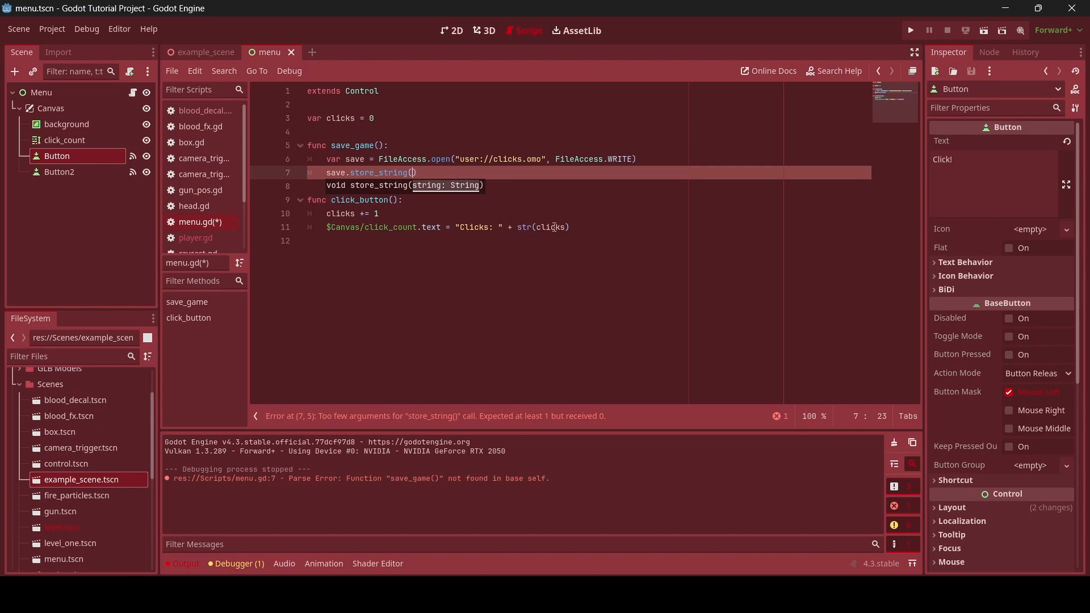
pyautogui.moveTo(593, 234)
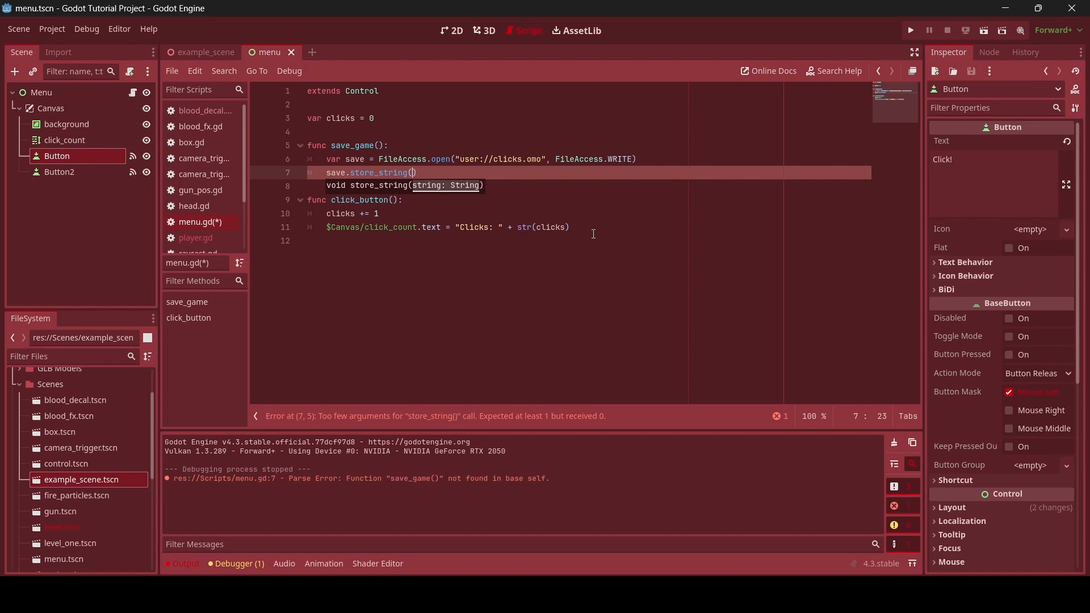
pyautogui.write('str(')
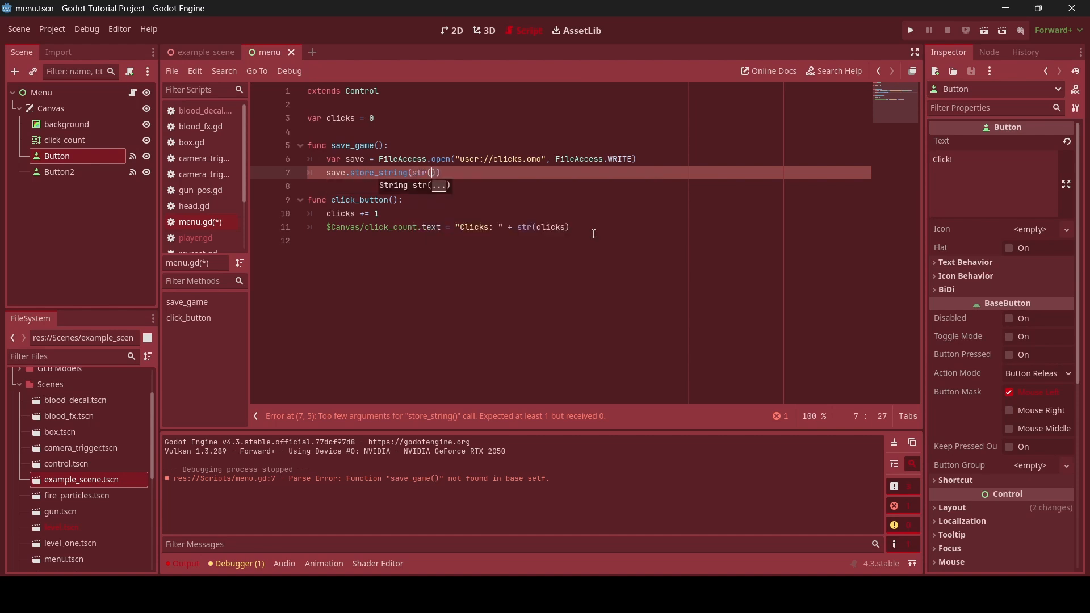
pyautogui.write('clicks')
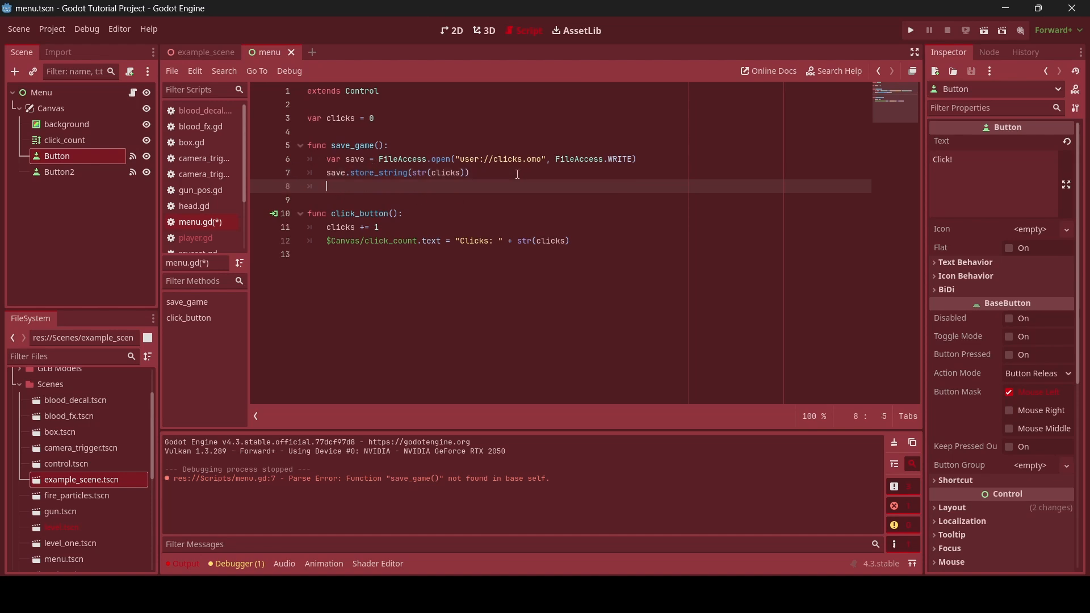
pyautogui.write('save.clos')
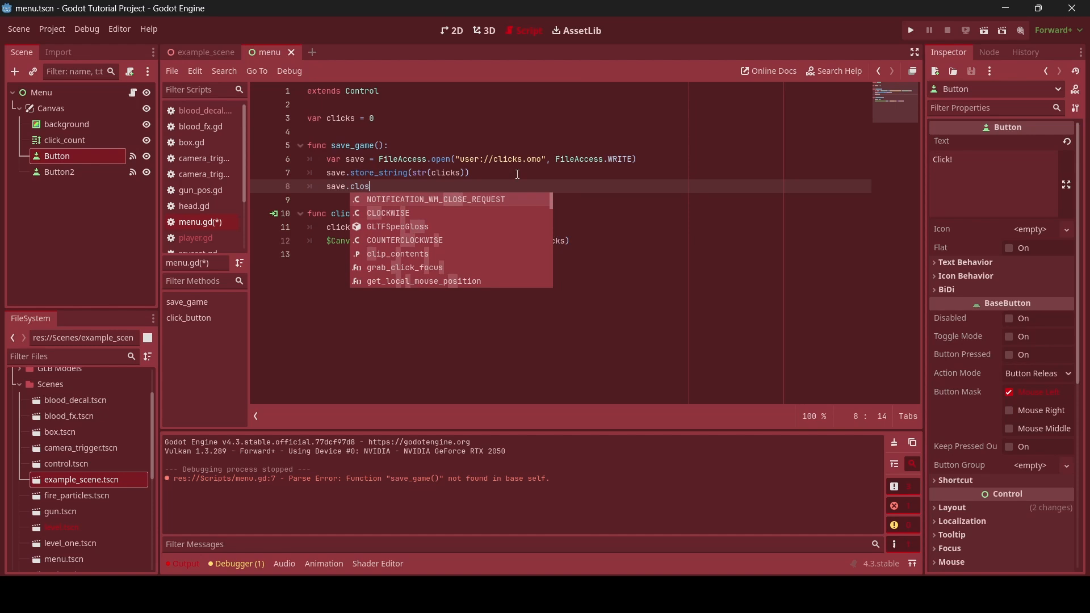
pyautogui.press('ctrl+s')
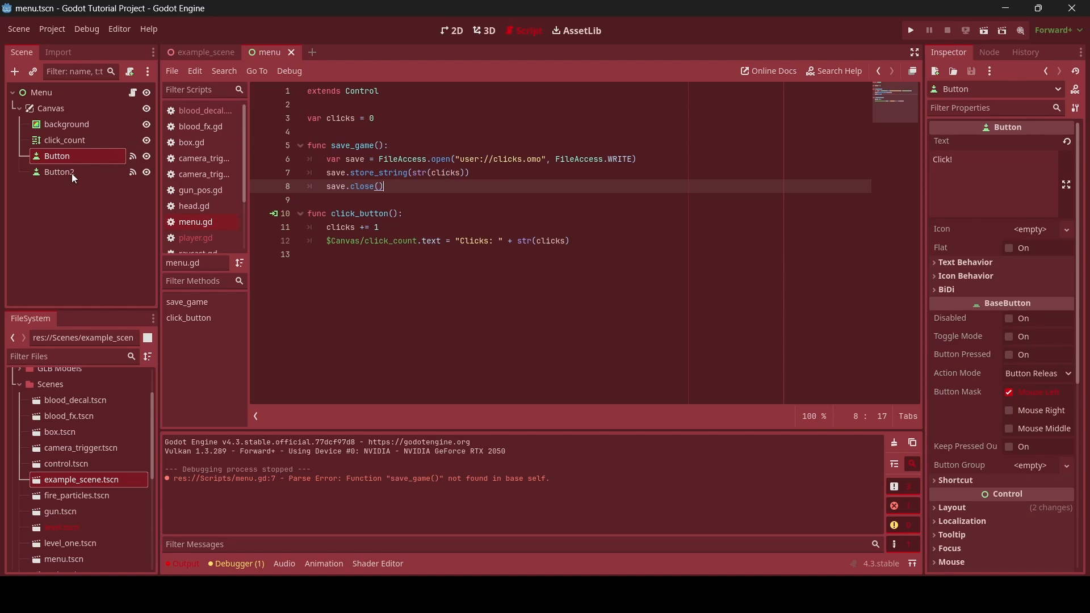
# Repoint Button2's pressed signal from click_button to save_game and save the scene
pyautogui.click(59, 172)
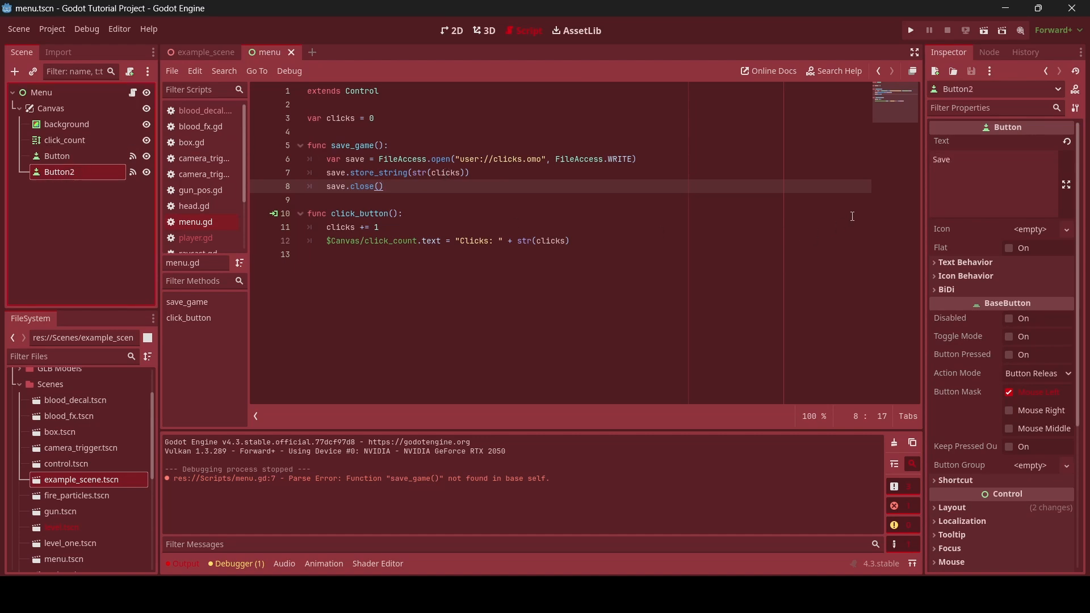
pyautogui.click(988, 52)
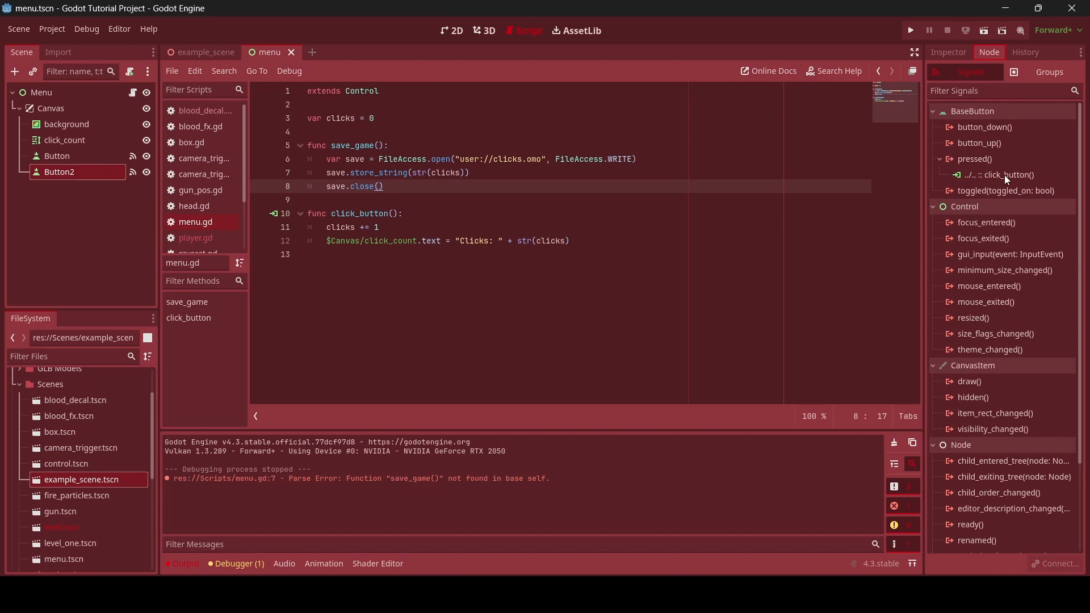
pyautogui.click(1003, 175)
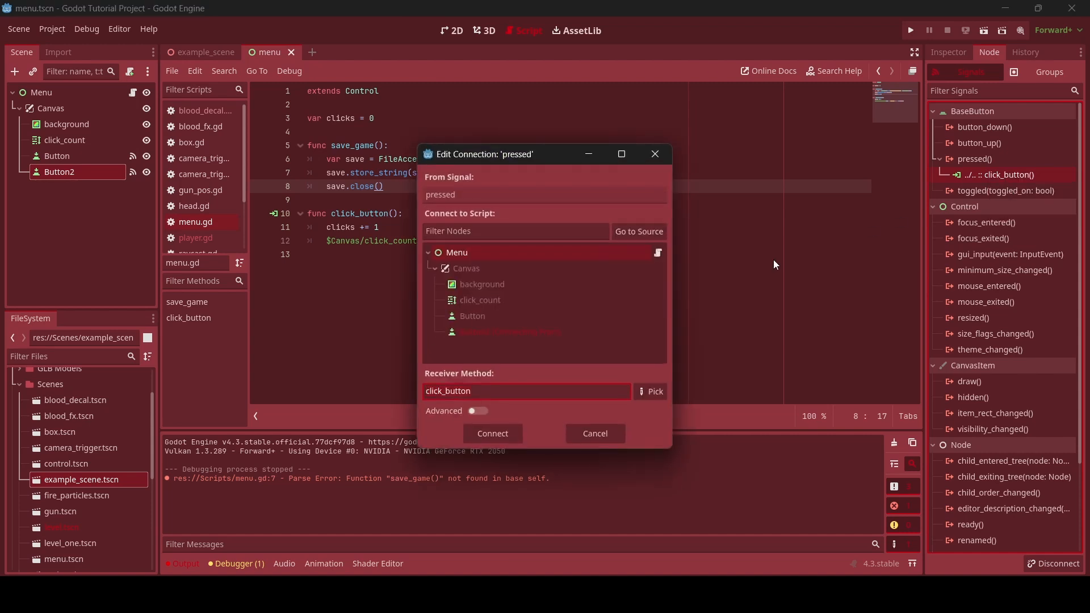
pyautogui.moveTo(813, 222)
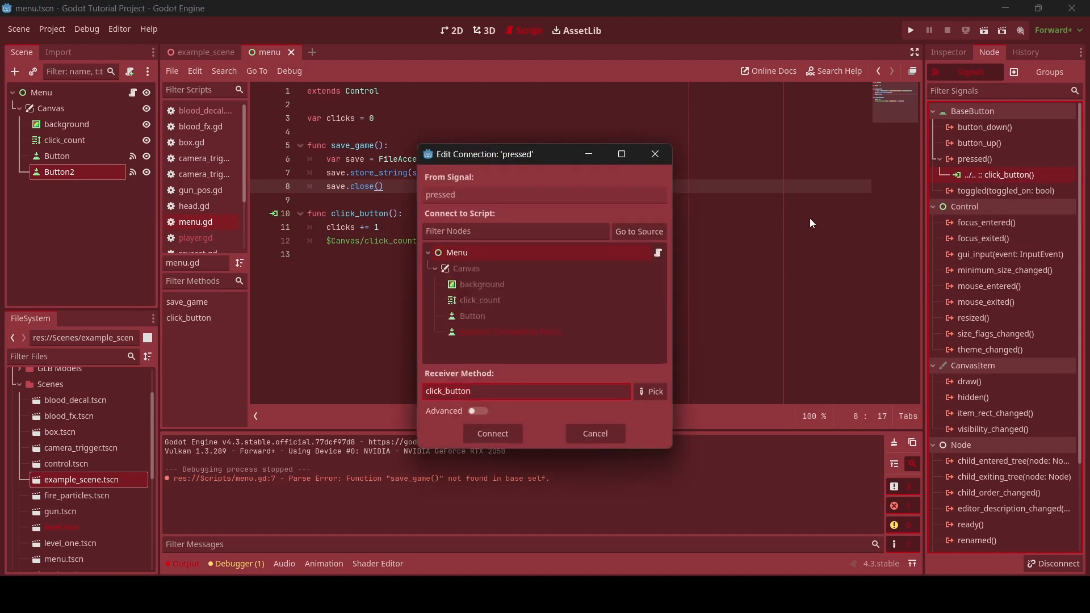
pyautogui.write('save_game')
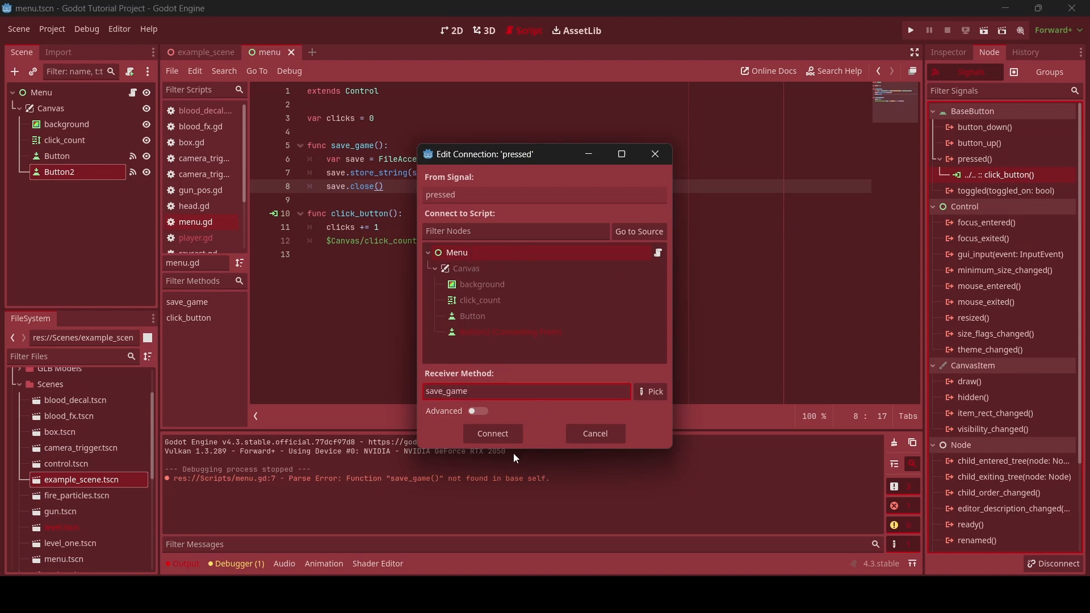
pyautogui.click(492, 432)
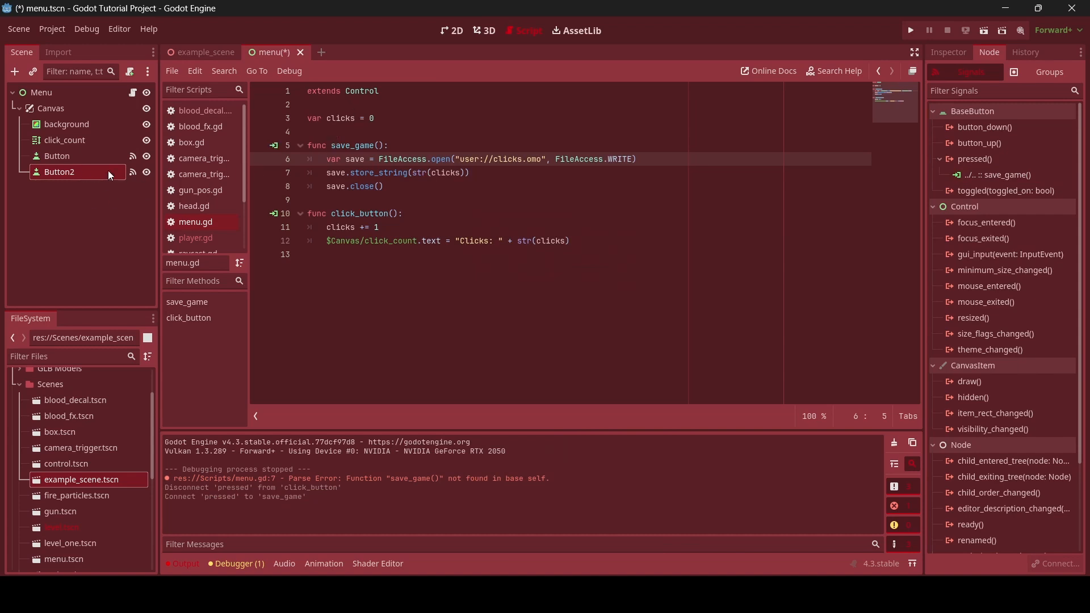
pyautogui.press('ctrl+s')
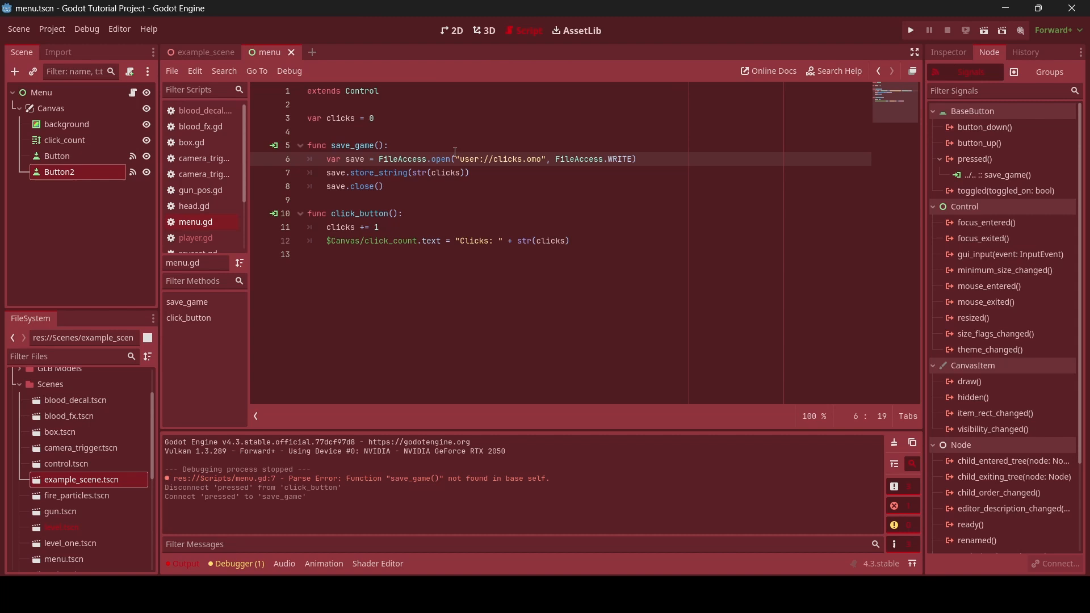
pyautogui.moveTo(983, 29)
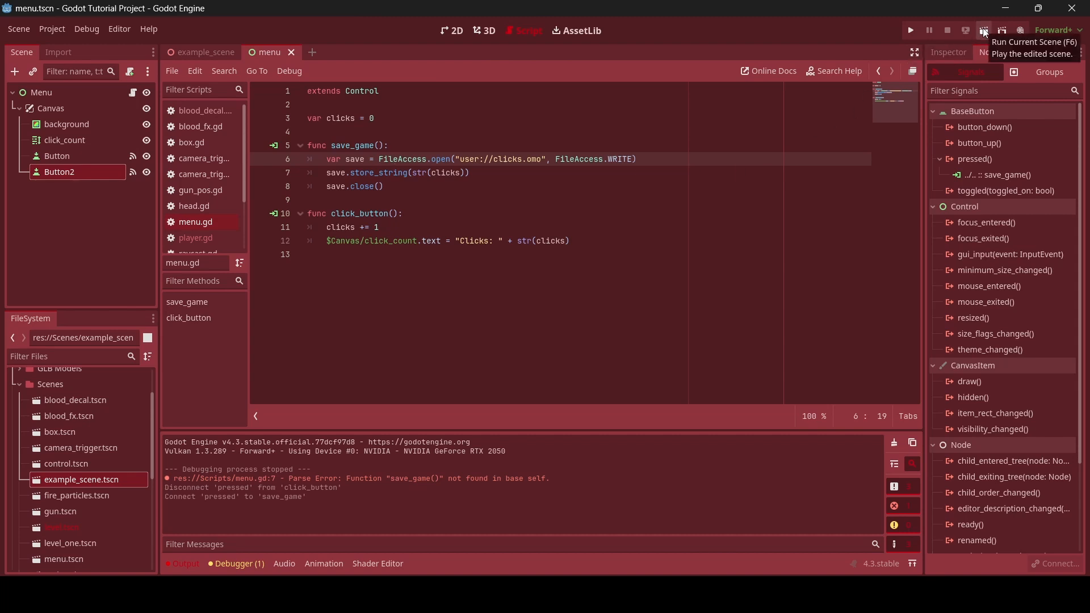
# Run the menu scene, click the count up to 27, save it, and stop the game
pyautogui.click(984, 29)
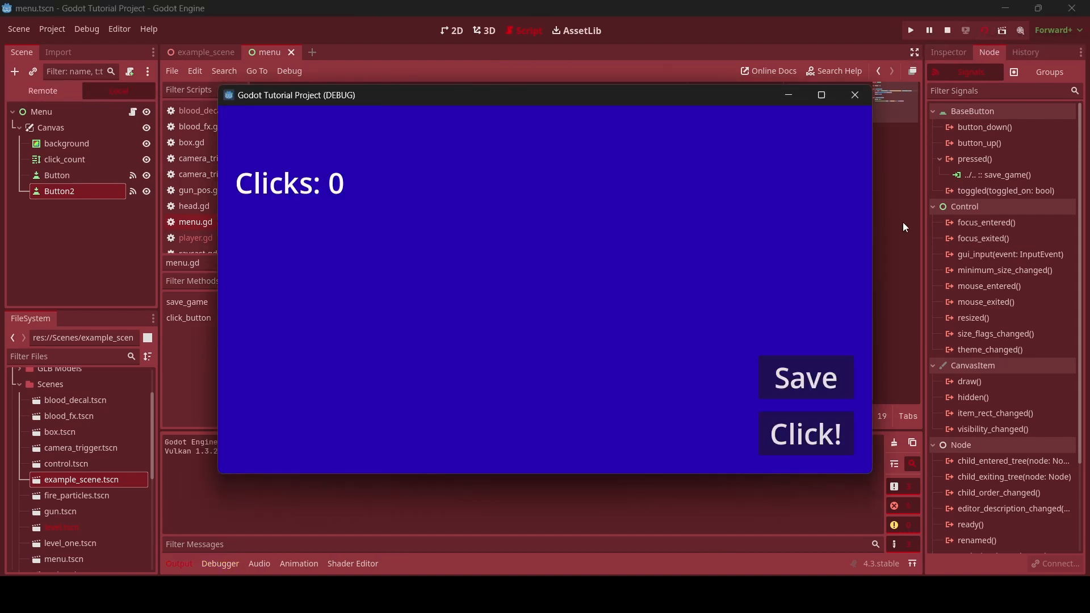
pyautogui.click(805, 433)
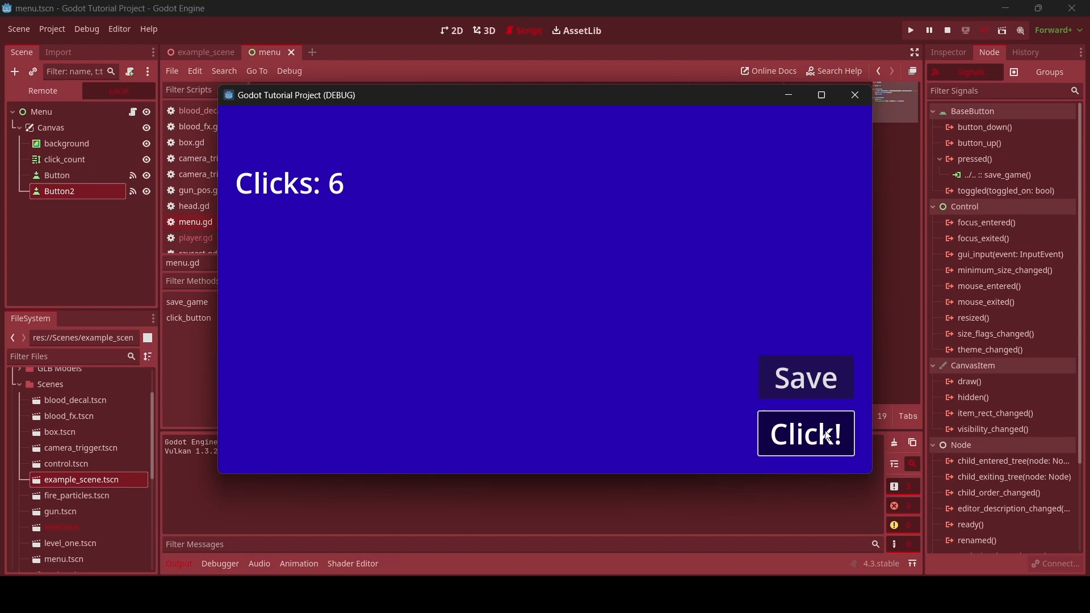
pyautogui.click(805, 433)
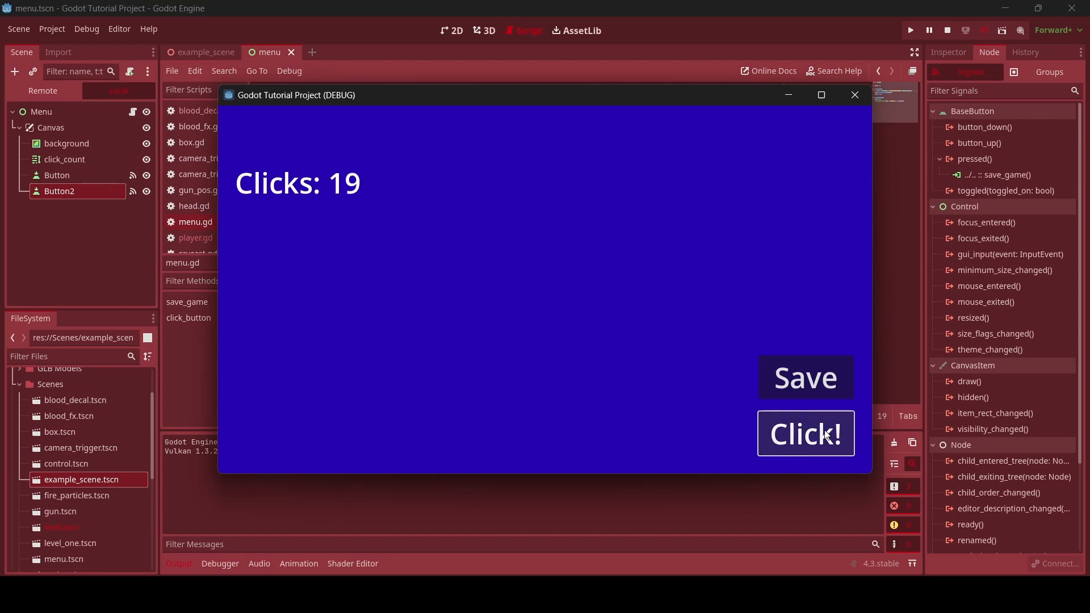
pyautogui.click(806, 433)
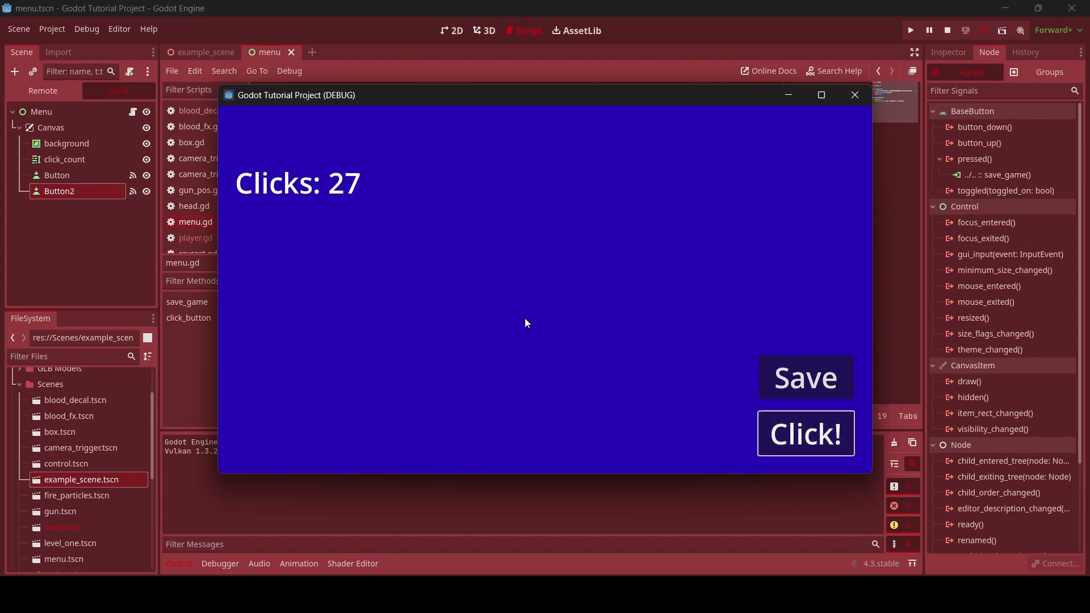
pyautogui.moveTo(805, 377)
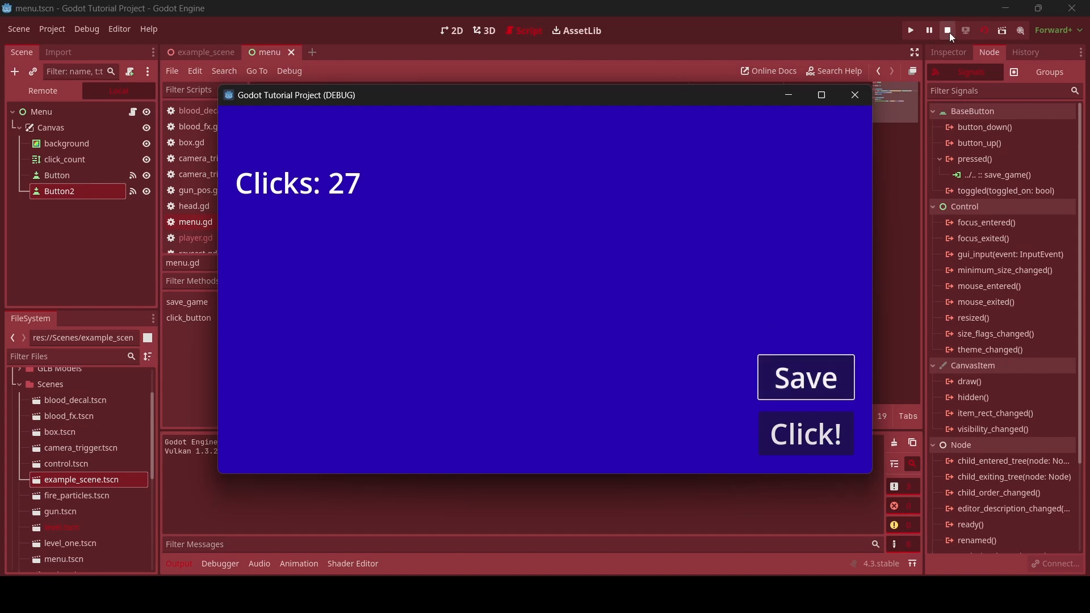
pyautogui.click(947, 29)
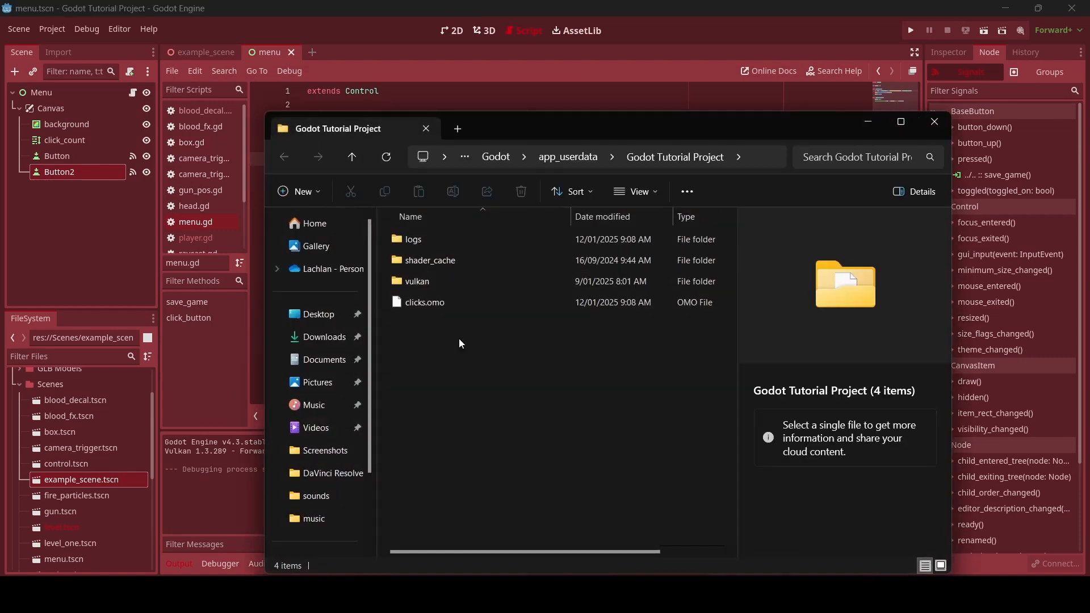
# Open clicks.omo from the project's user data folder with Notepad via Open with
pyautogui.click(424, 302)
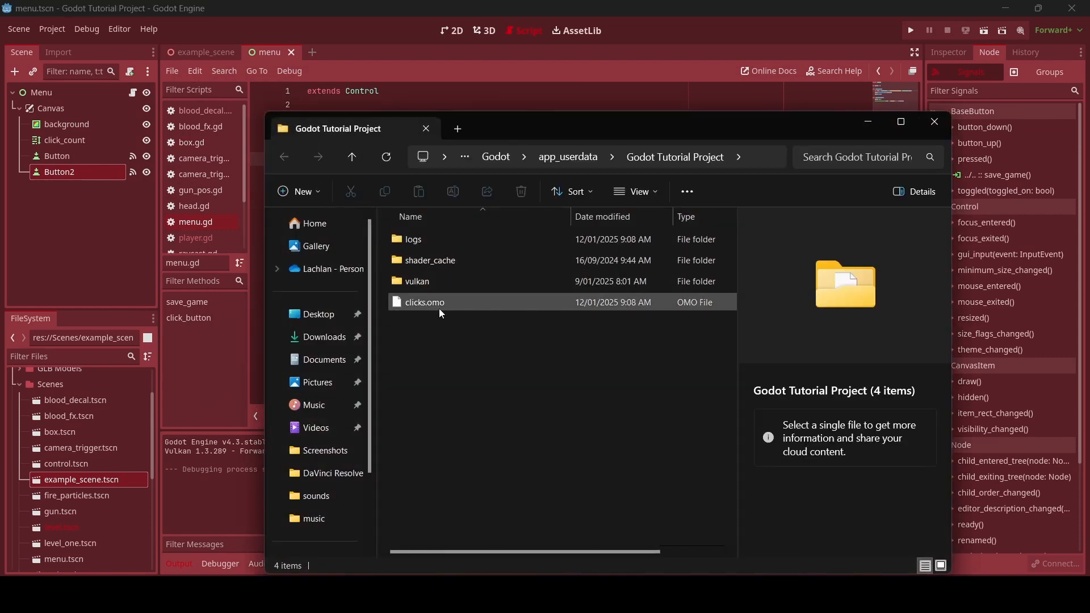
pyautogui.moveTo(425, 302)
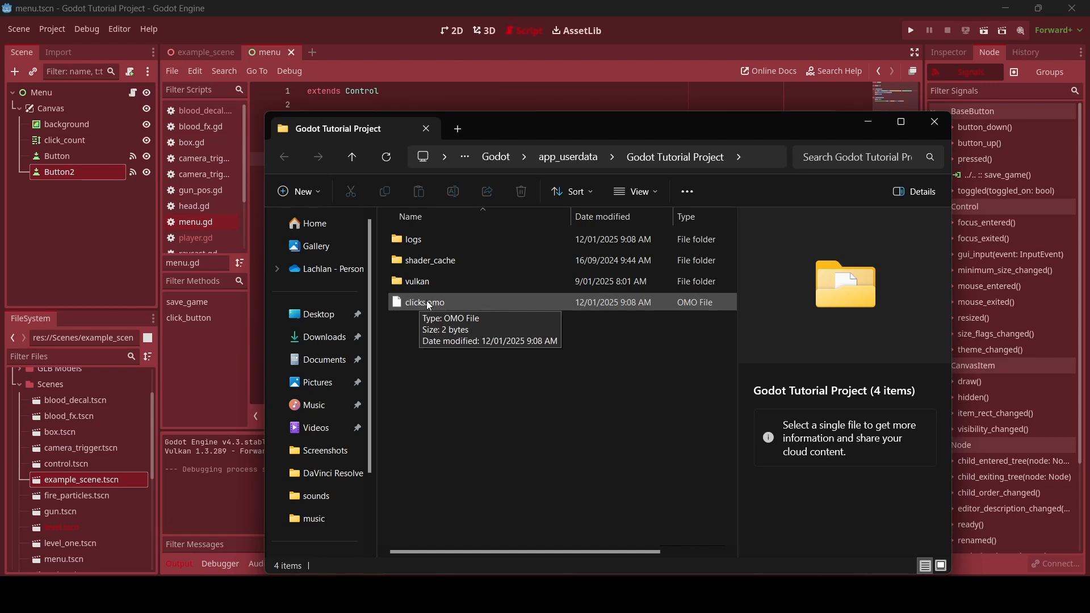
pyautogui.rightClick(425, 302)
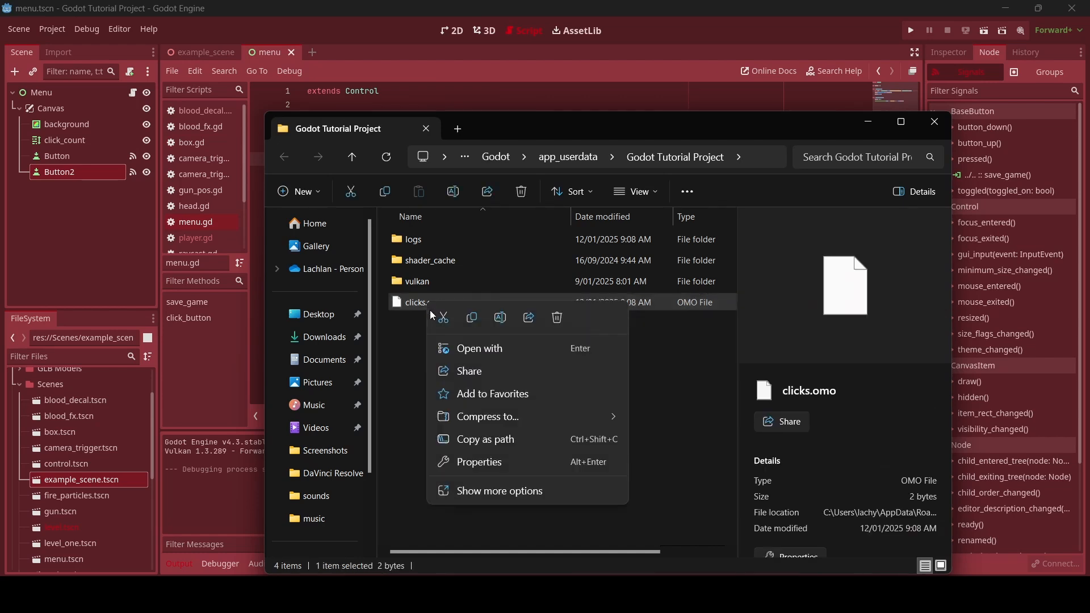
pyautogui.moveTo(506, 351)
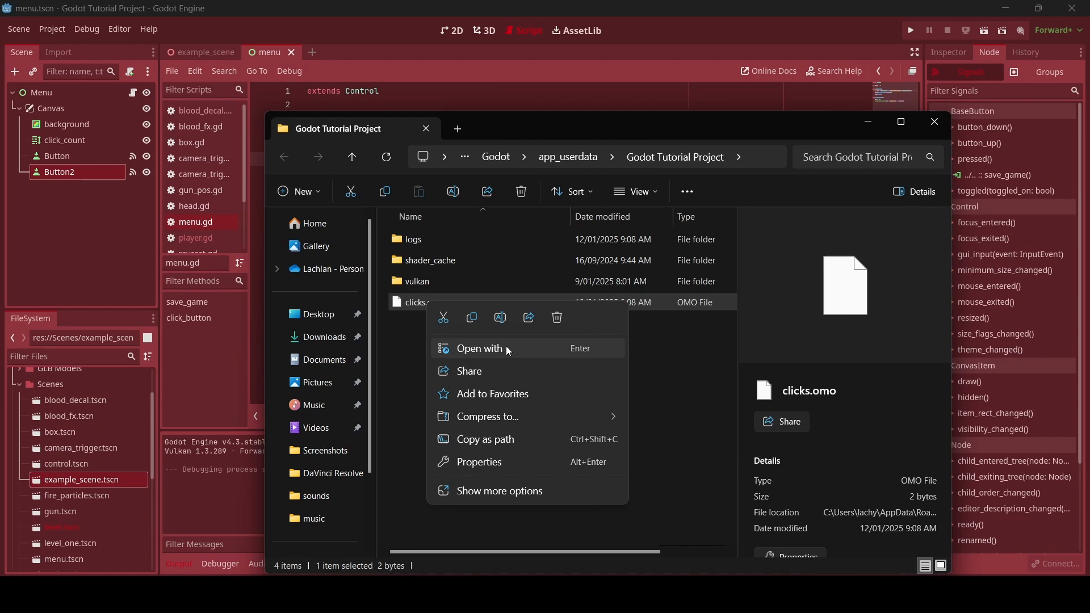
pyautogui.click(479, 349)
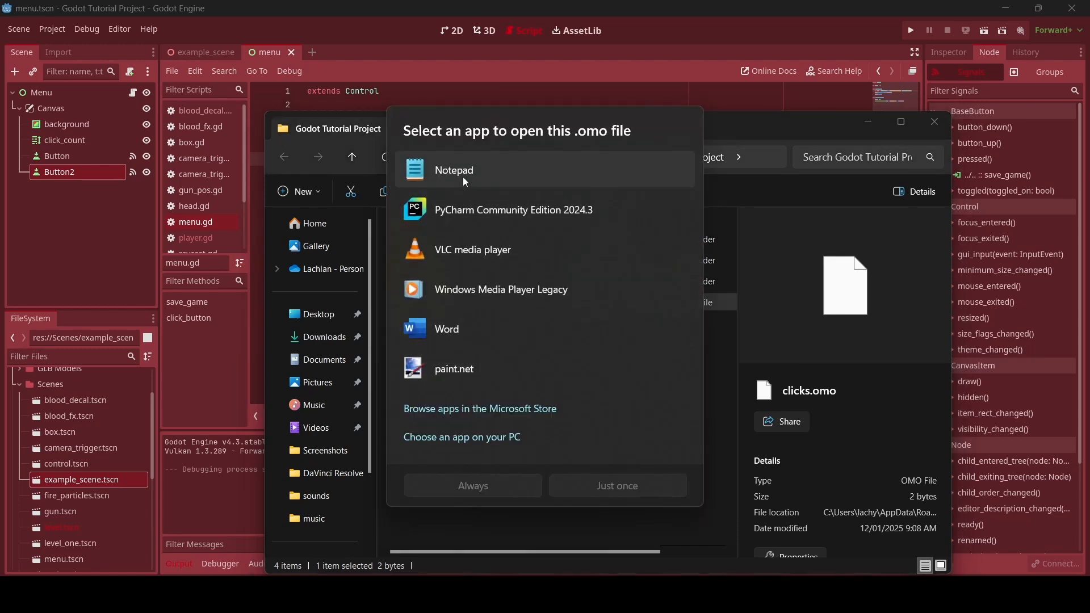
pyautogui.click(616, 485)
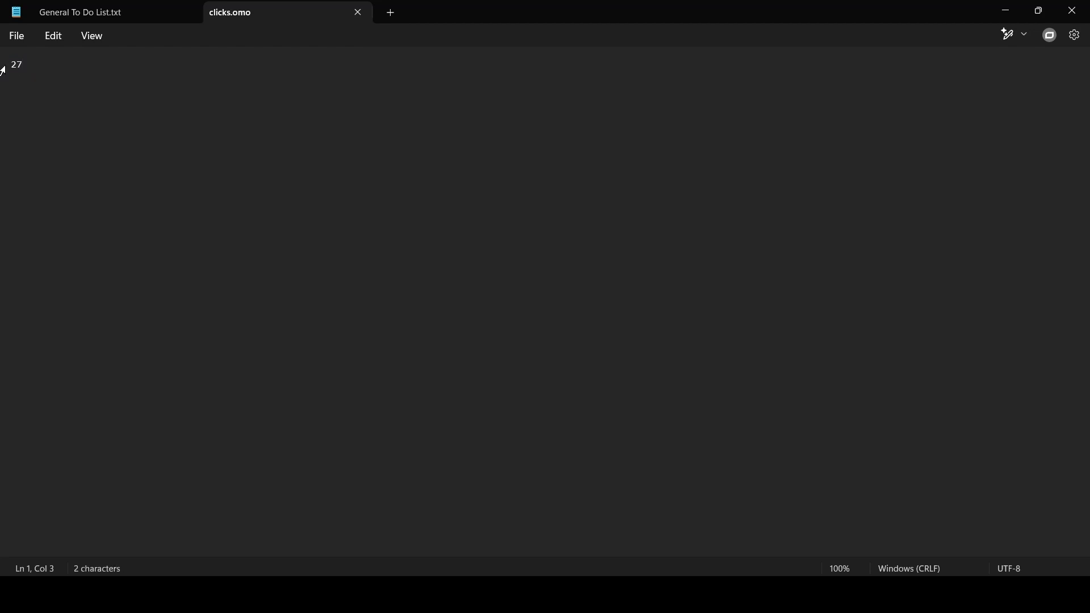
# Highlight the saved count 27 in Notepad to confirm the file contents
pyautogui.doubleClick(15, 65)
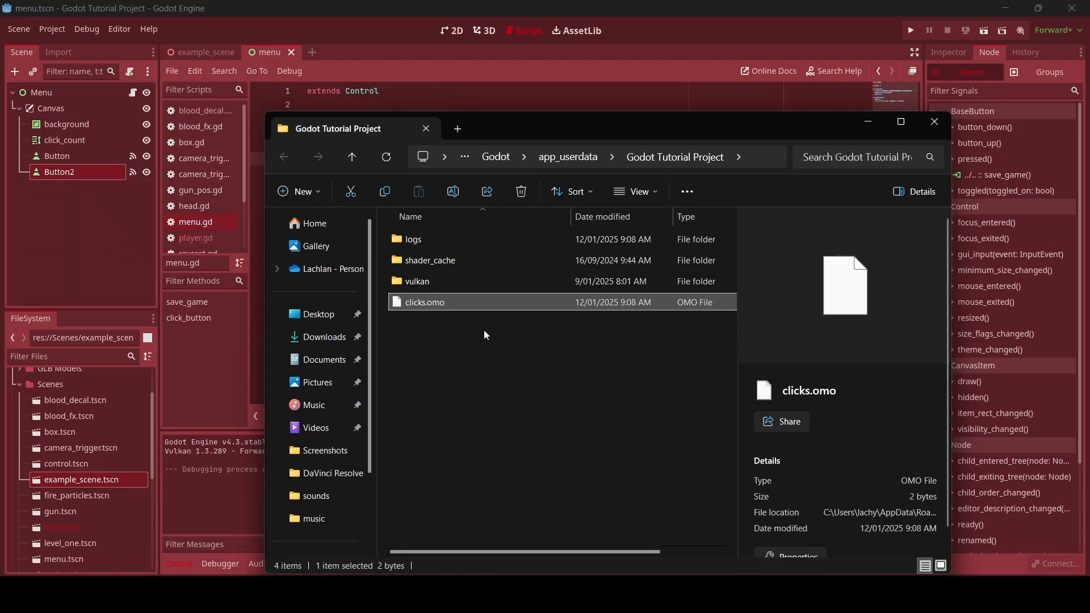
# Close the data folder, rerun the game to see it still starts at Clicks: 0, and close it
pyautogui.click(934, 121)
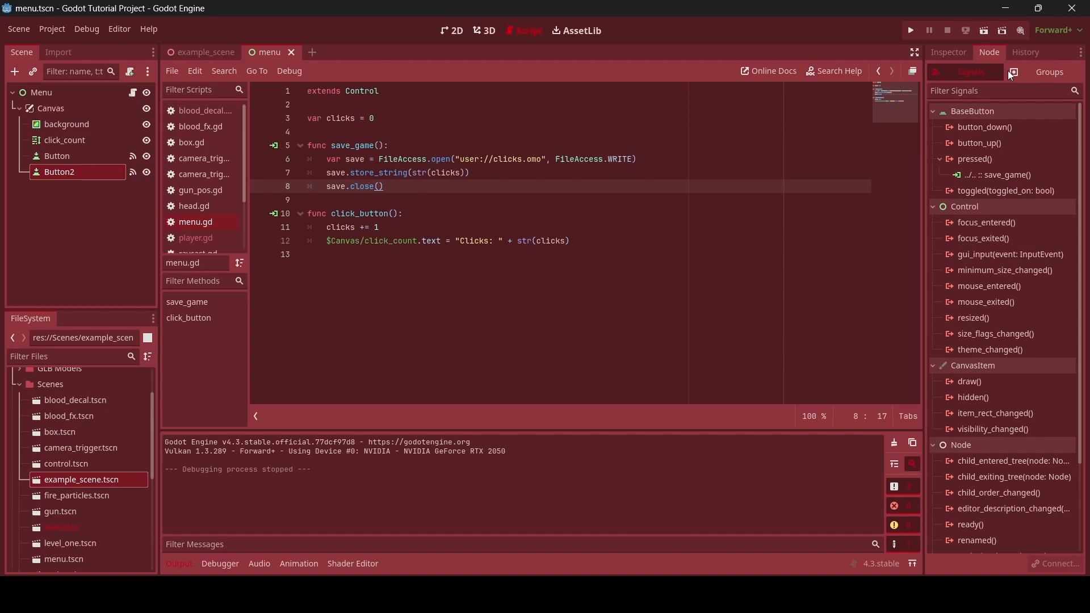
pyautogui.click(909, 29)
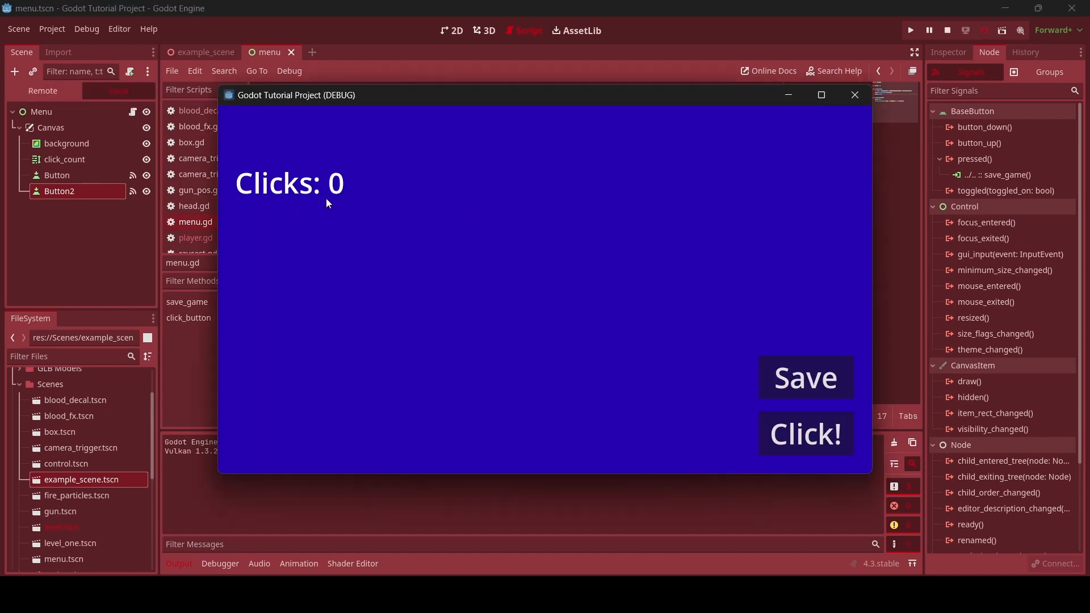
pyautogui.click(854, 94)
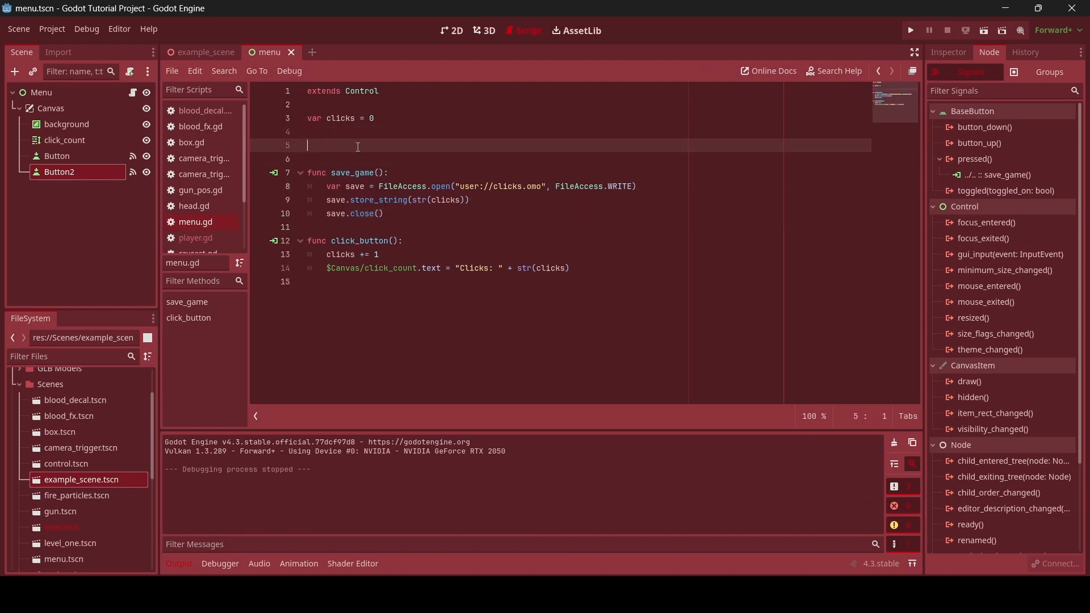
# Add an empty _ready() with pass and start a func load_game() in menu.gd
pyautogui.write('func _ready() -> void:')
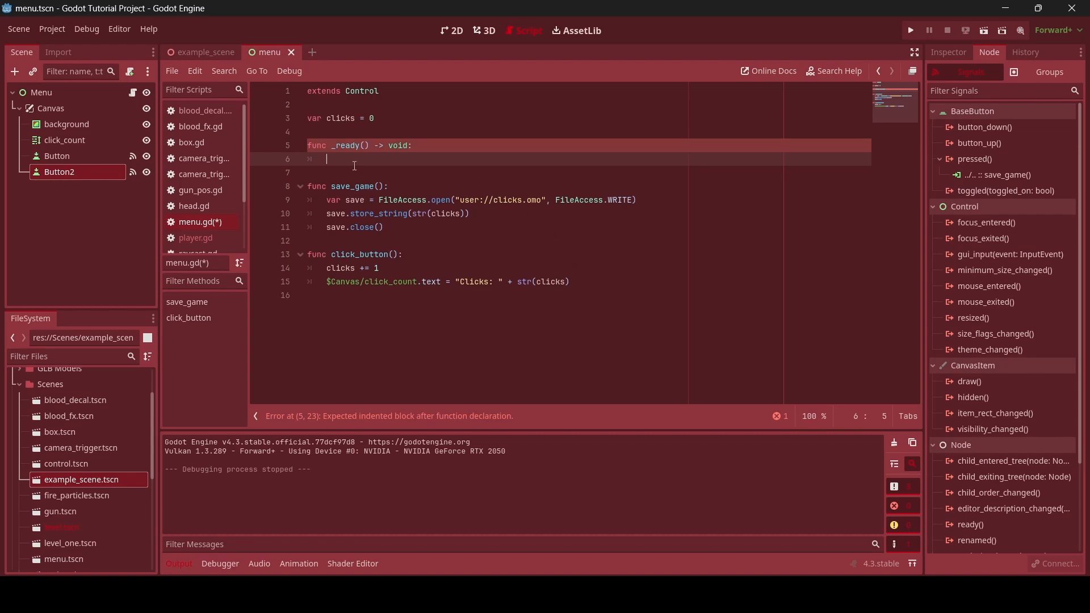
pyautogui.write('pass')
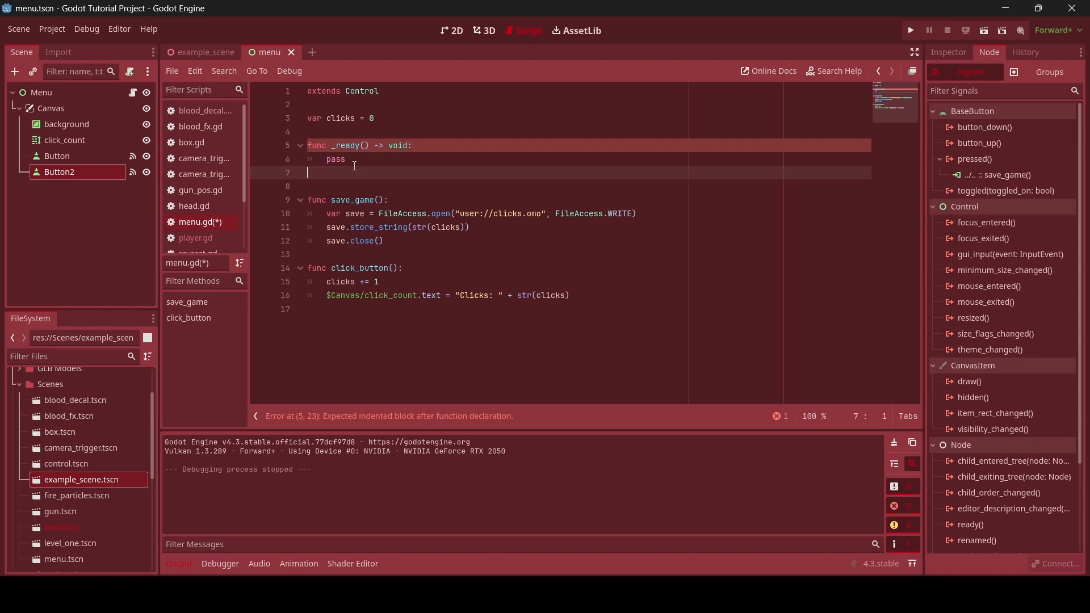
pyautogui.write('func load')
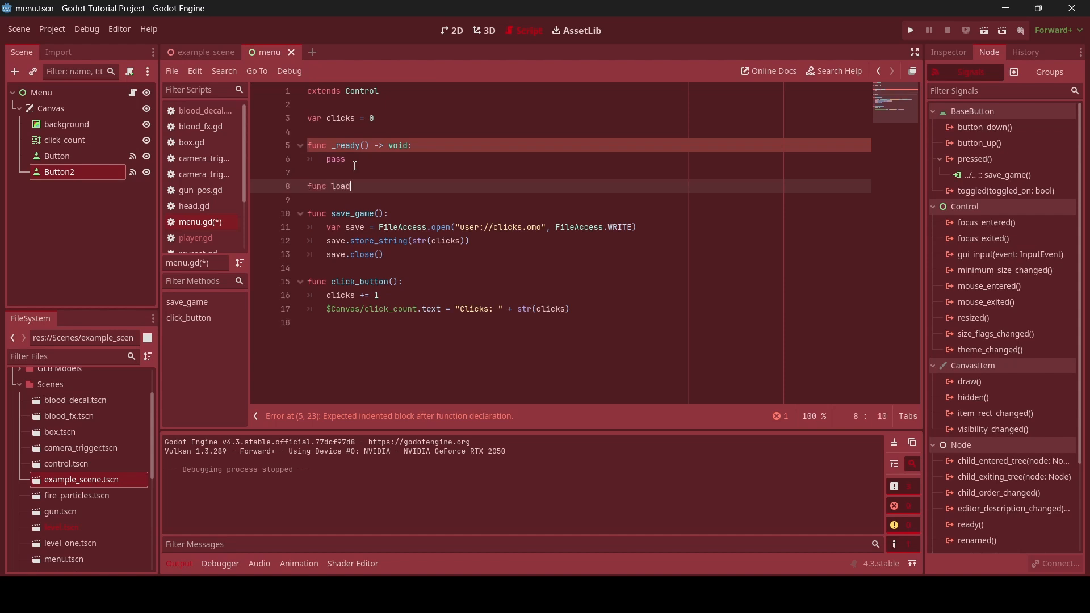
pyautogui.write('_game():')
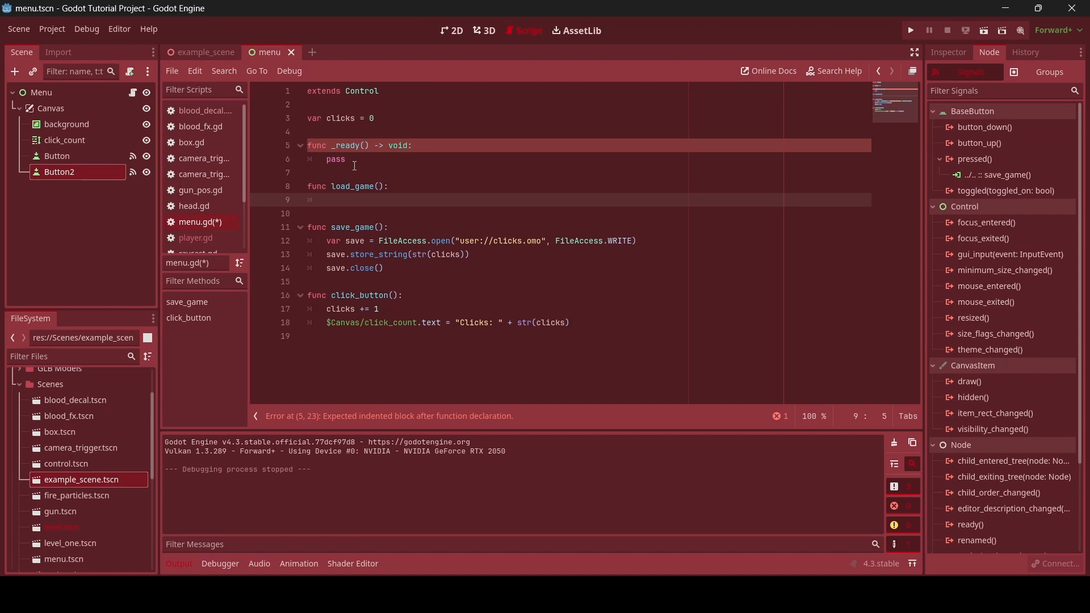
# Declare var click_data = FileAccess.open("user://clicks.omo", FileAccess.READ) inside load_game
pyautogui.write('var')
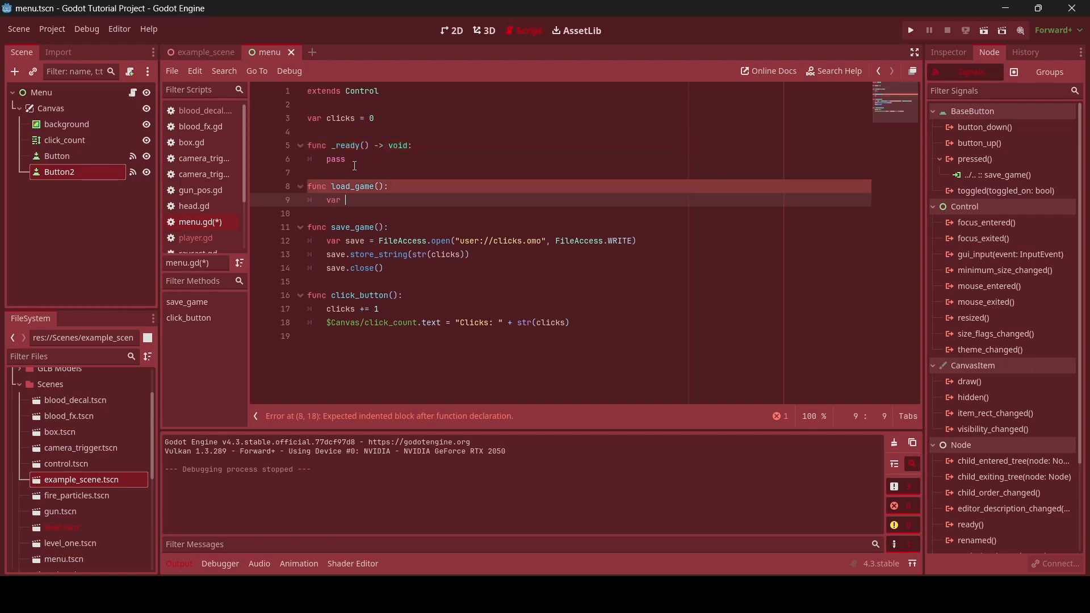
pyautogui.write('clicks')
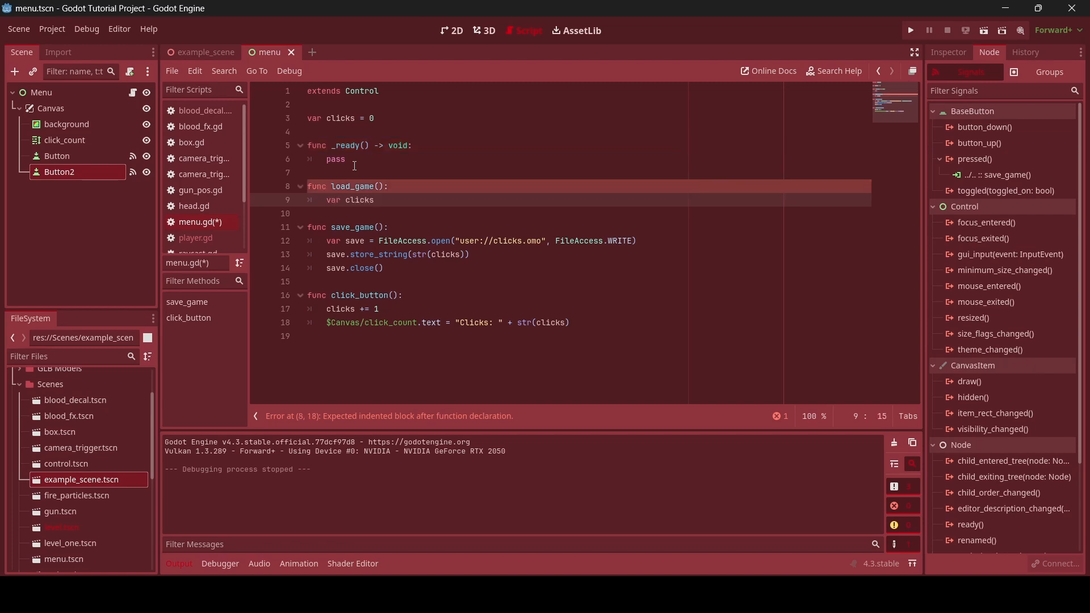
pyautogui.press('BackSpace')
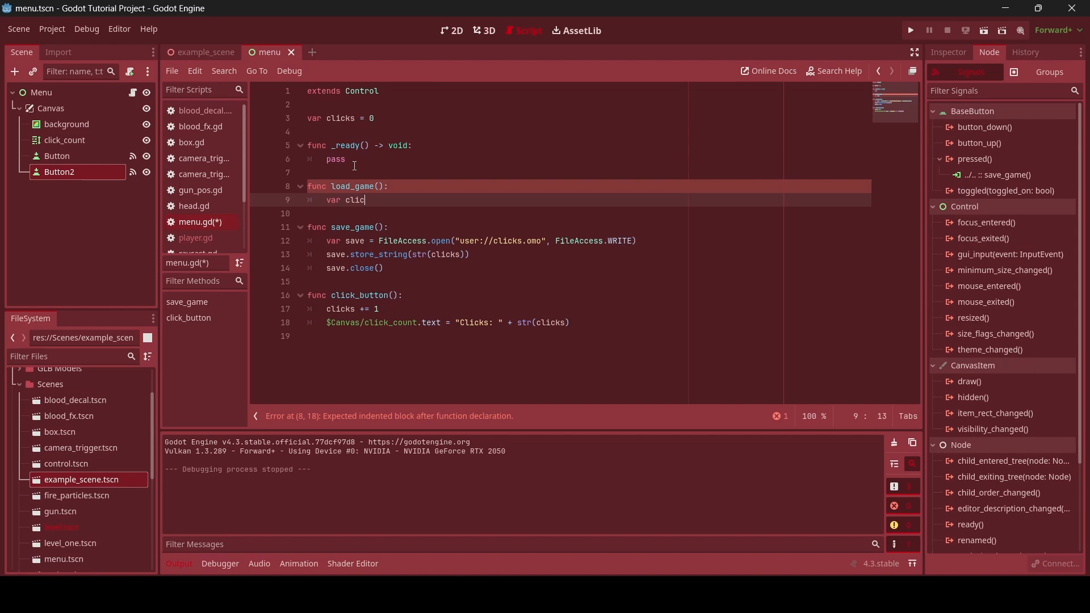
pyautogui.press('BackSpace')
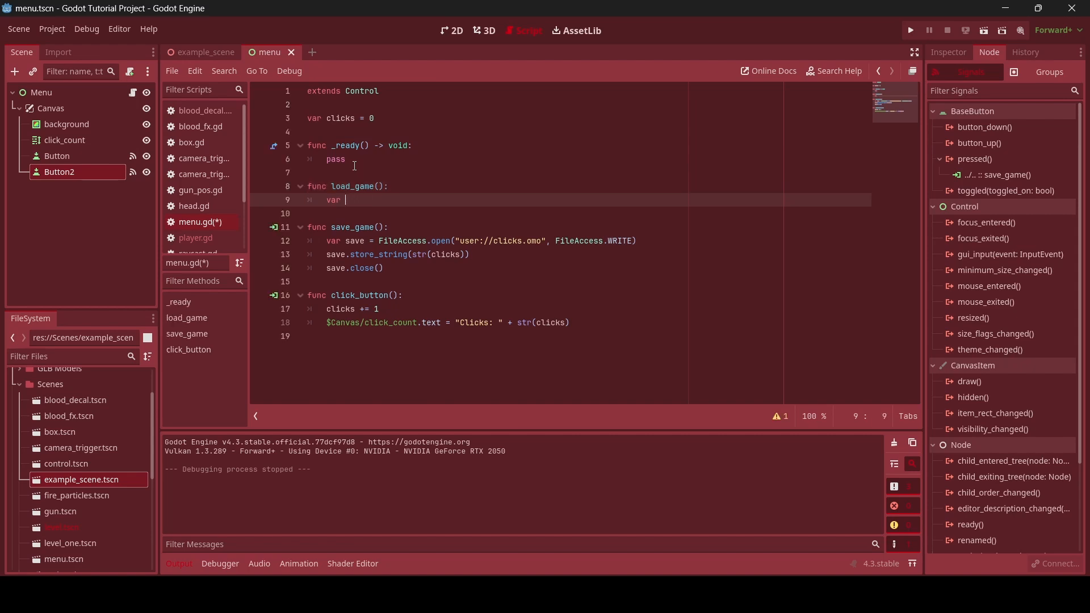
pyautogui.write('click_c')
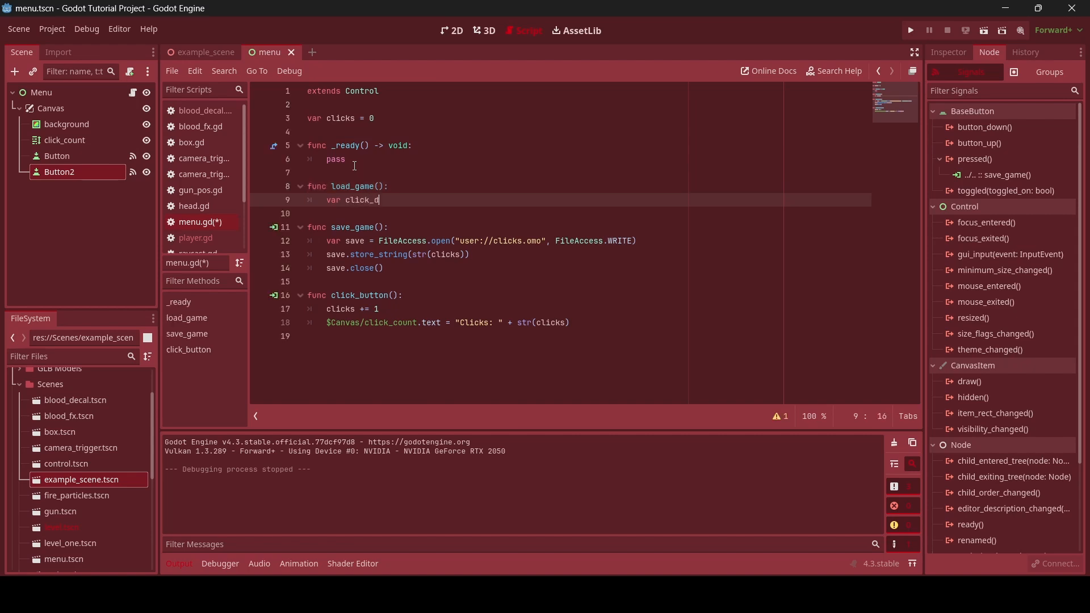
pyautogui.write('ata')
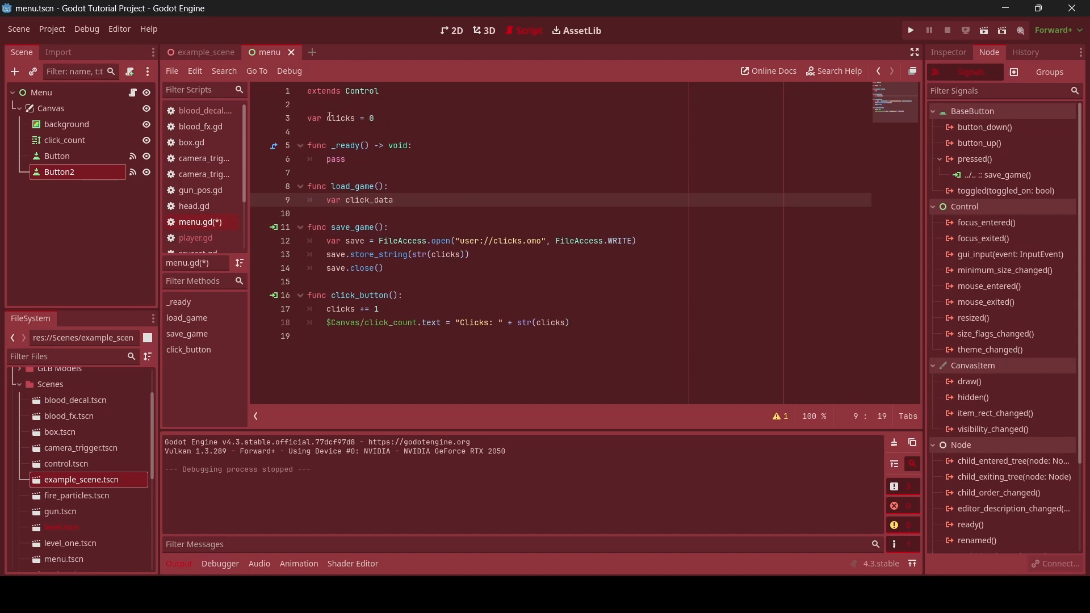
pyautogui.write('=')
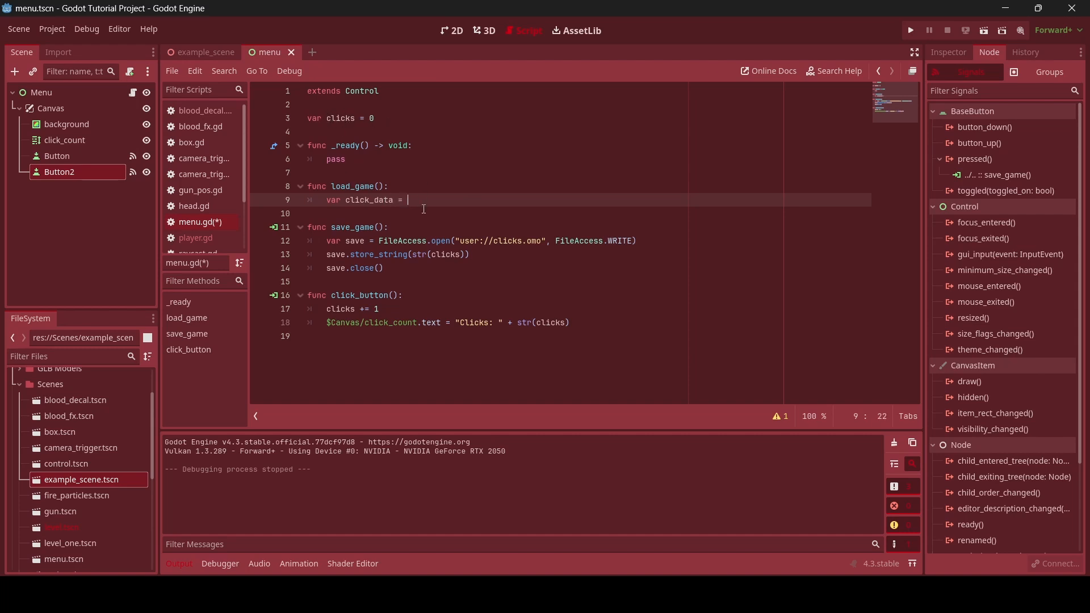
pyautogui.write('FileAccess.open("user://clicks.omo", FileAccess.READ')
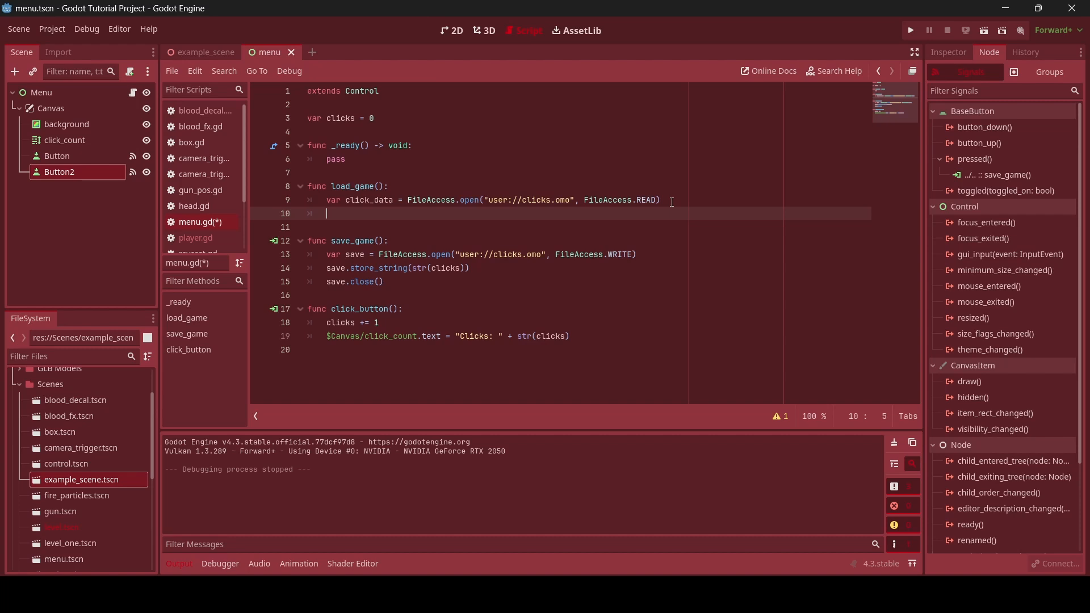
# Add if click_data: clicks = int(click_data.get_as_text()) to load_game
pyautogui.write('if click_')
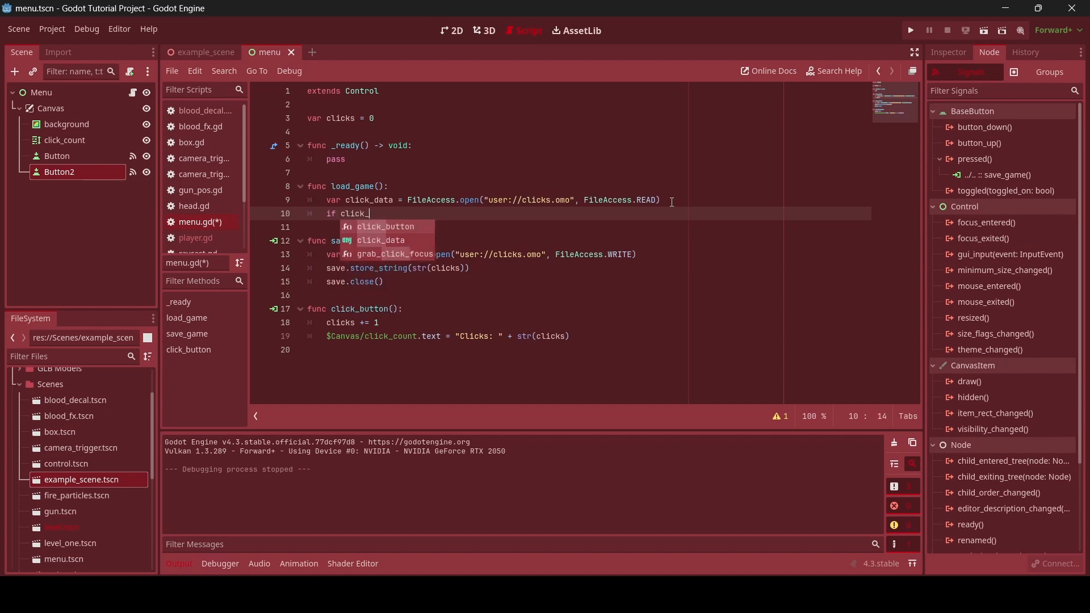
pyautogui.write('data')
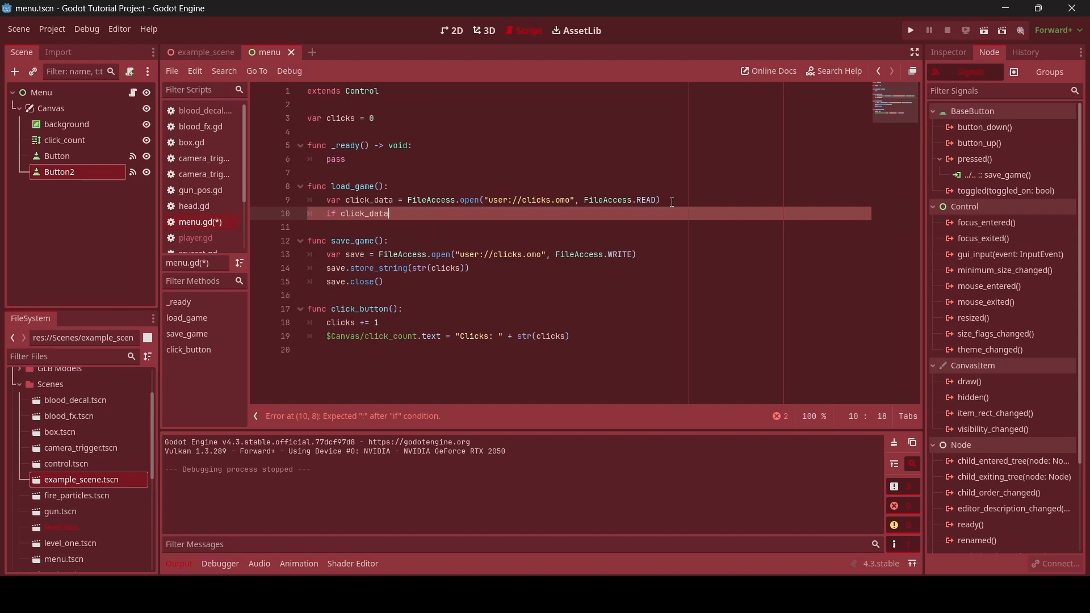
pyautogui.write(':')
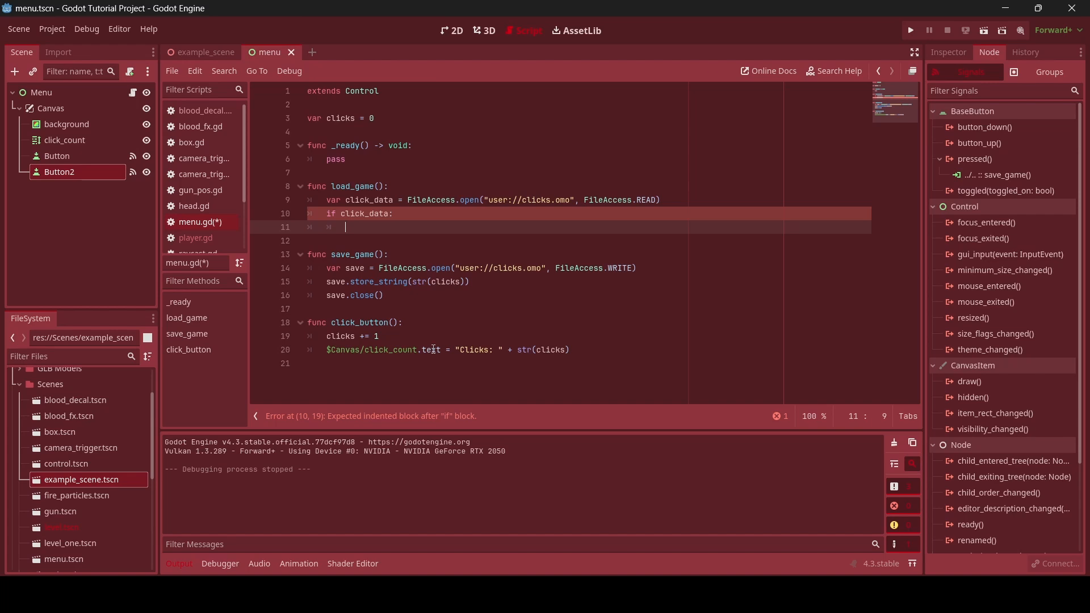
pyautogui.write('clicks')
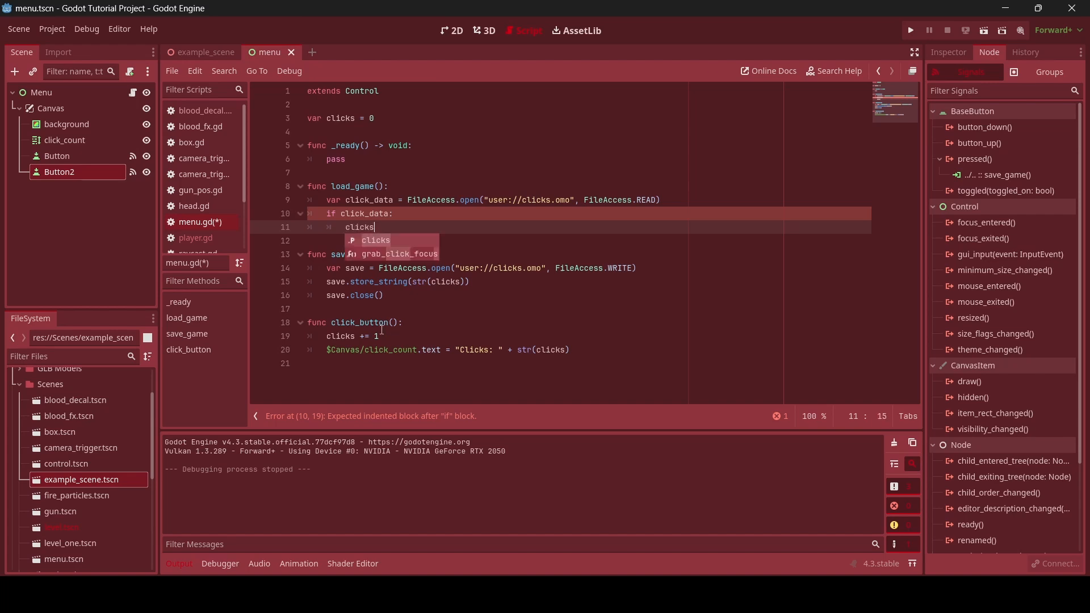
pyautogui.write('= int(')
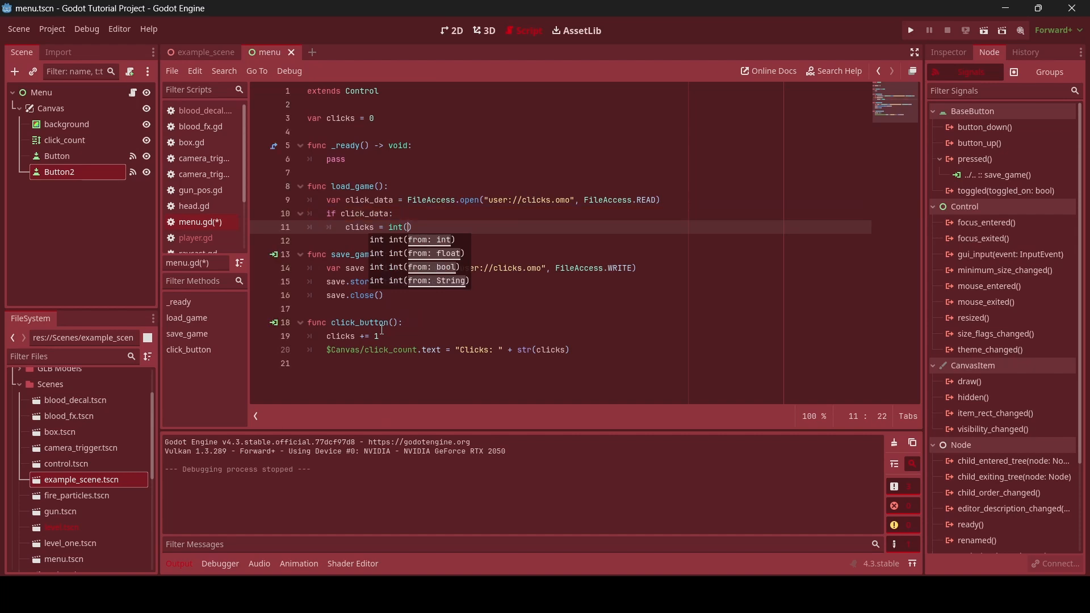
pyautogui.write('click_data.get_as_text(')
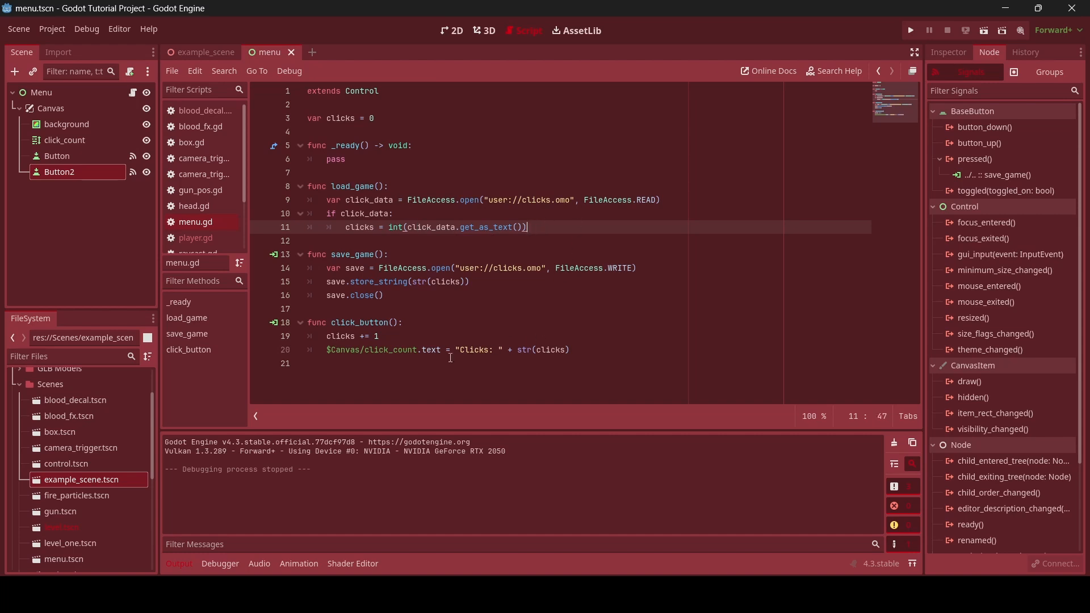
# Add the label update "Clicks: " + str(clicks) and call load_game() from _ready
pyautogui.click(379, 336)
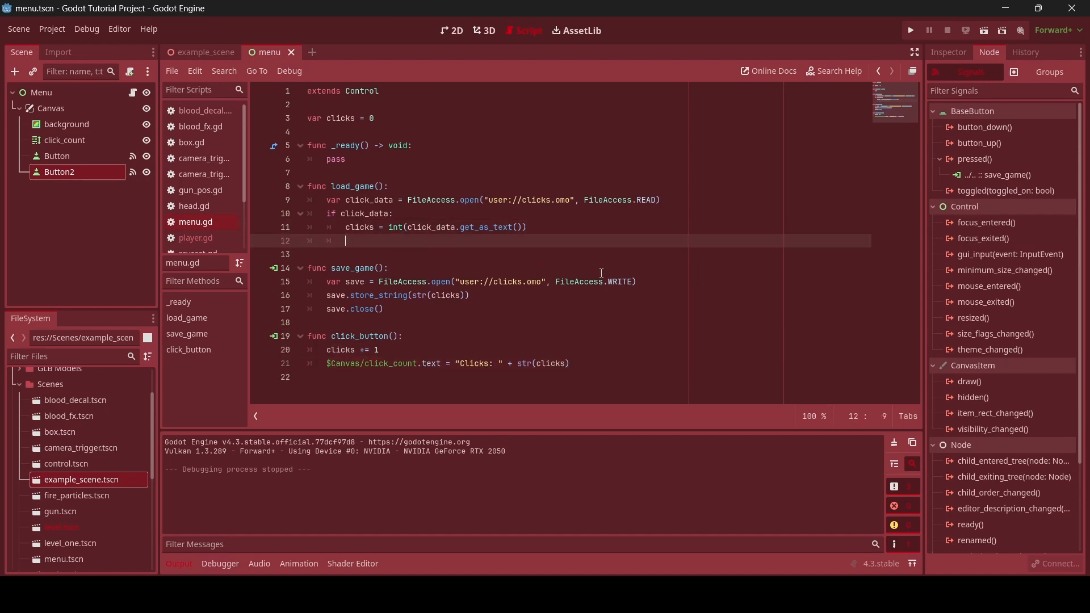
pyautogui.write('$Canvas/click_count.text = "Clicks: " + str(clicks)')
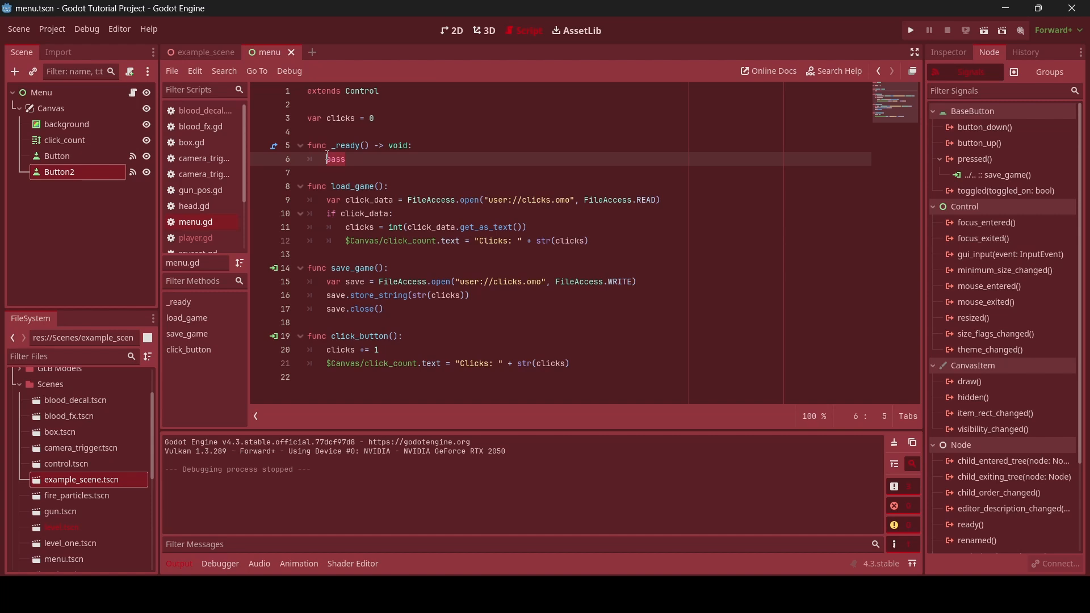
pyautogui.write('load_game(')
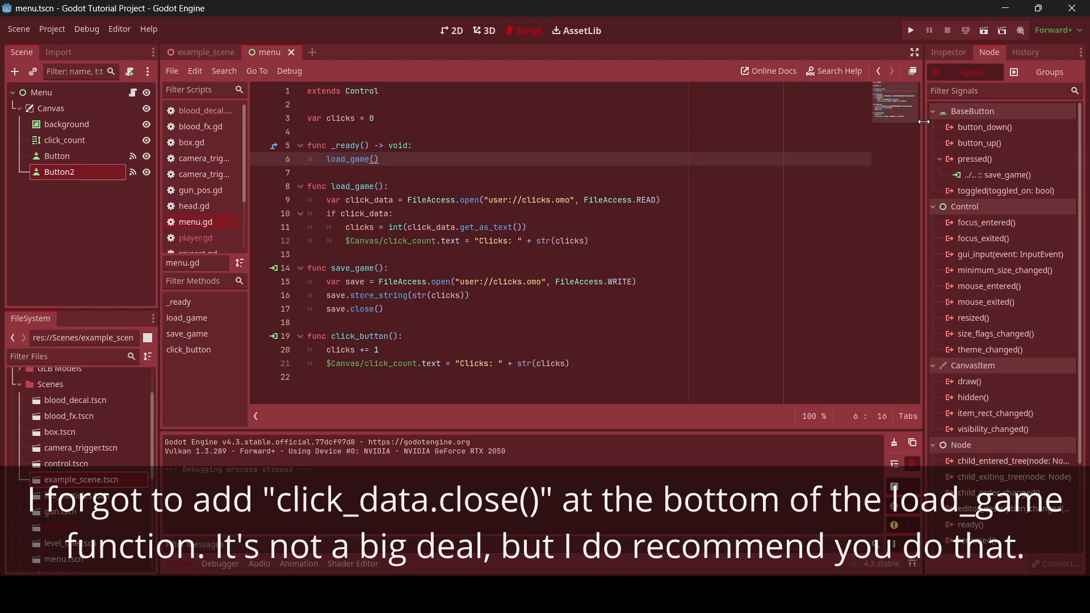
# Run the menu, press Click! to raise the count to 56, save it and stop the game
pyautogui.click(909, 29)
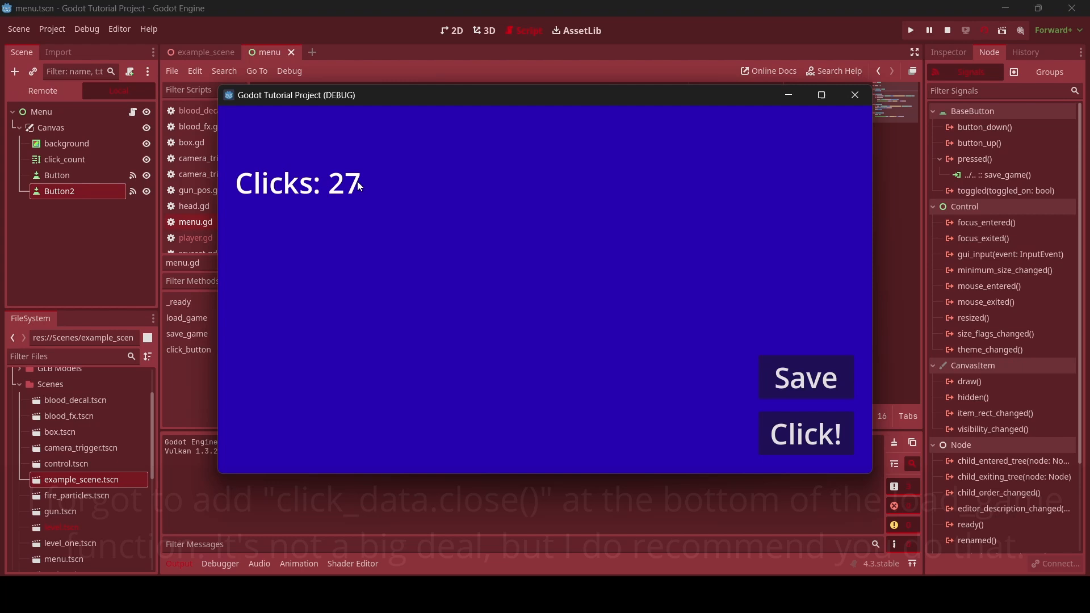
pyautogui.click(806, 432)
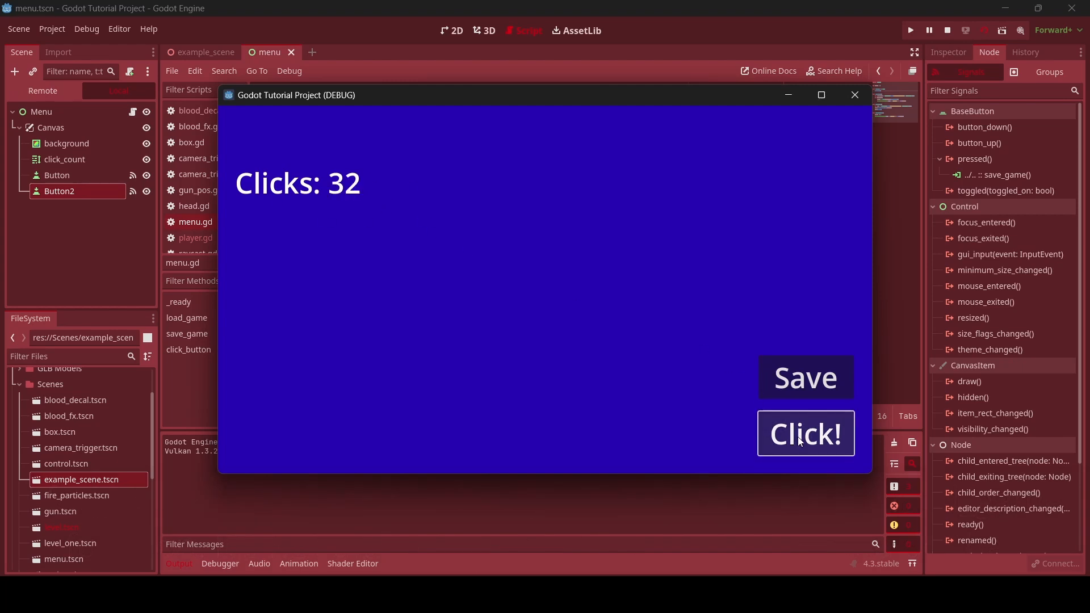
pyautogui.click(806, 434)
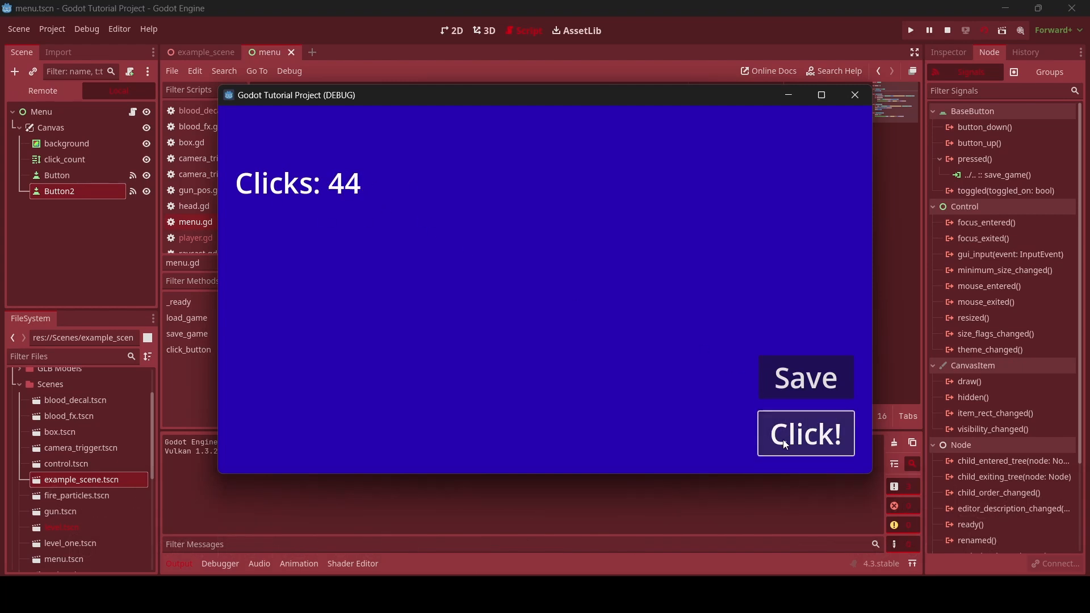
pyautogui.click(805, 433)
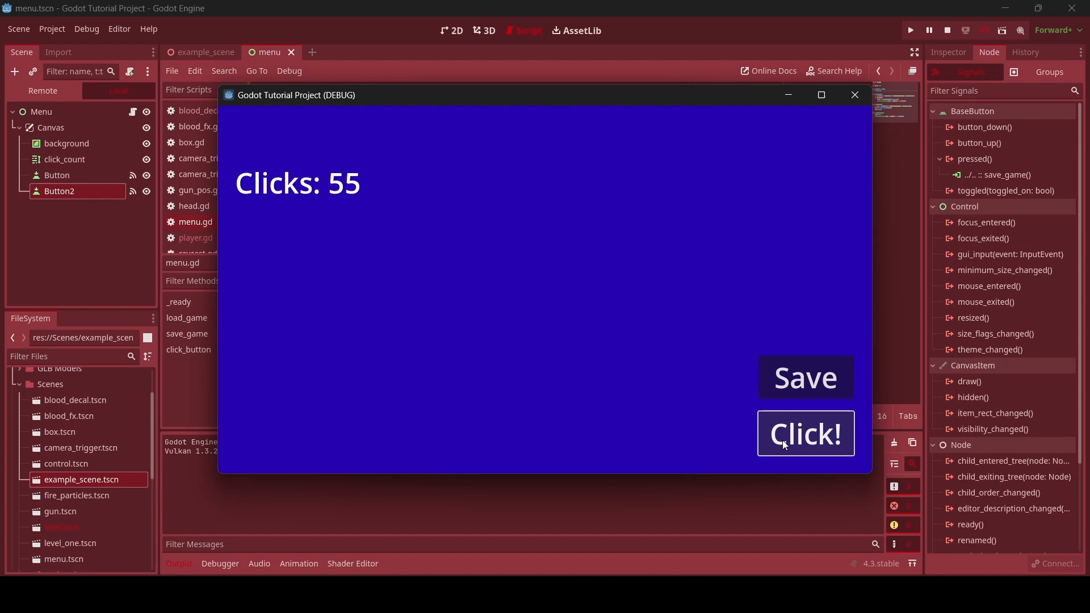
pyautogui.click(806, 433)
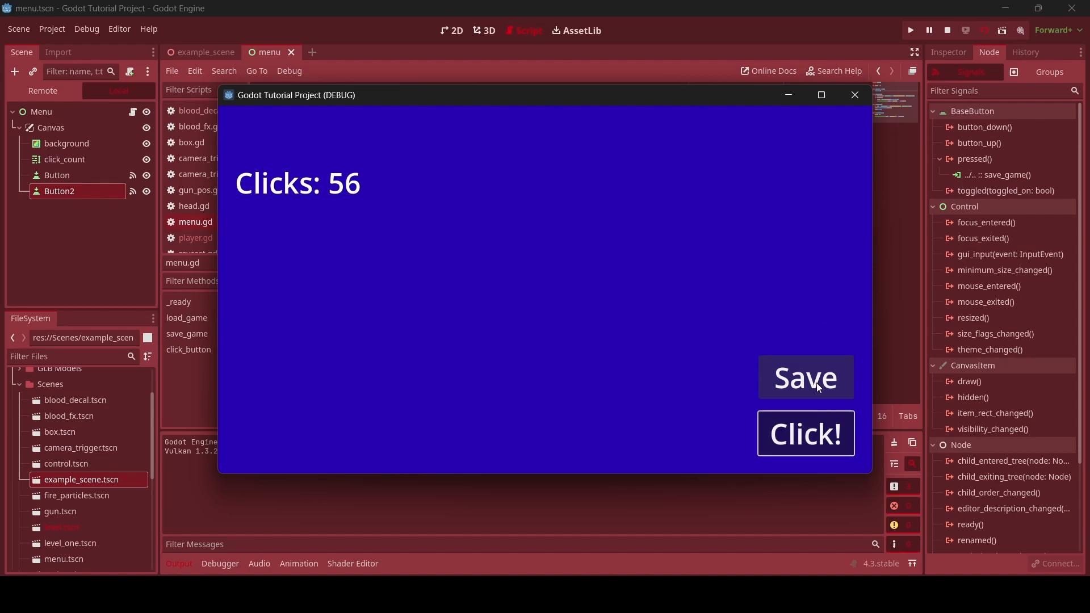
pyautogui.click(946, 29)
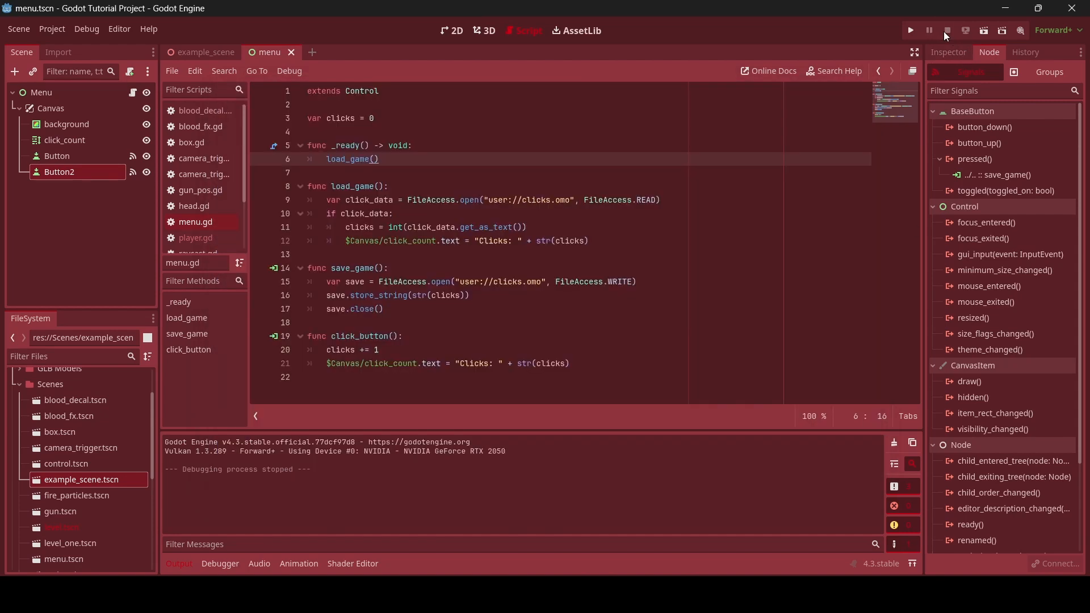
# Relaunch the menu to confirm 56 loaded and keep pressing Click! to raise the count
pyautogui.click(909, 29)
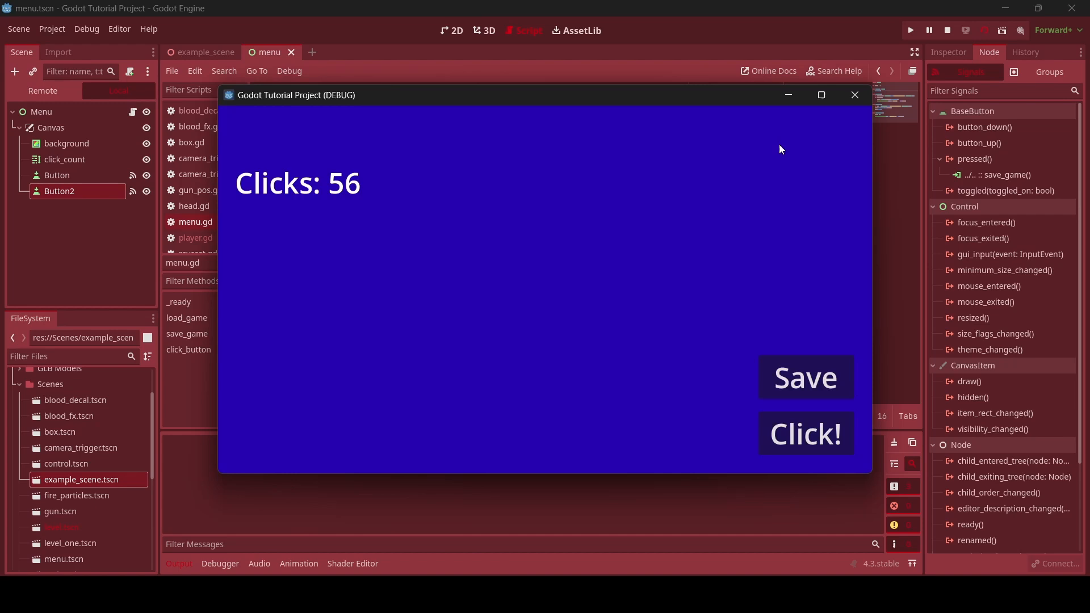
pyautogui.click(806, 432)
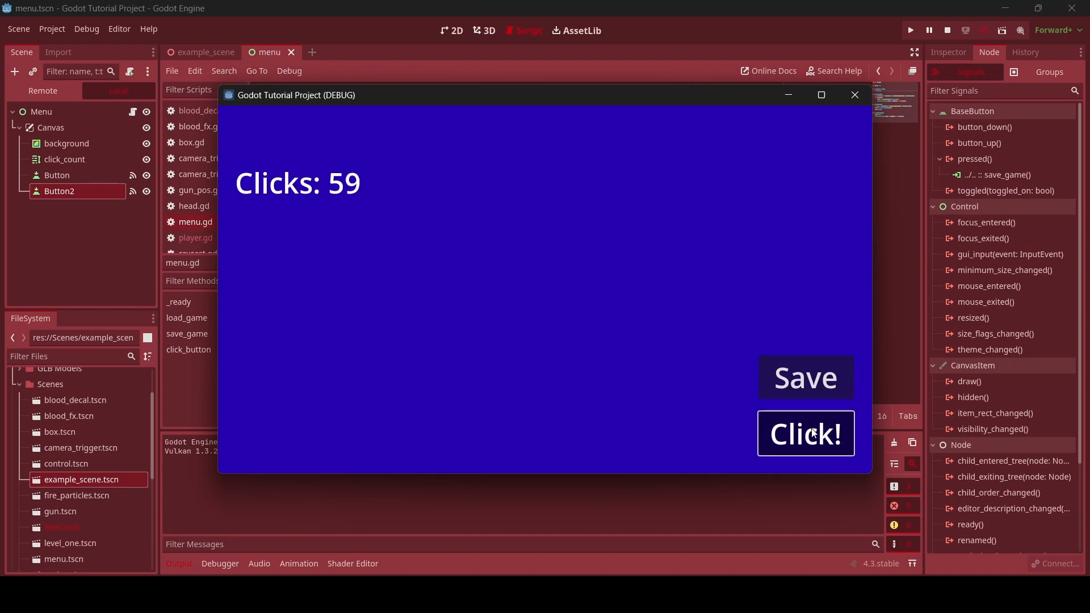
pyautogui.click(806, 434)
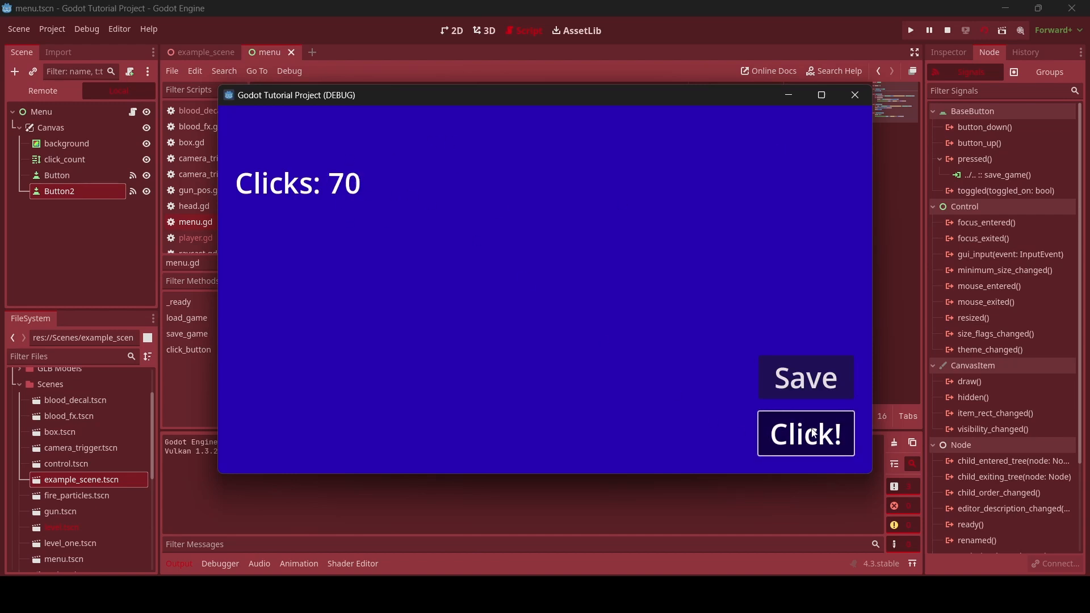
pyautogui.click(807, 433)
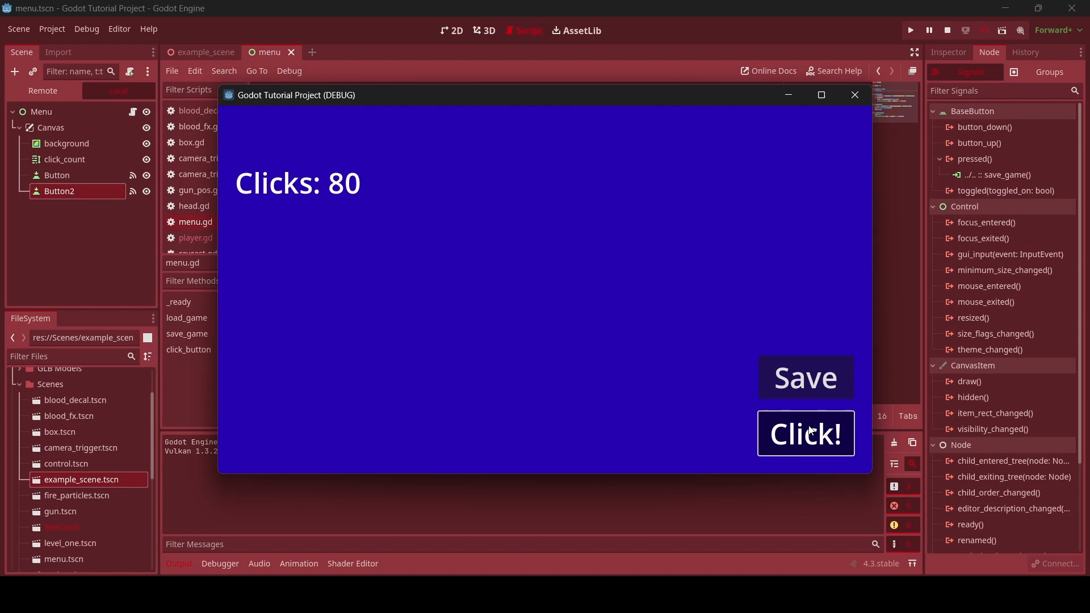
pyautogui.click(805, 433)
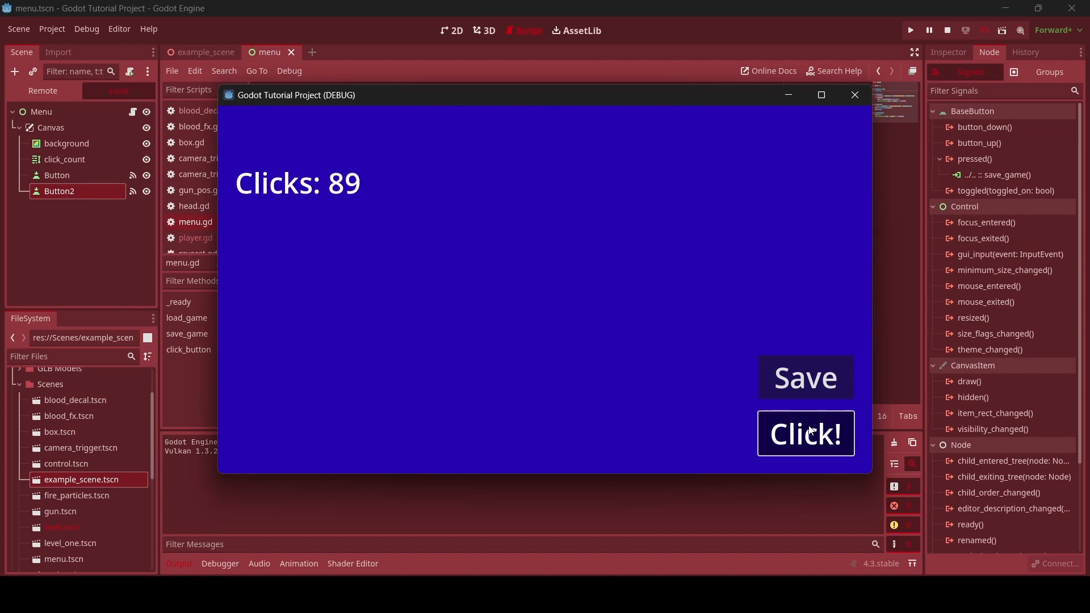
pyautogui.click(807, 433)
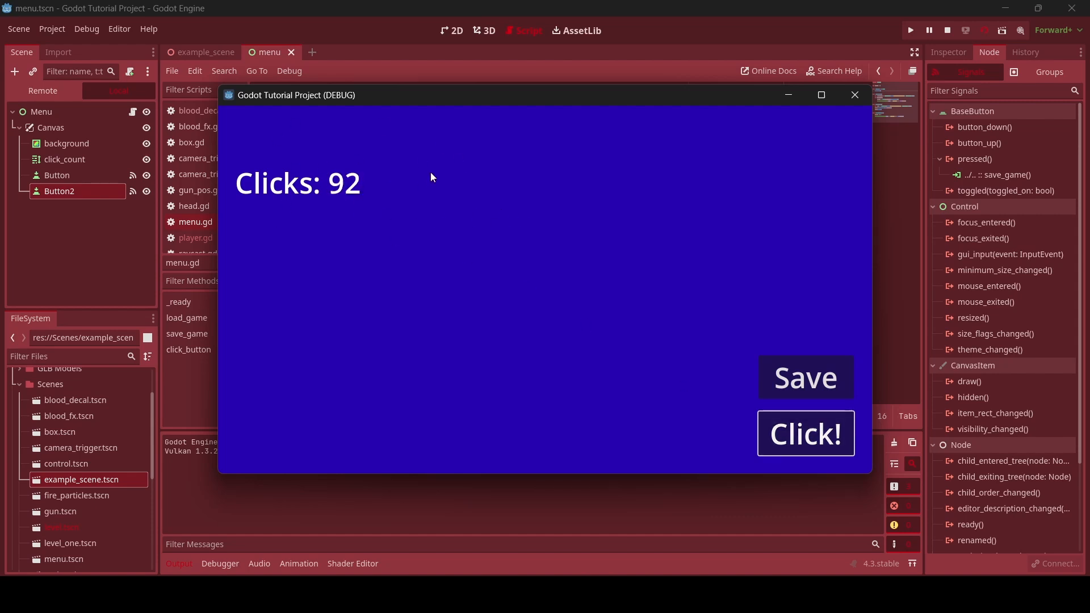
pyautogui.moveTo(414, 206)
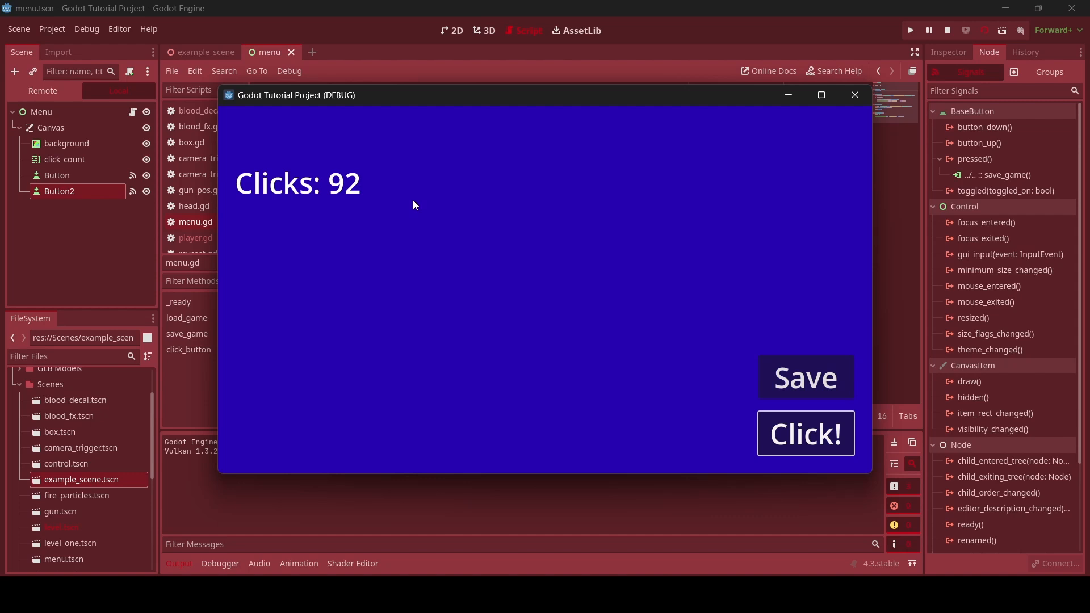
pyautogui.click(805, 433)
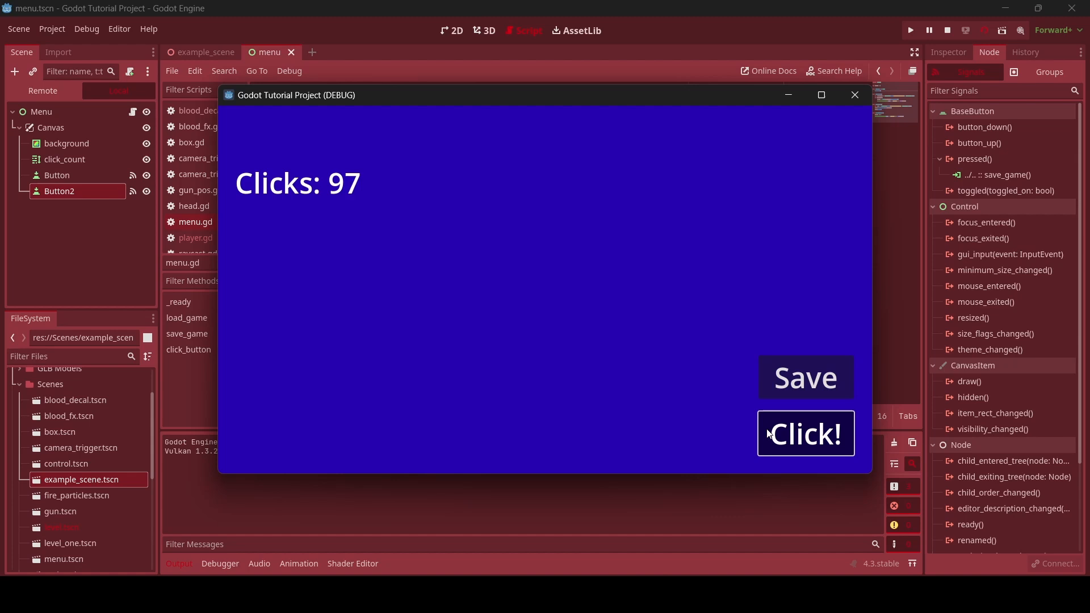
# Push the count up to 150, save it and stop the running game
pyautogui.click(805, 432)
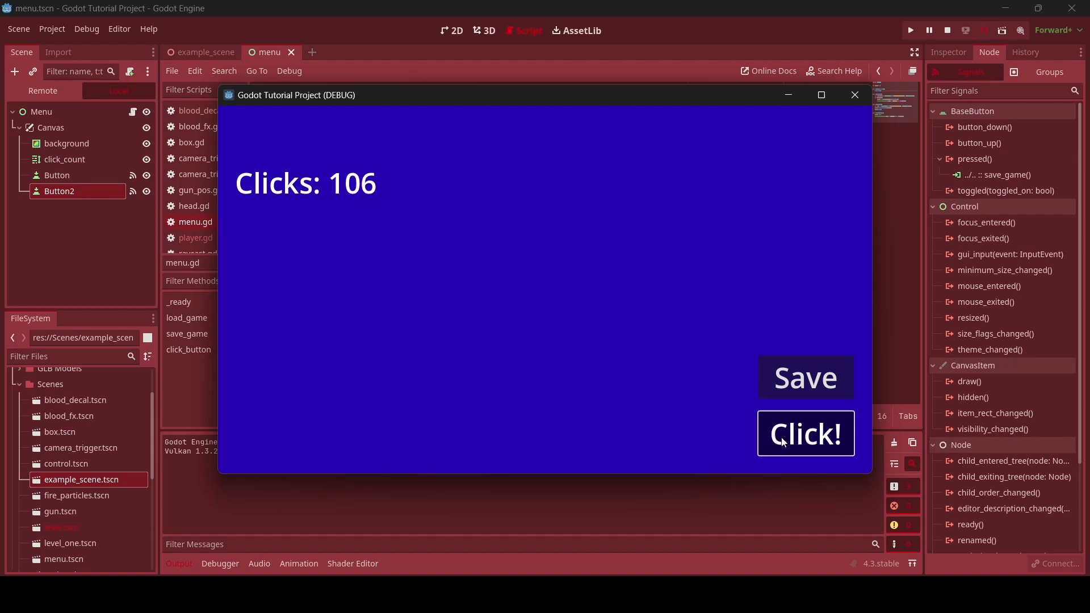
pyautogui.click(807, 433)
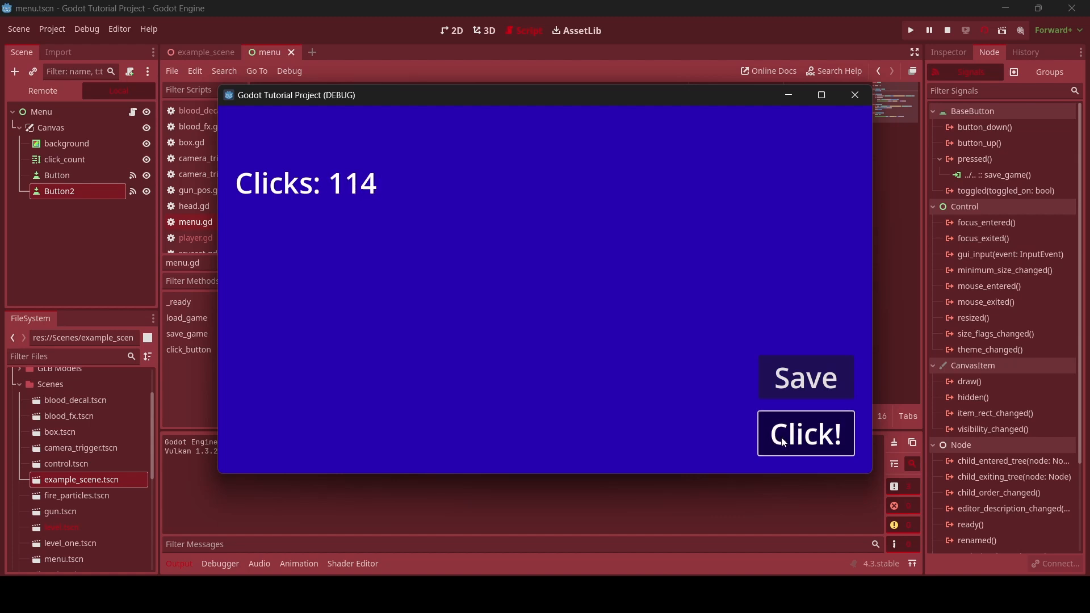
pyautogui.click(805, 433)
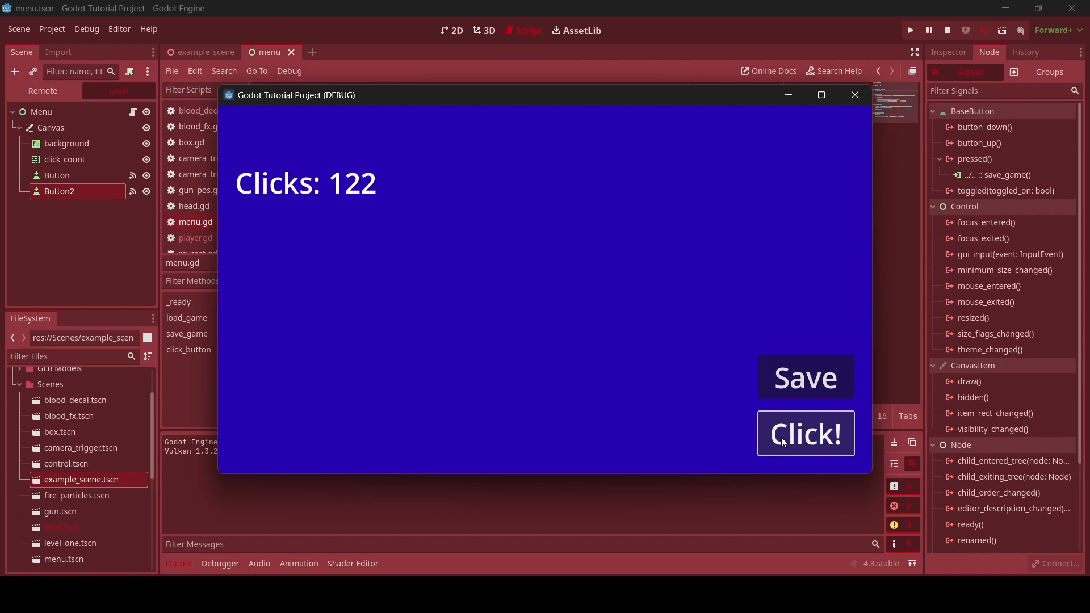
pyautogui.click(805, 433)
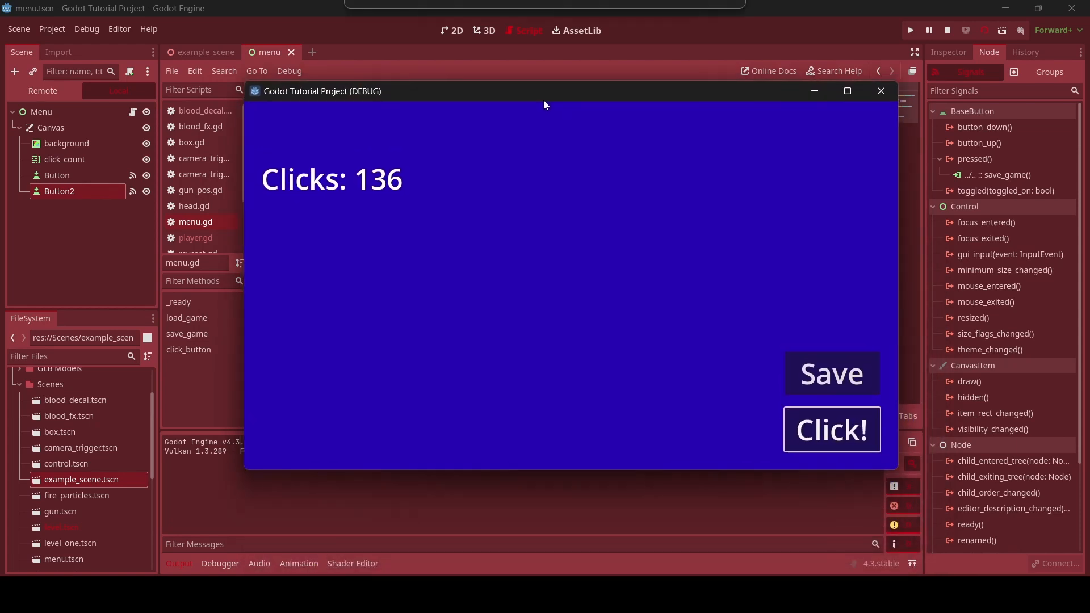
pyautogui.moveTo(544, 91); pyautogui.dragTo(529, 77)
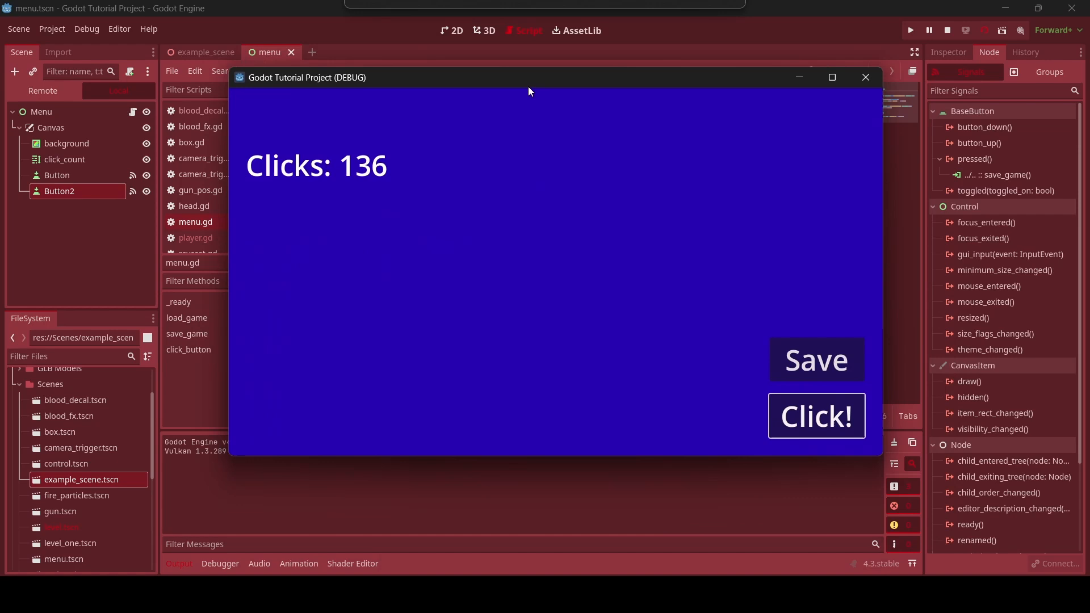
pyautogui.click(817, 415)
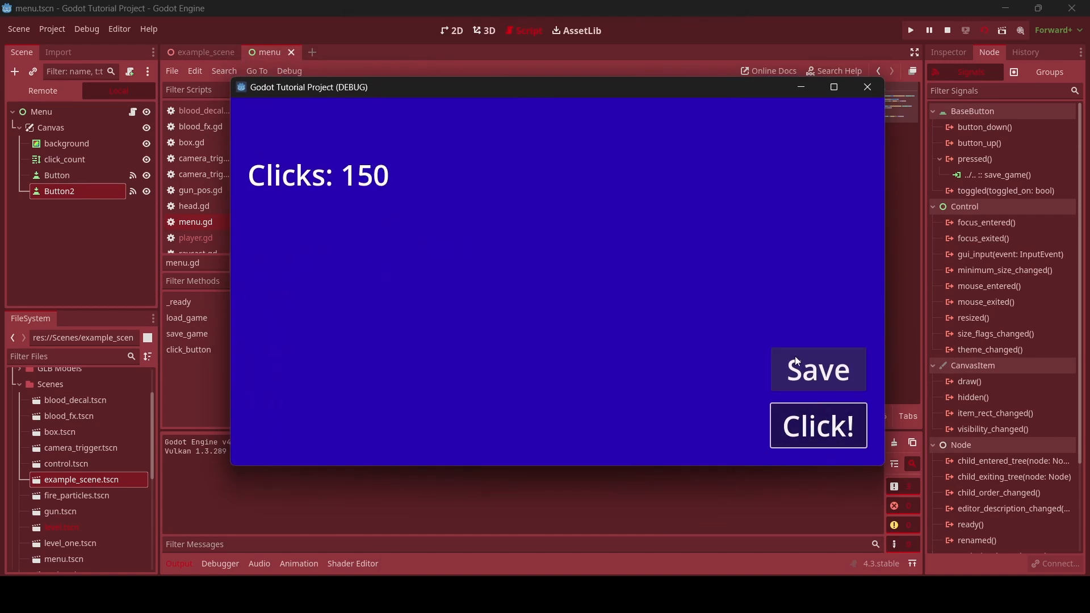
pyautogui.click(946, 30)
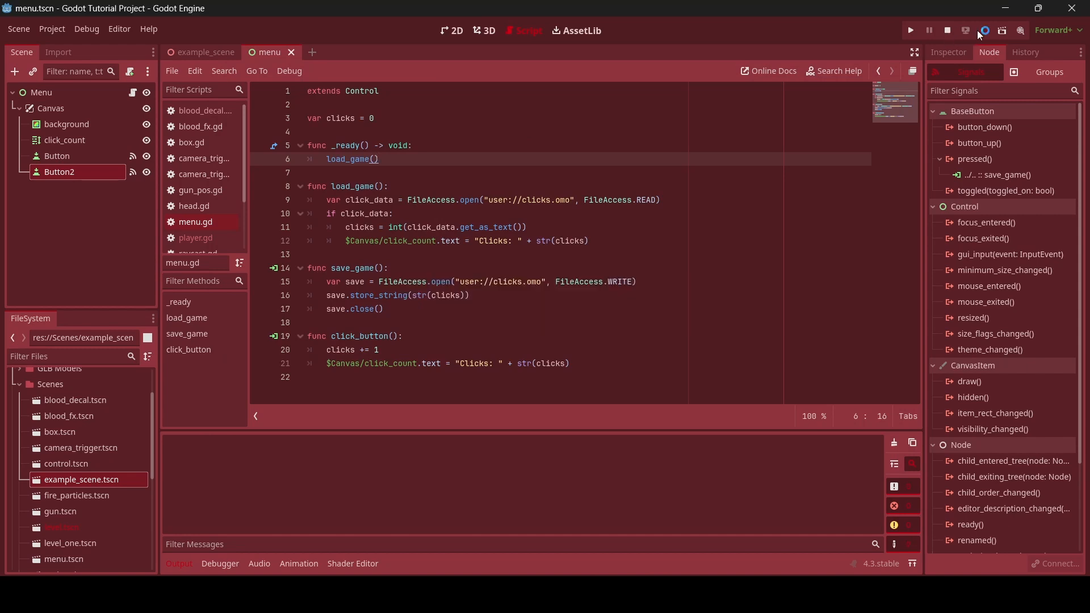
# Run the menu again from the saved 150, raise it to 160, save and stop
pyautogui.click(910, 29)
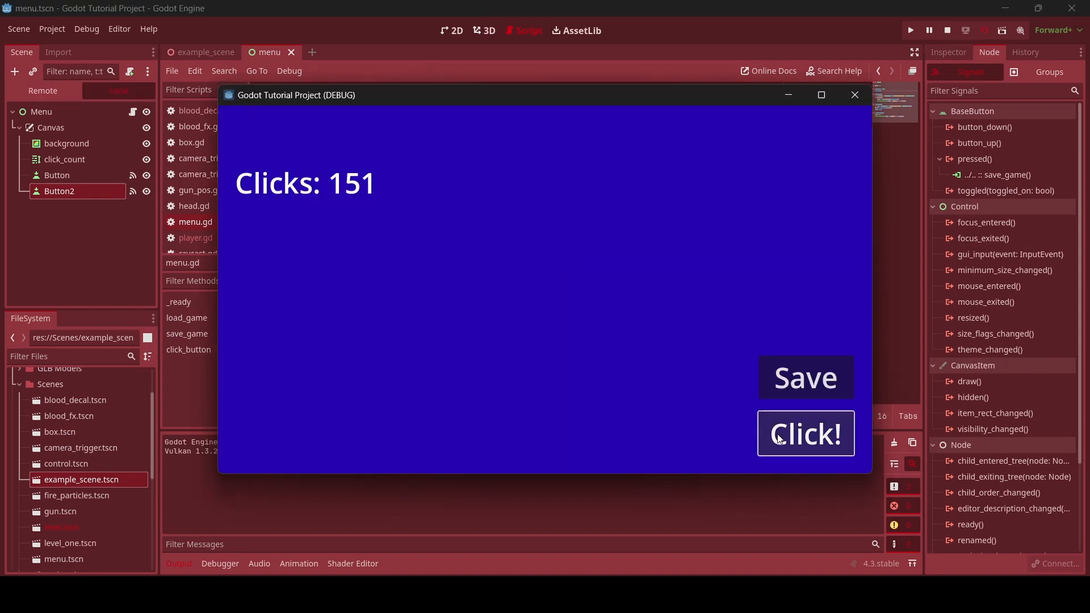
pyautogui.click(806, 433)
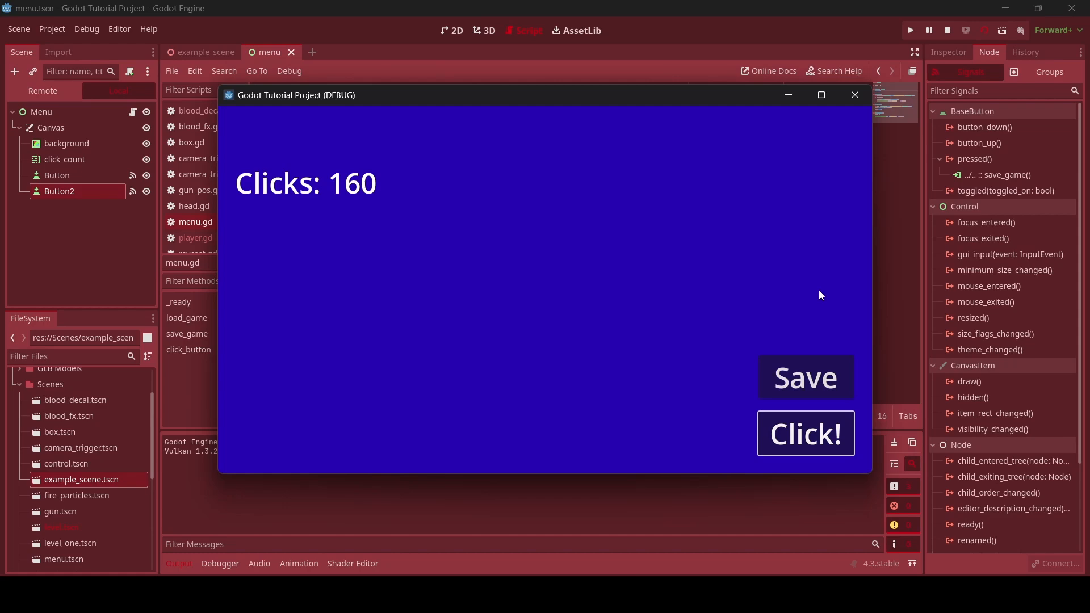
pyautogui.click(947, 30)
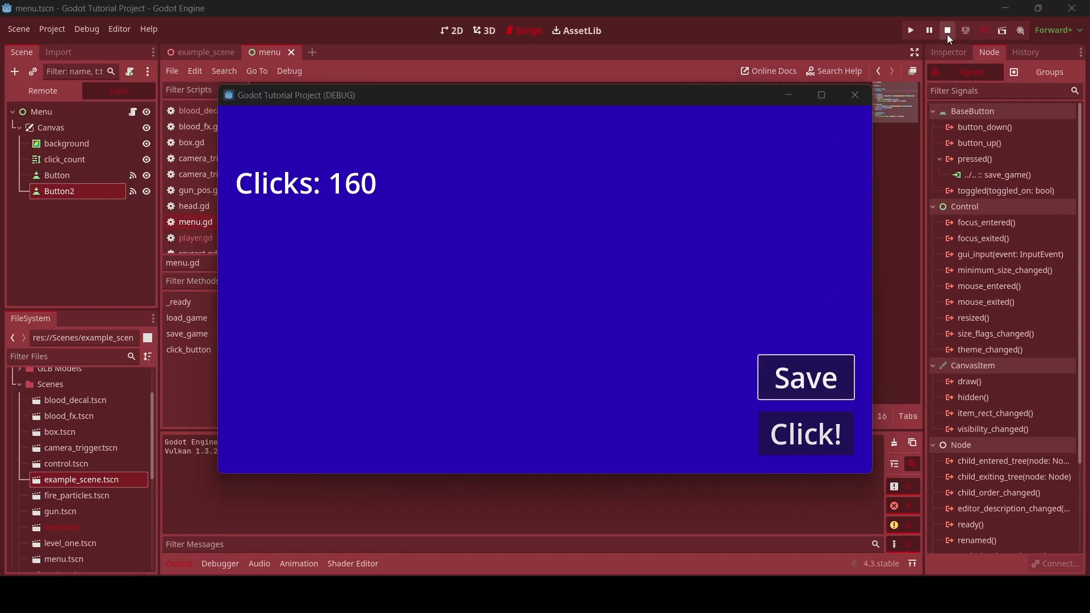
pyautogui.click(947, 29)
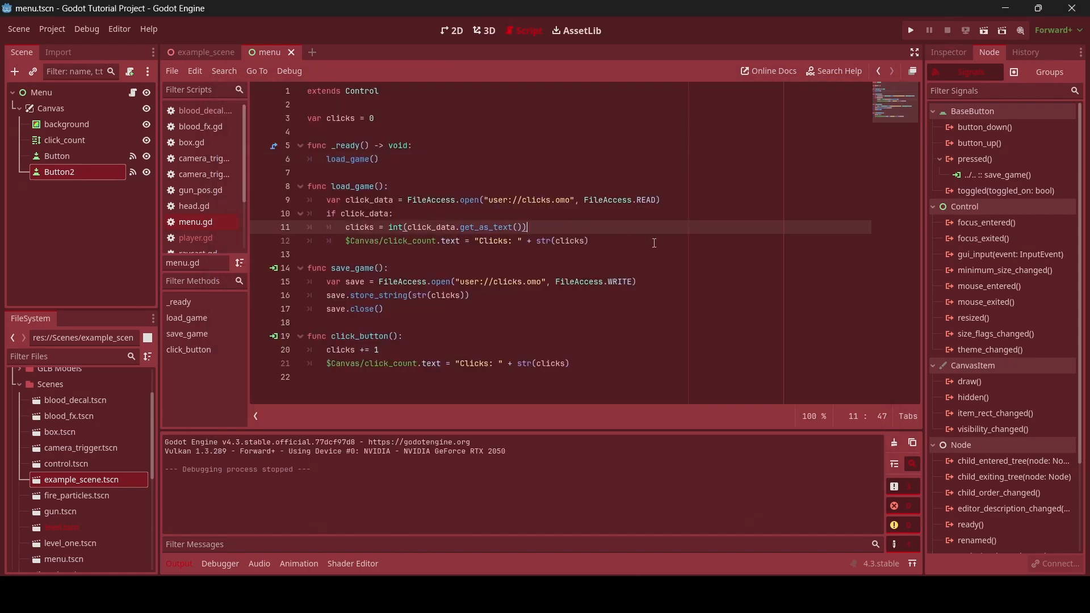